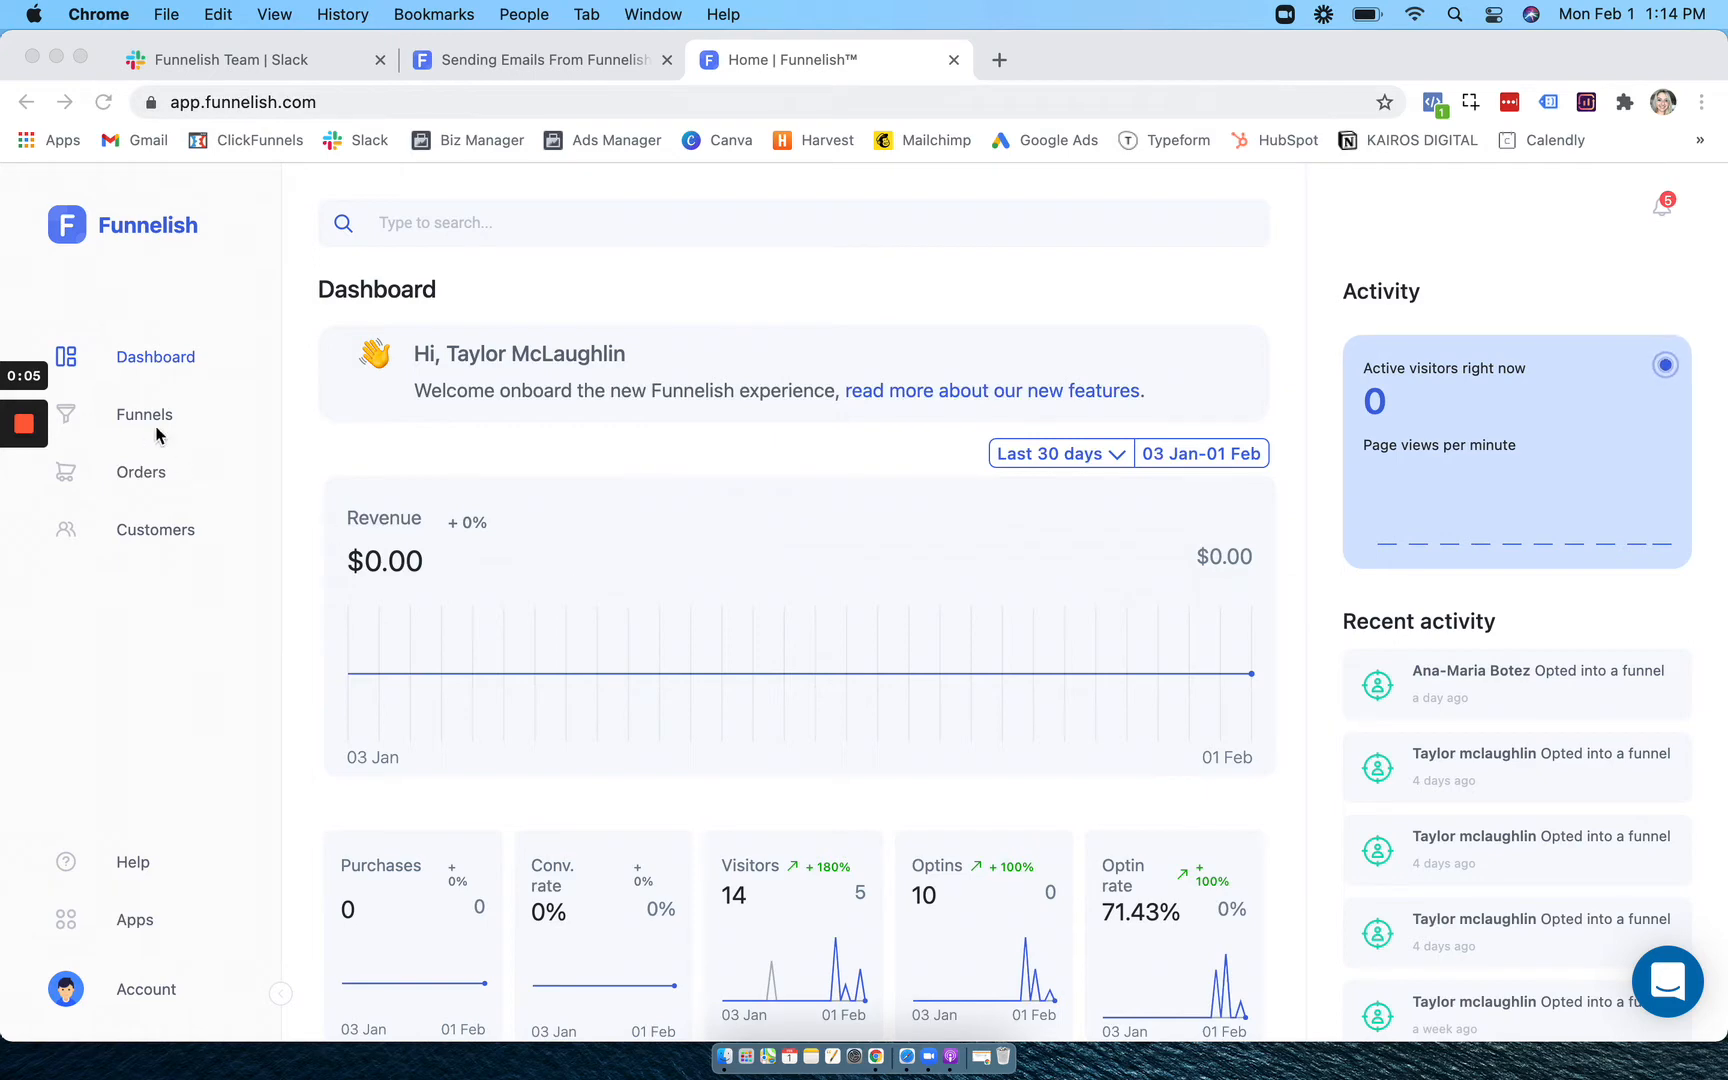
# Step: Show the automations list of the SALES FUNNEL TEST funnel from the Funnels page
pyautogui.click(143, 414)
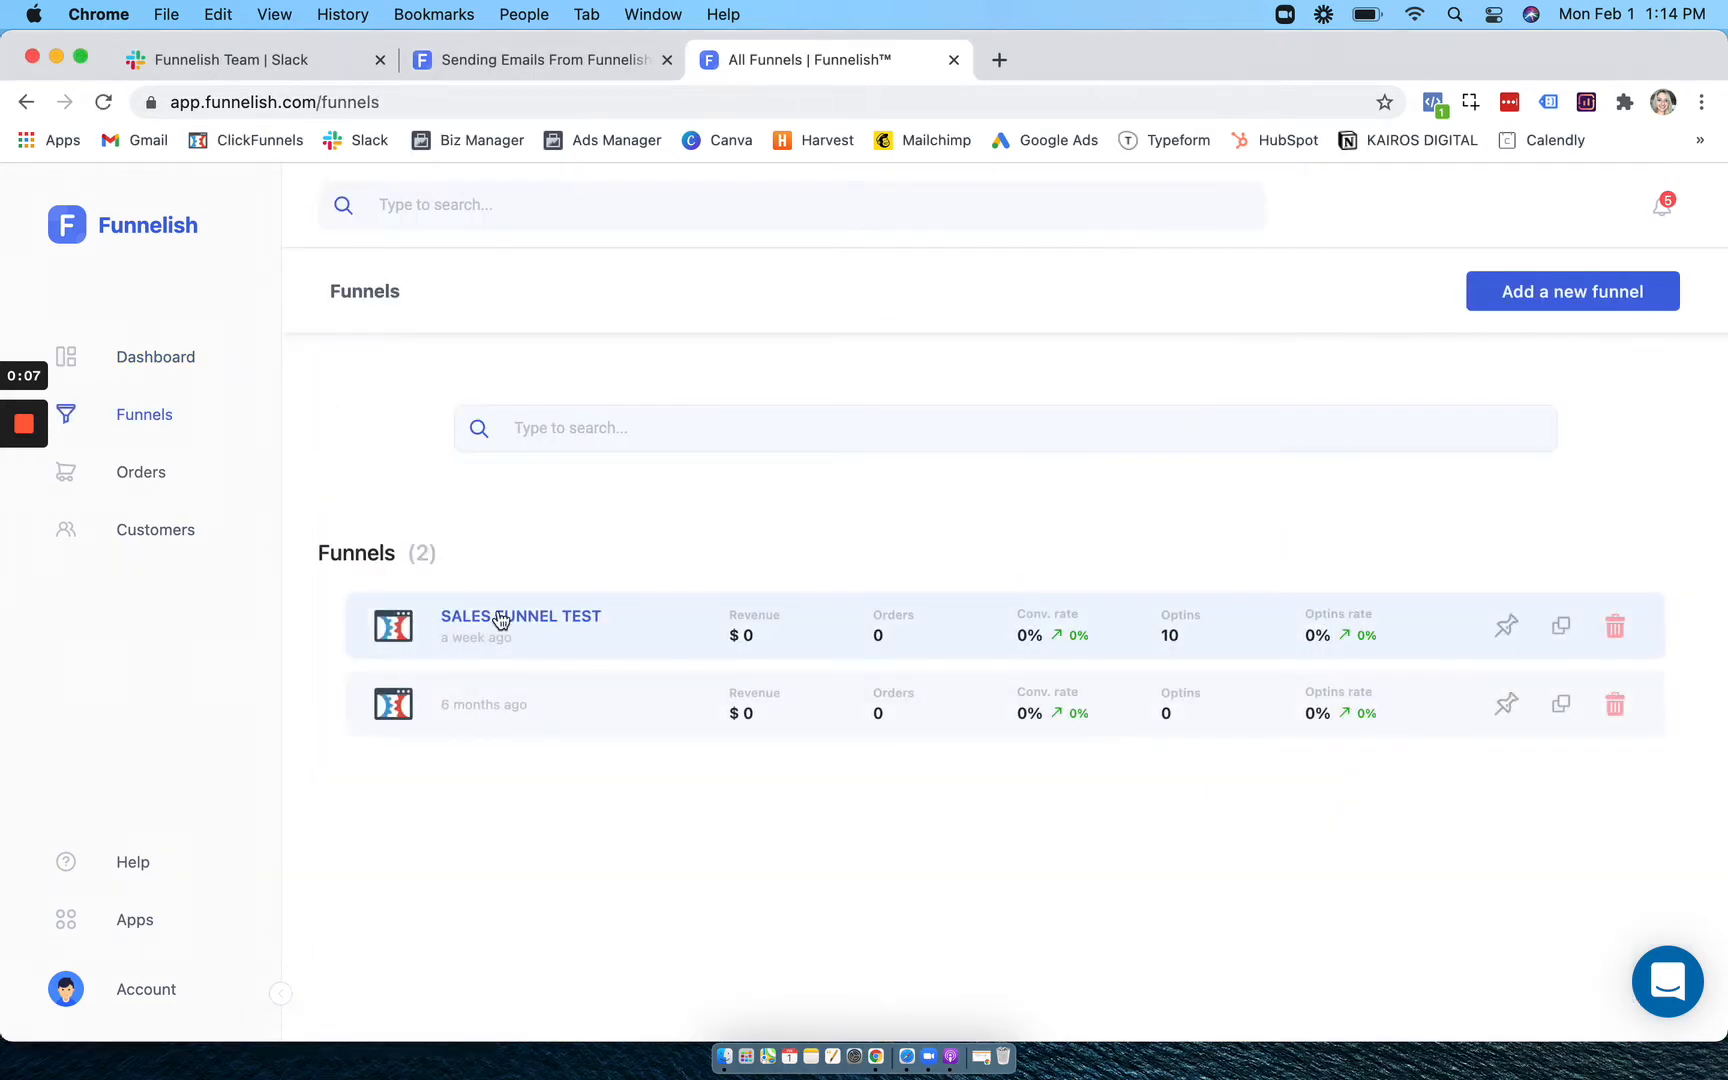
pyautogui.click(520, 616)
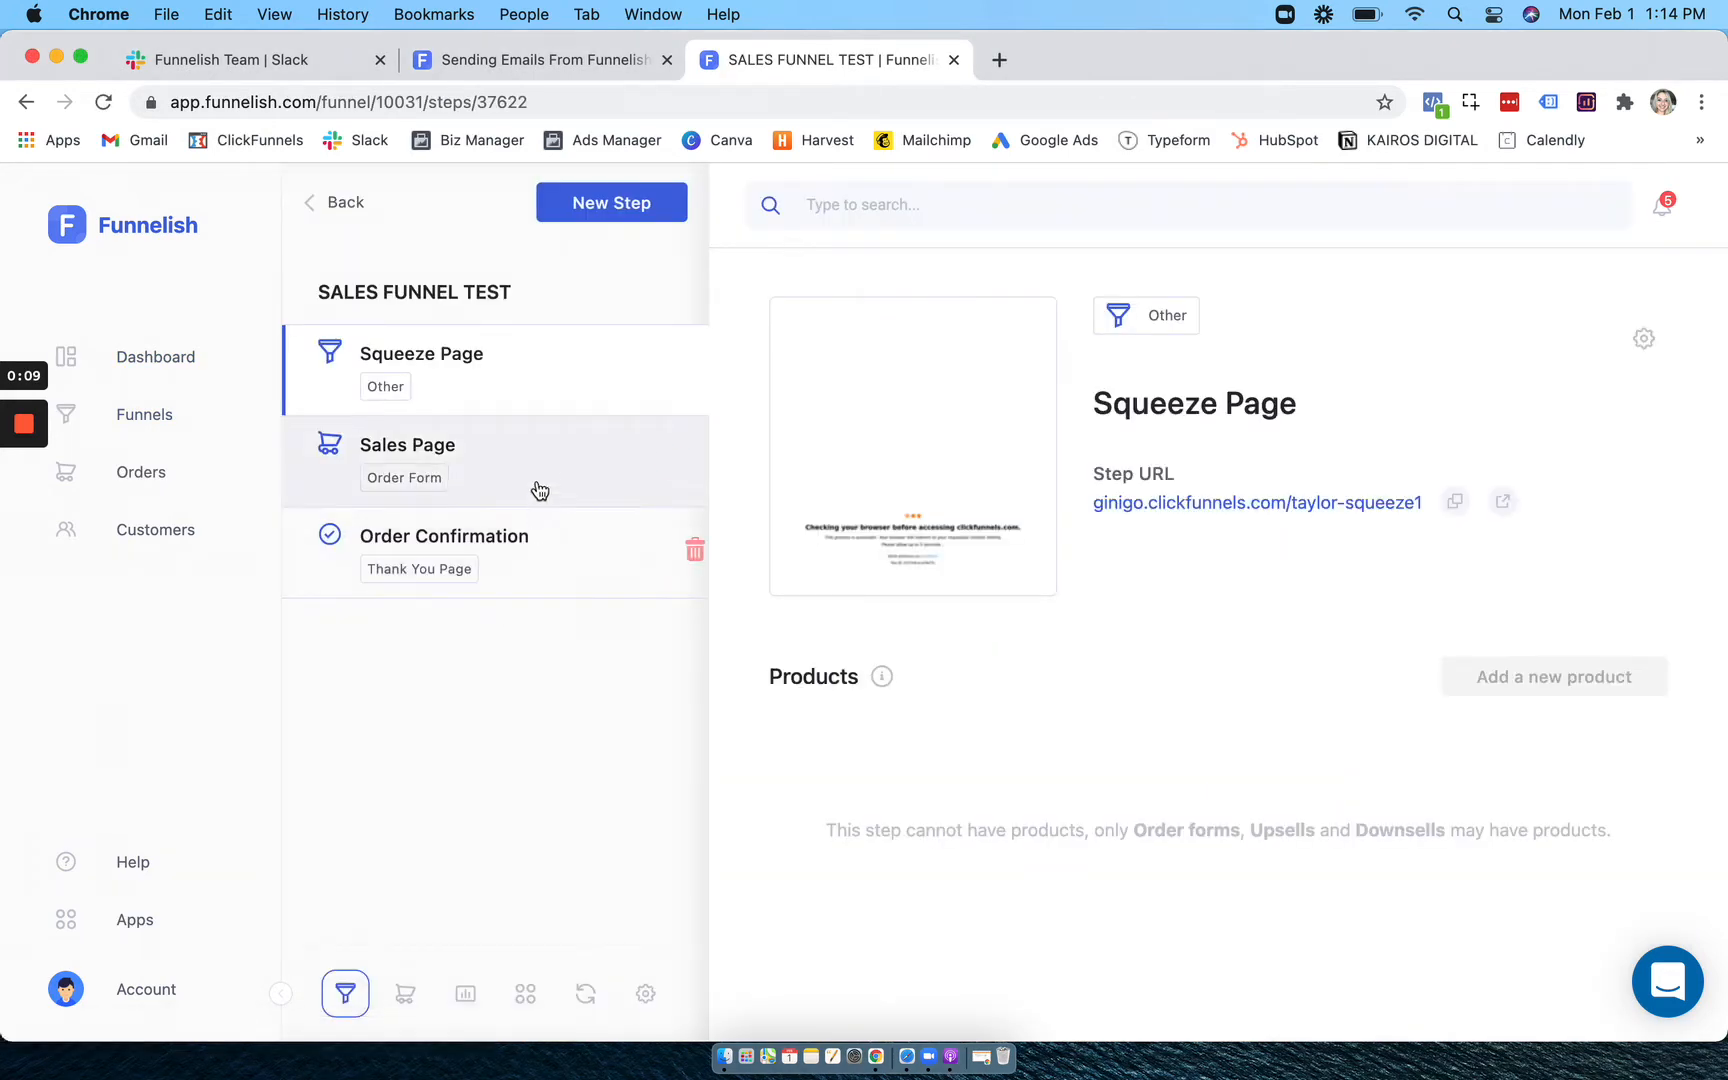
pyautogui.click(585, 993)
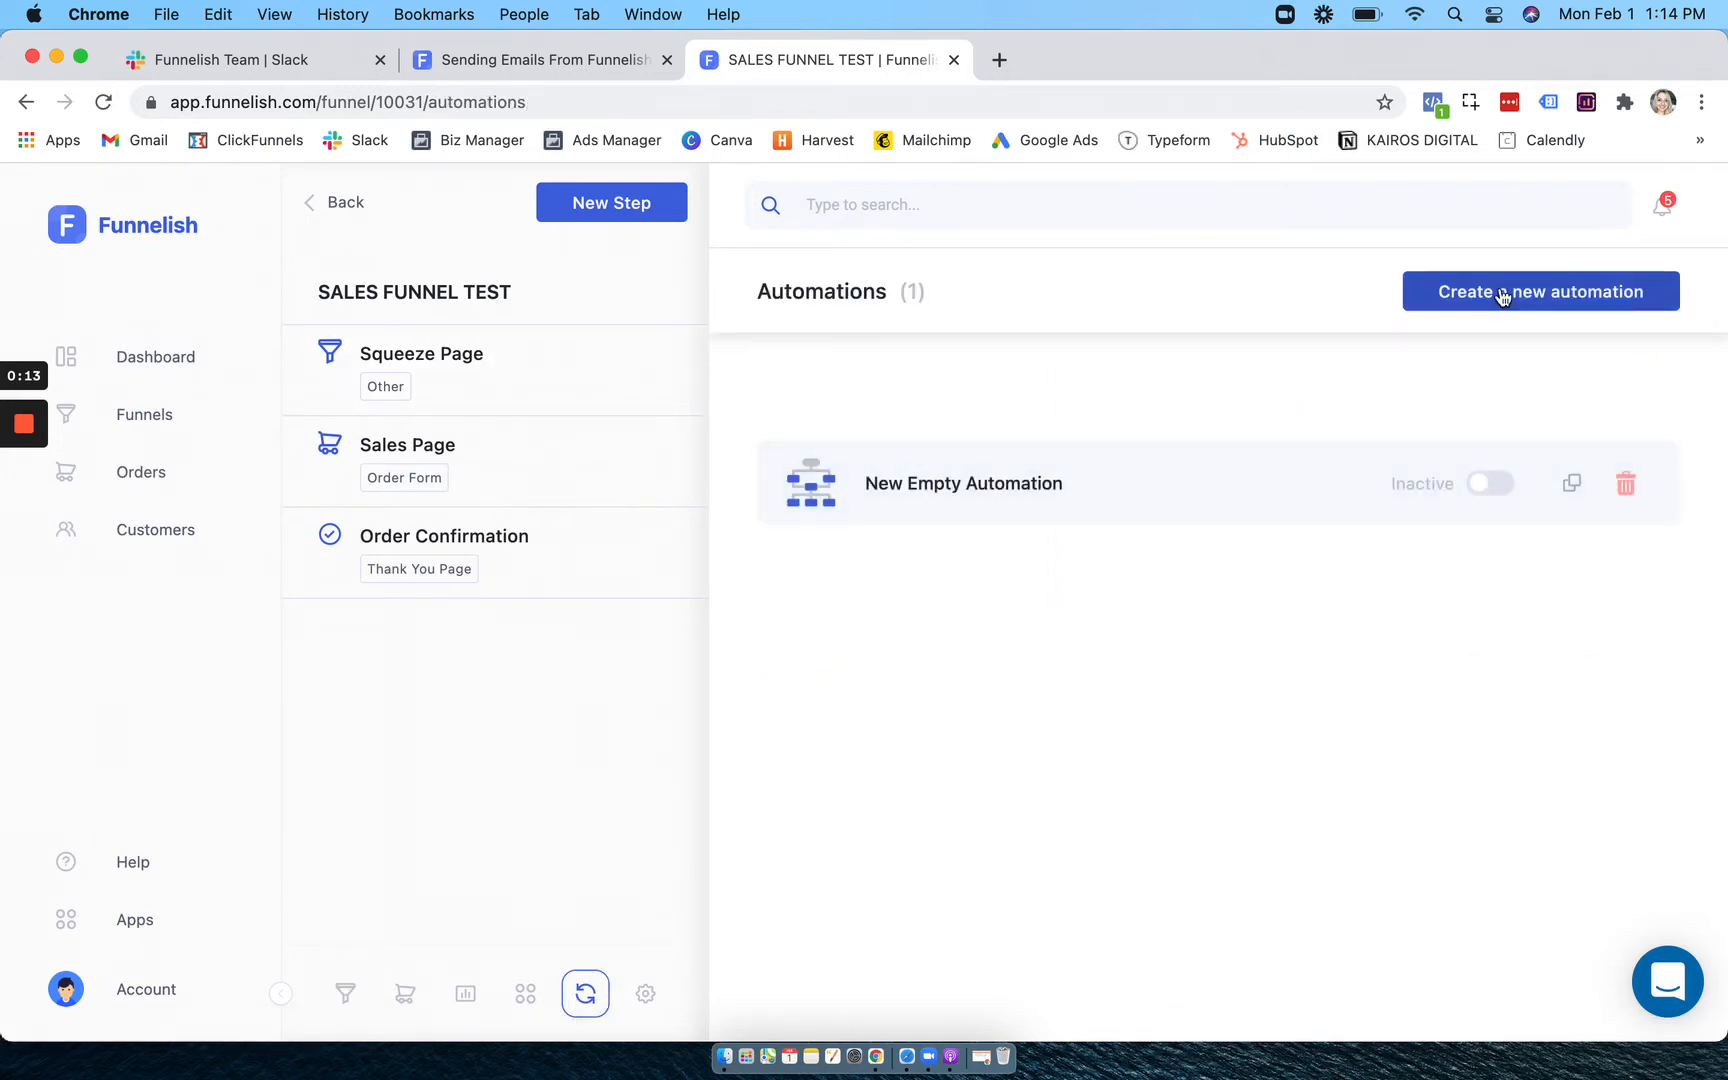
# Step: Create a new automation built from scratch
pyautogui.click(1538, 291)
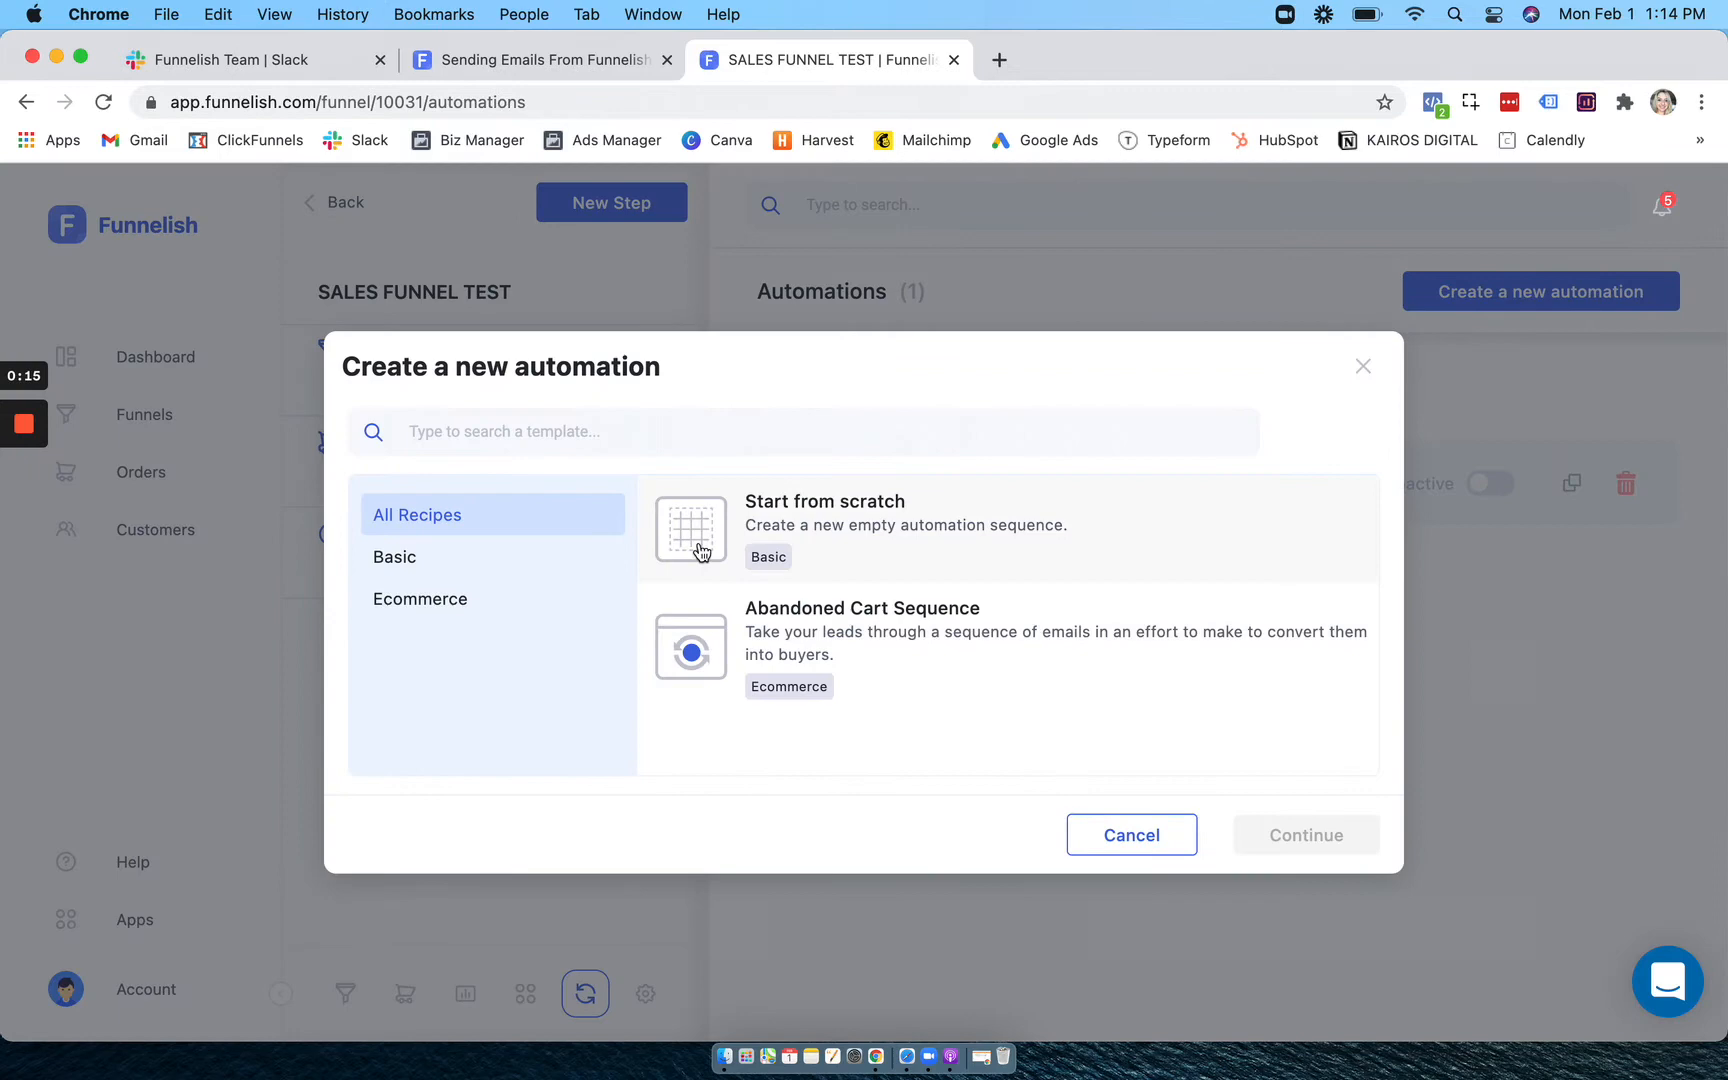
pyautogui.click(904, 645)
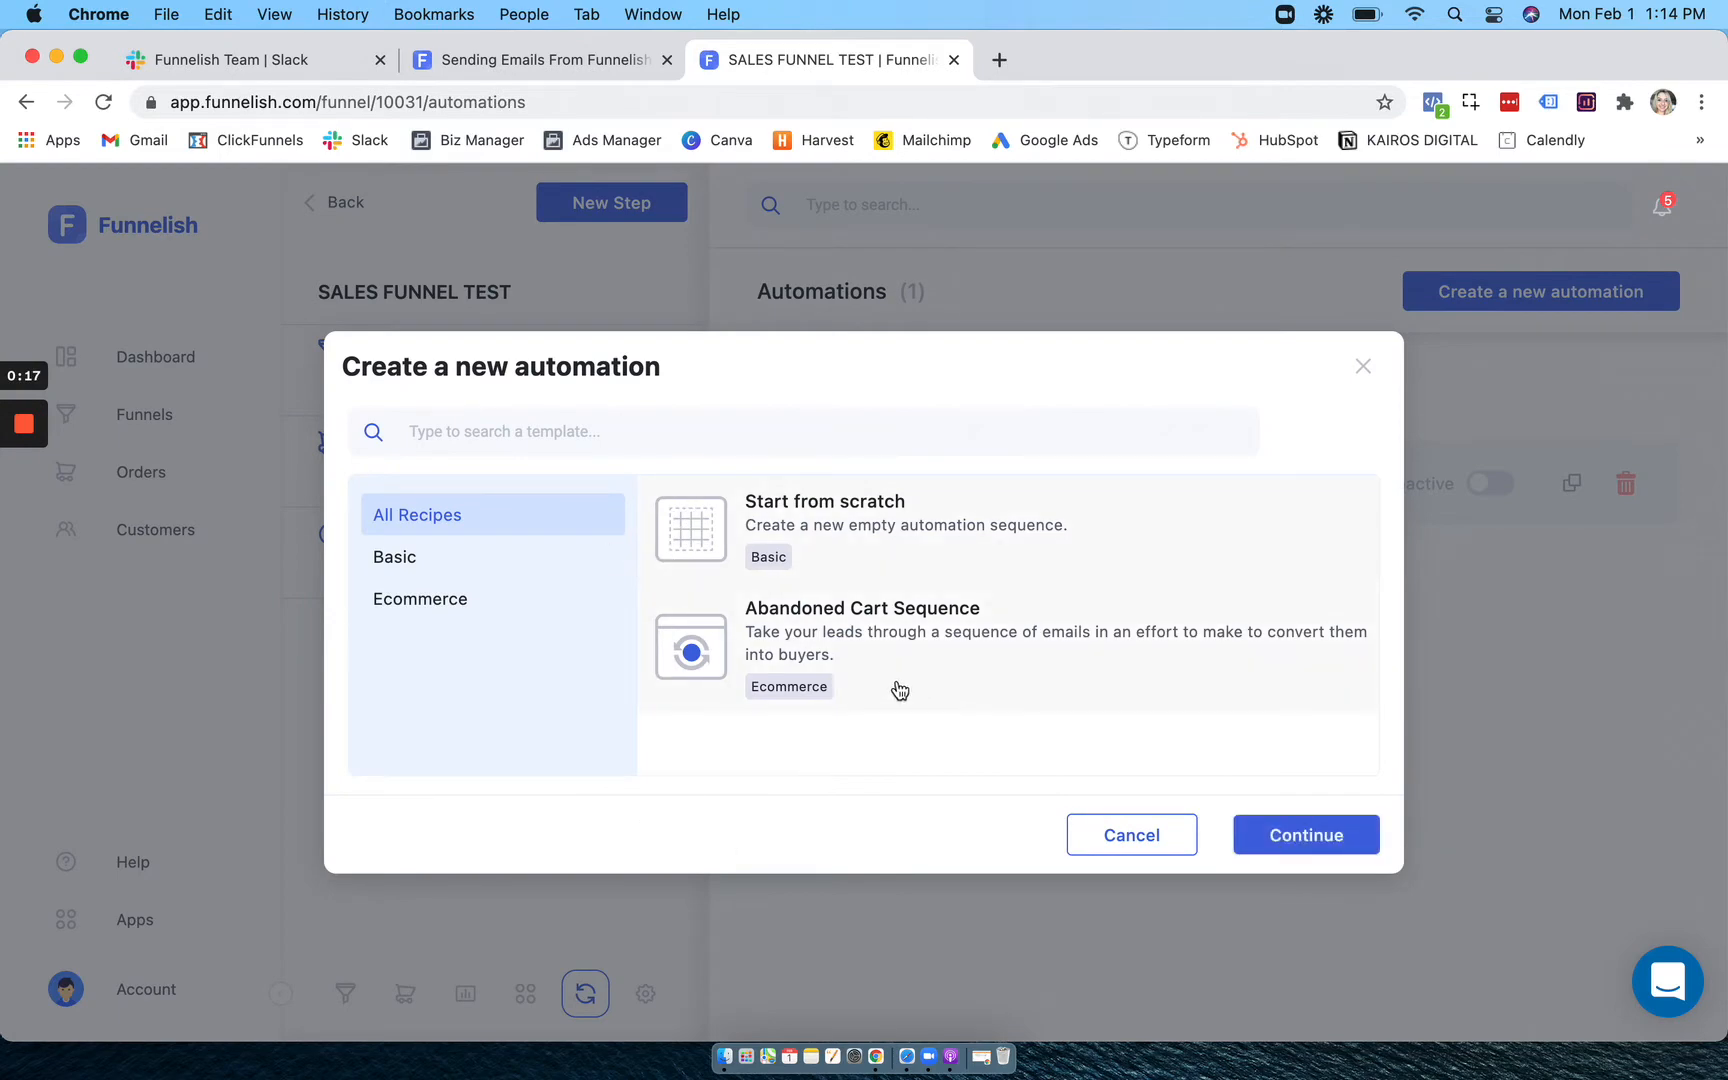
pyautogui.click(1305, 834)
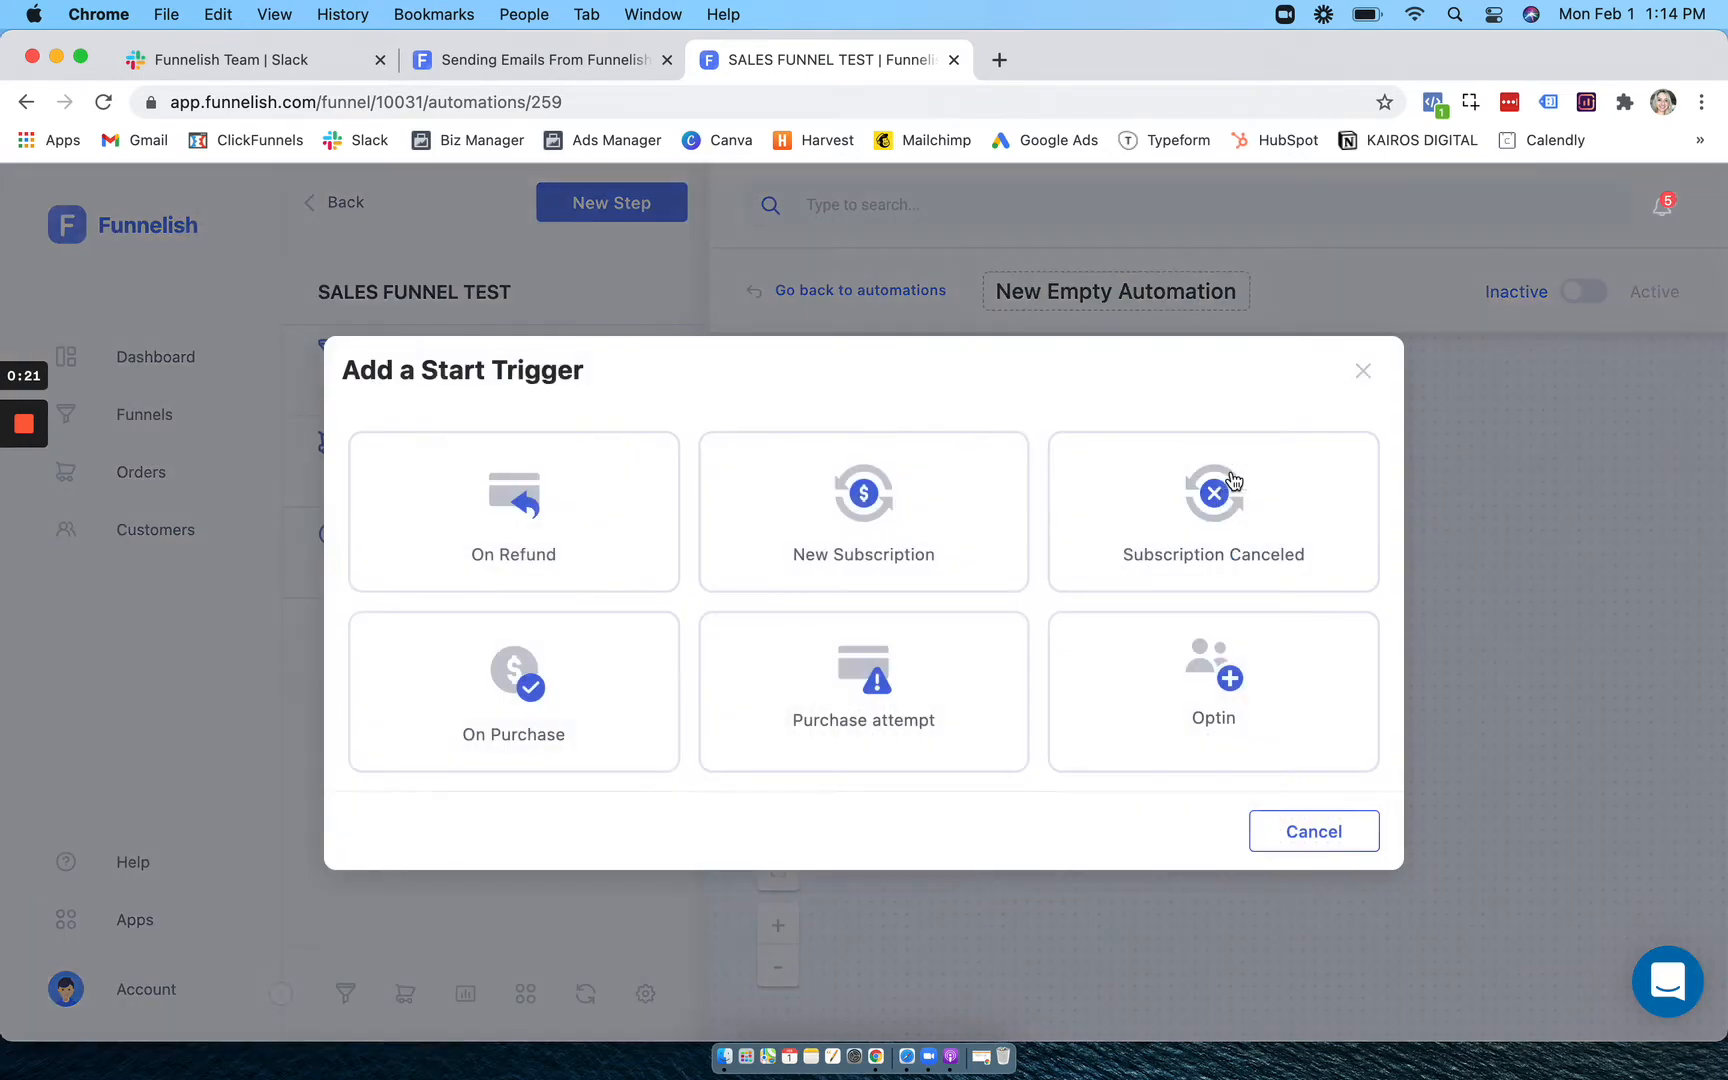
pyautogui.moveTo(579, 680)
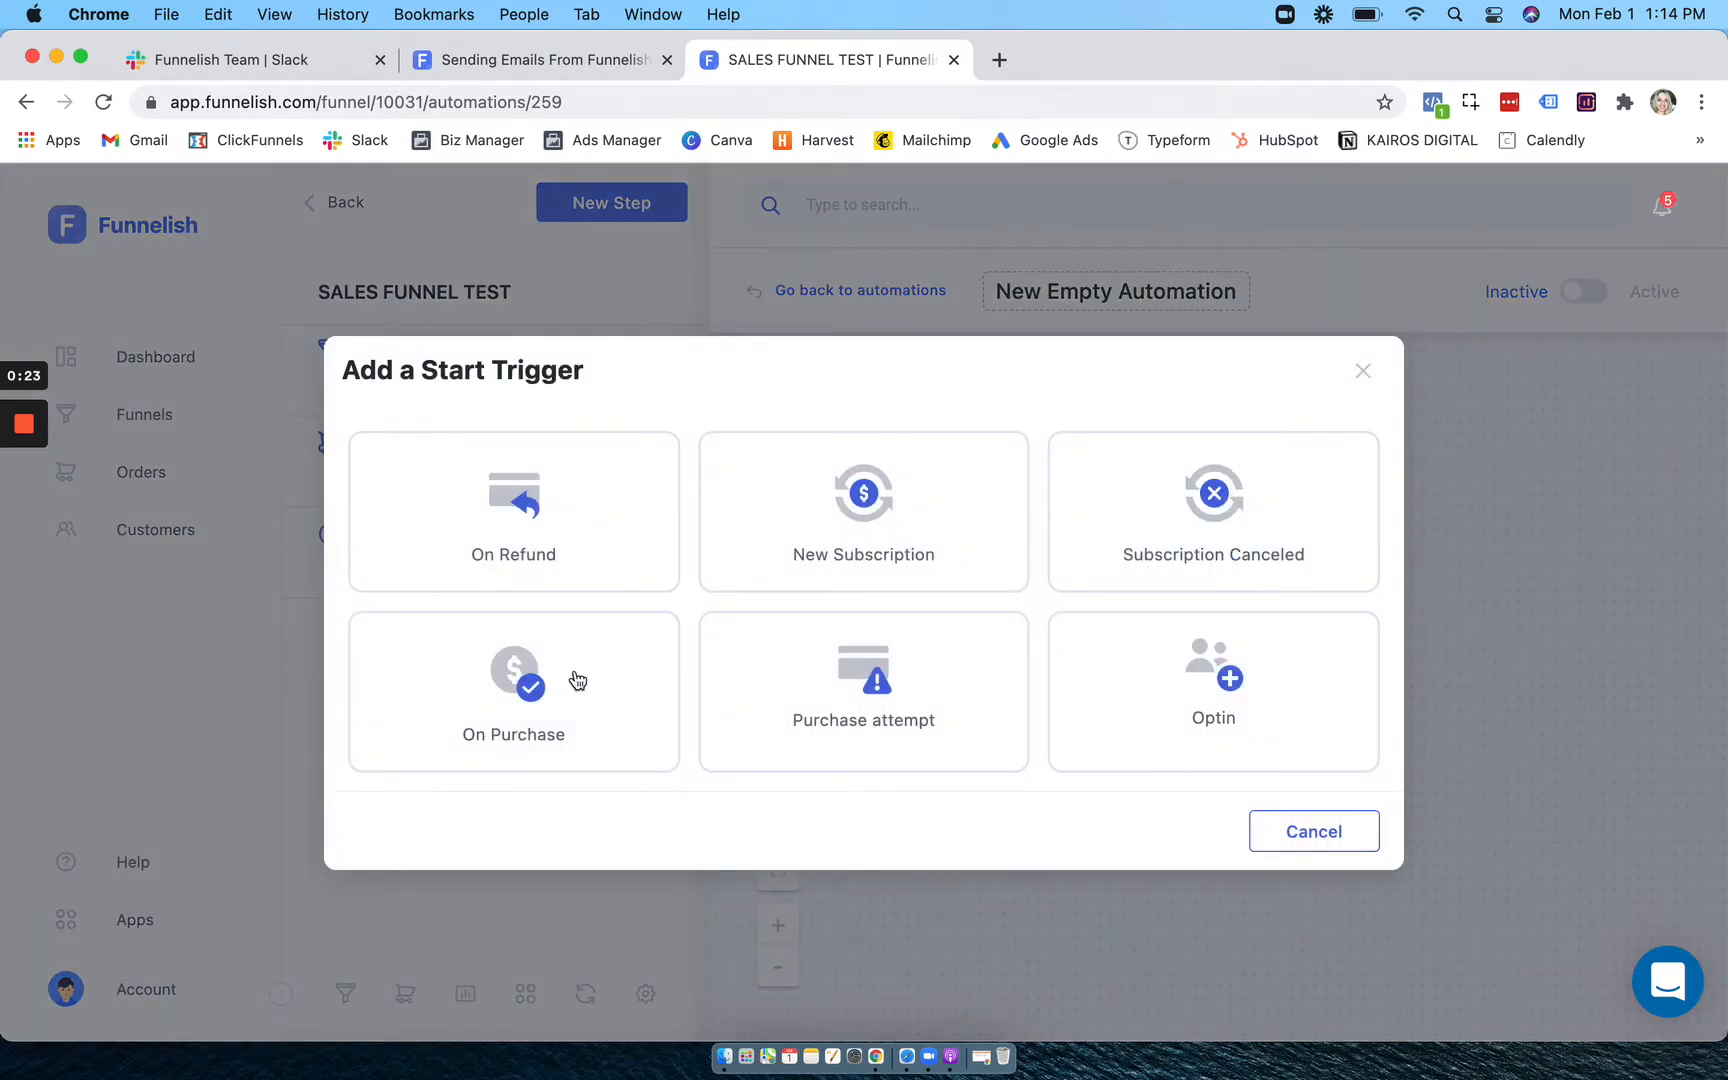
# Step: Give it an On Purchase trigger that runs only once per customer
pyautogui.click(512, 690)
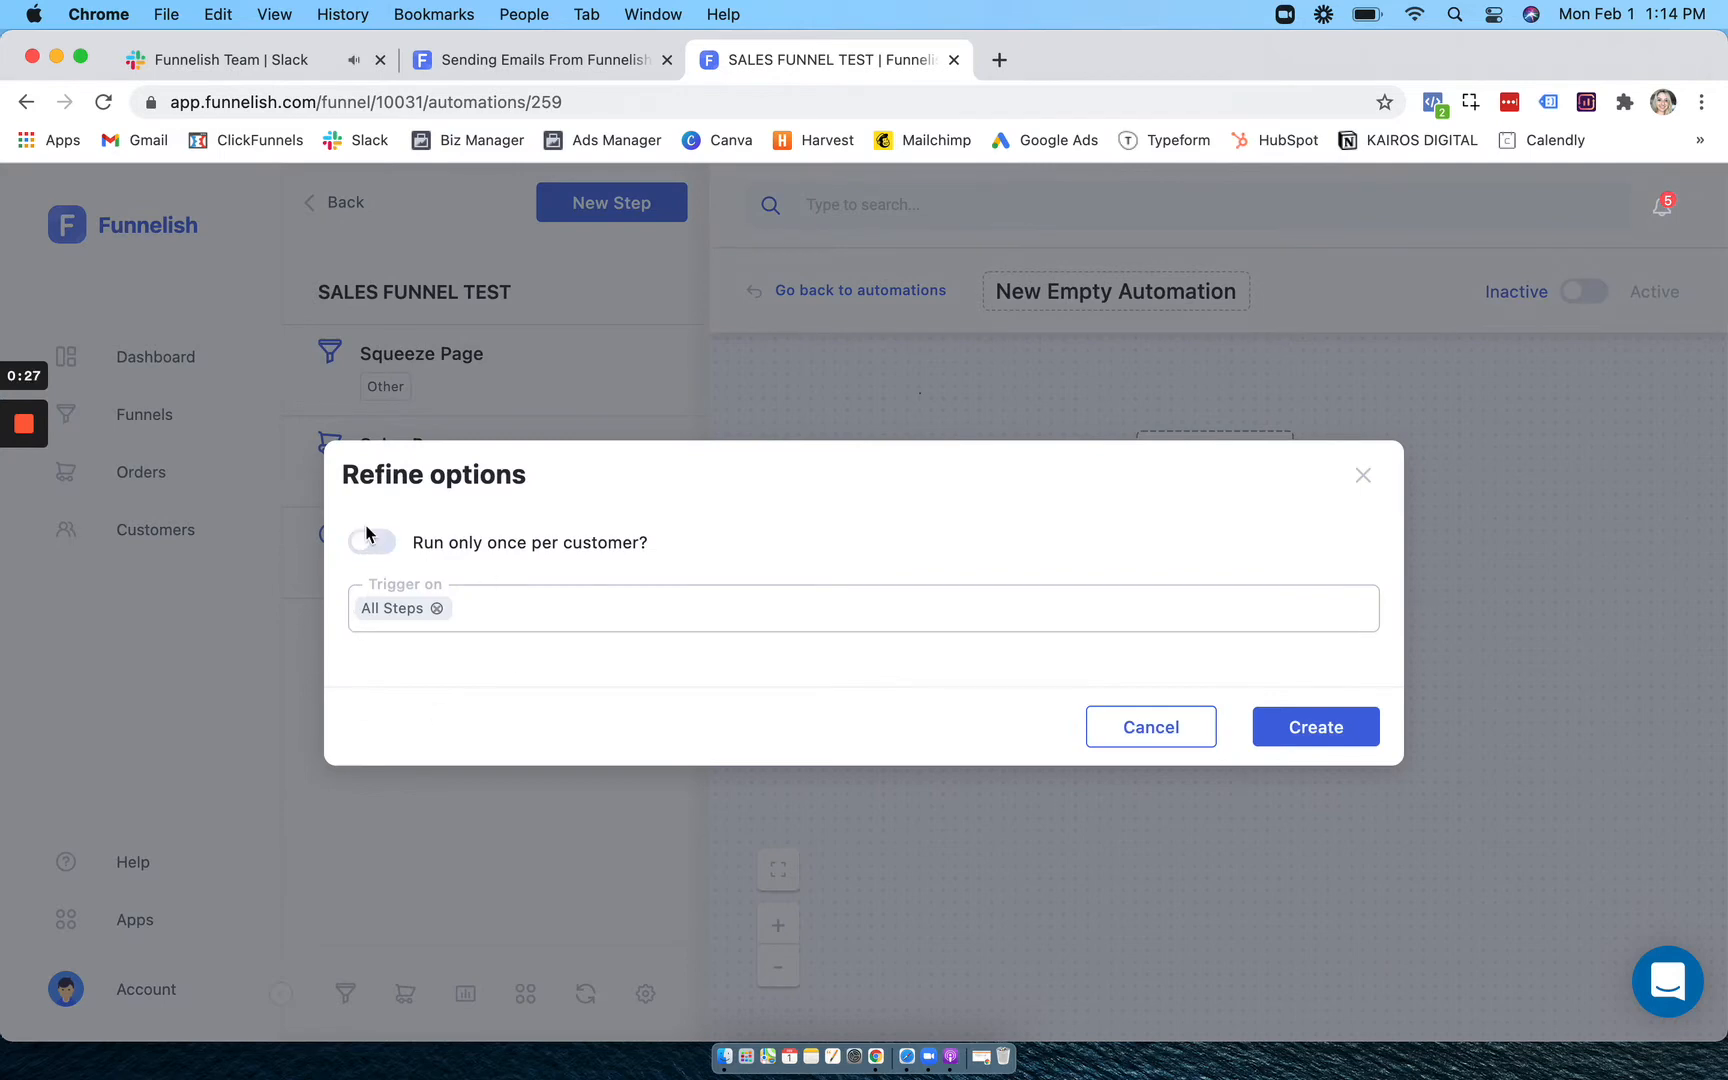
pyautogui.click(371, 541)
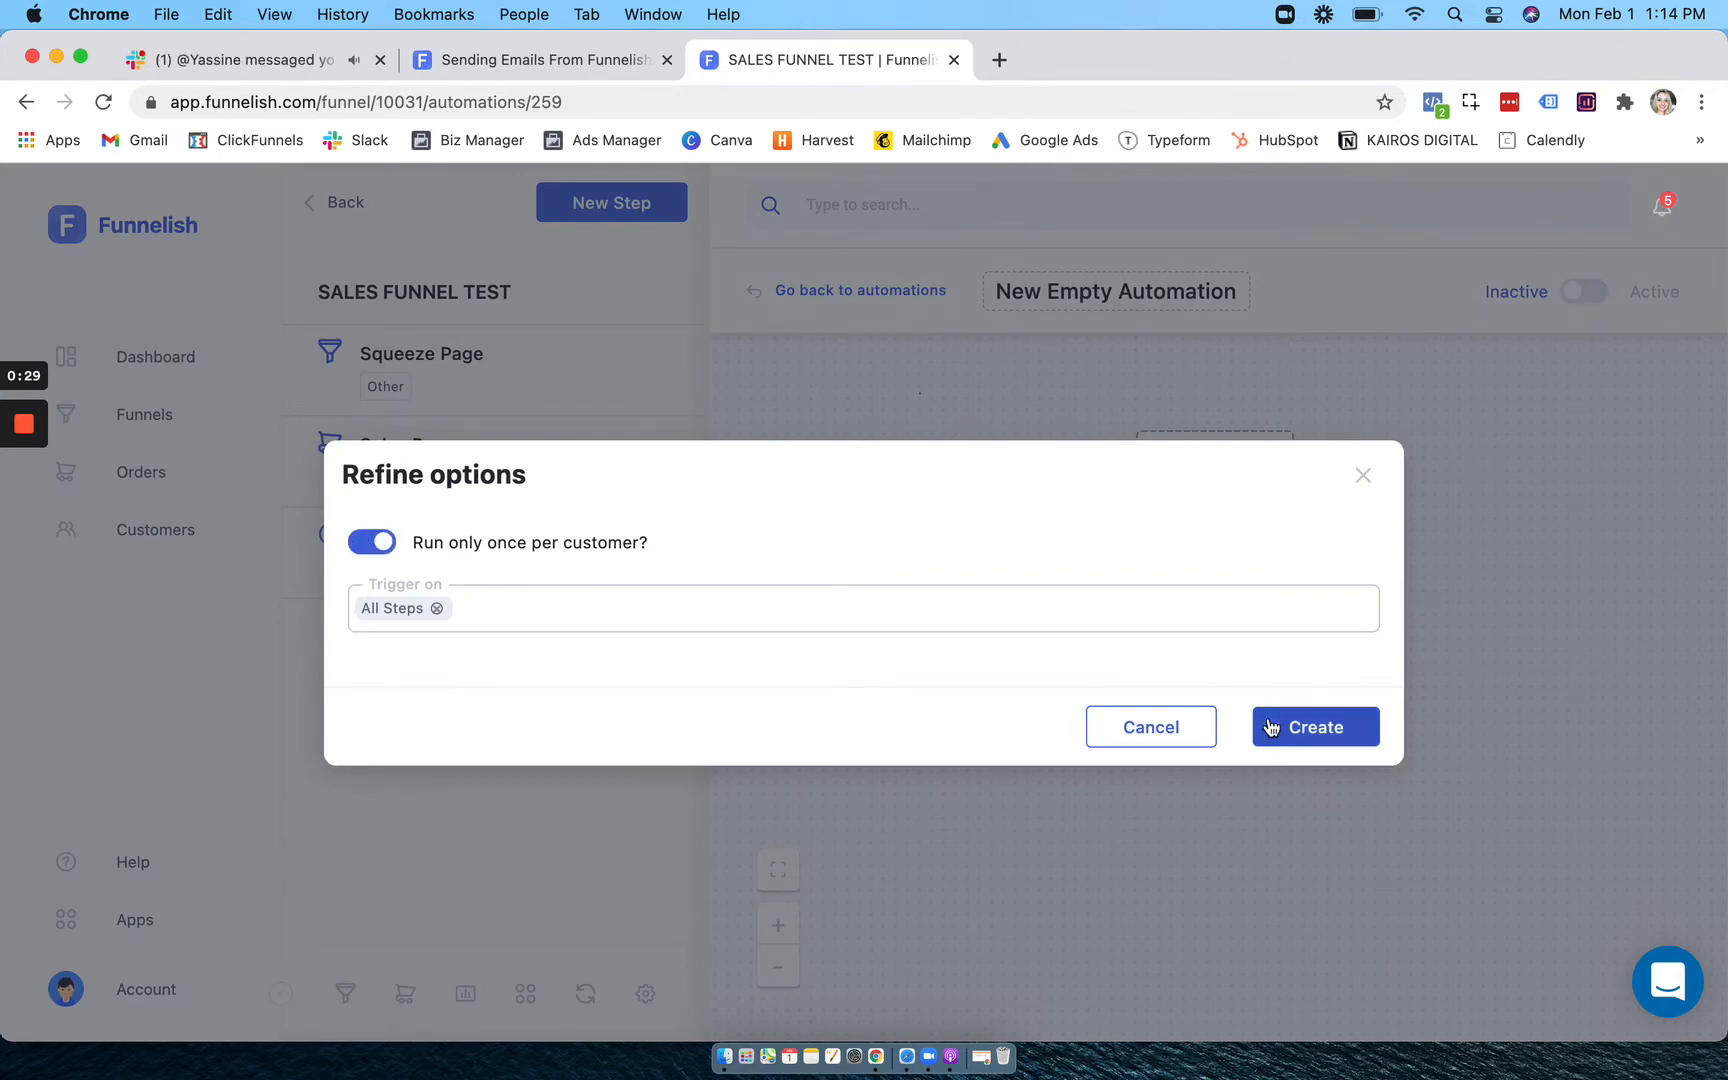
pyautogui.click(1314, 726)
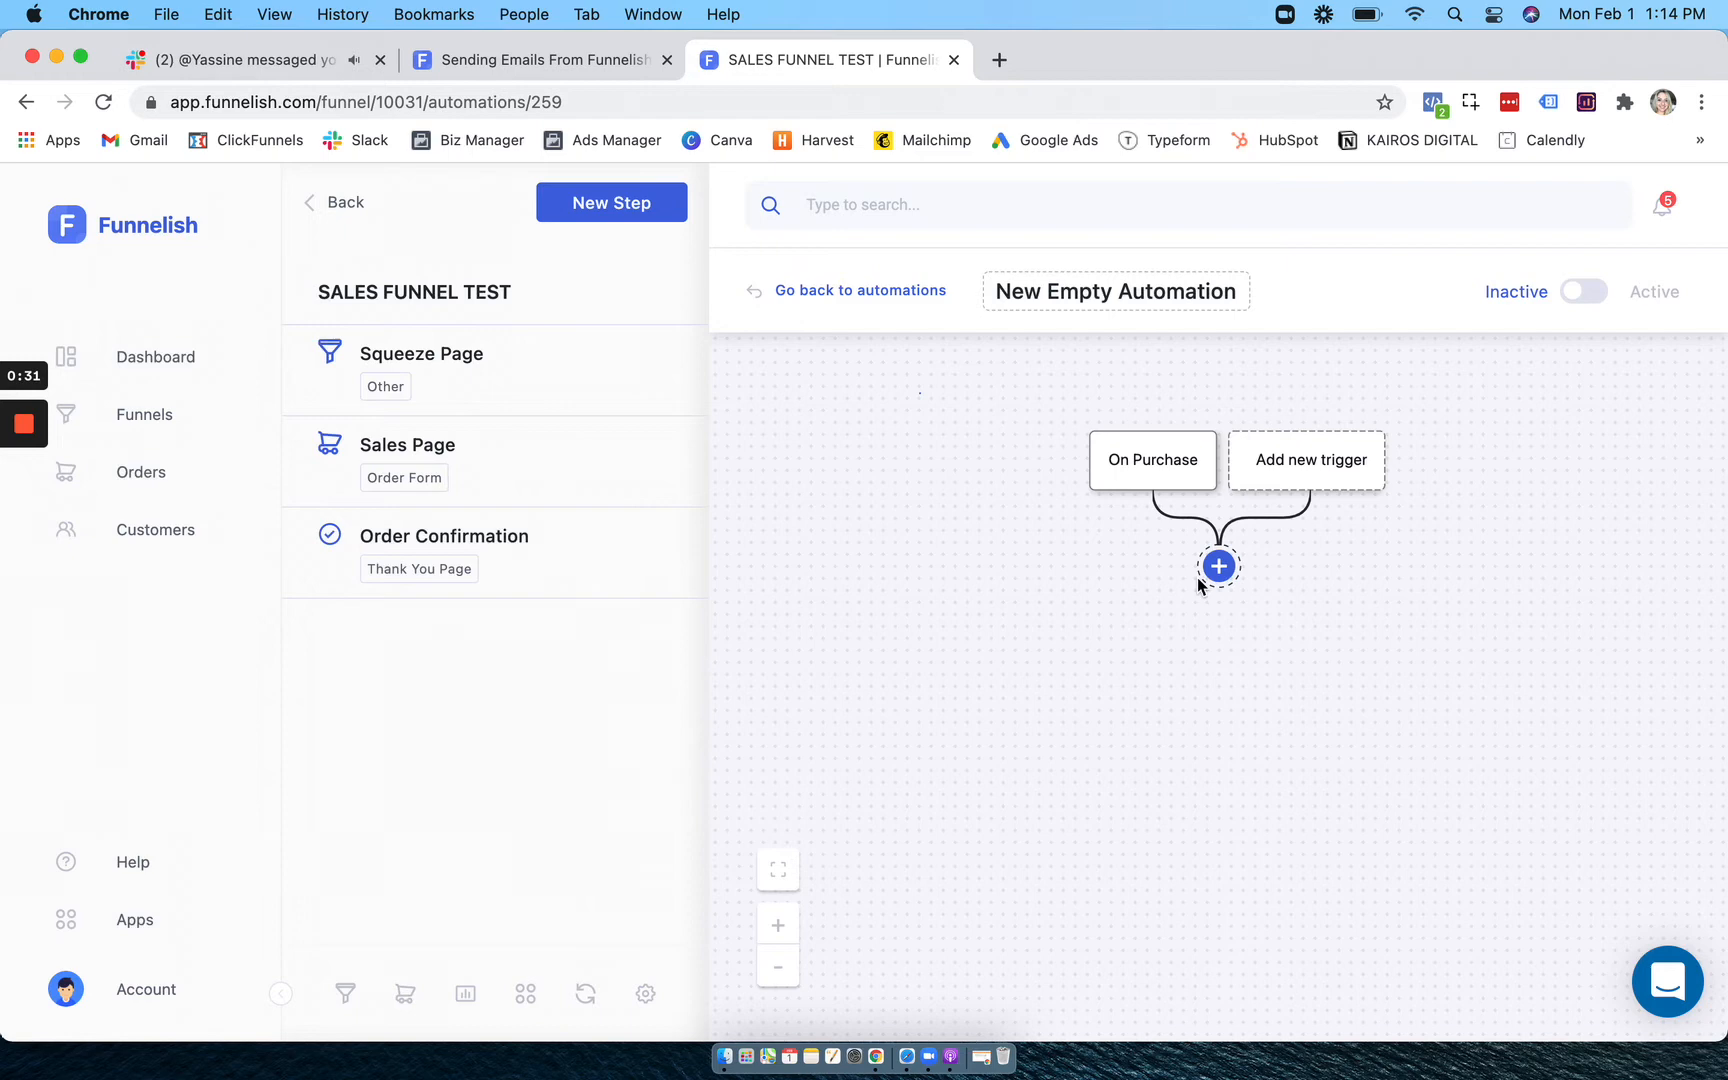
# Step: Add a Send an email action from Sending Options after the On Purchase trigger
pyautogui.click(1217, 566)
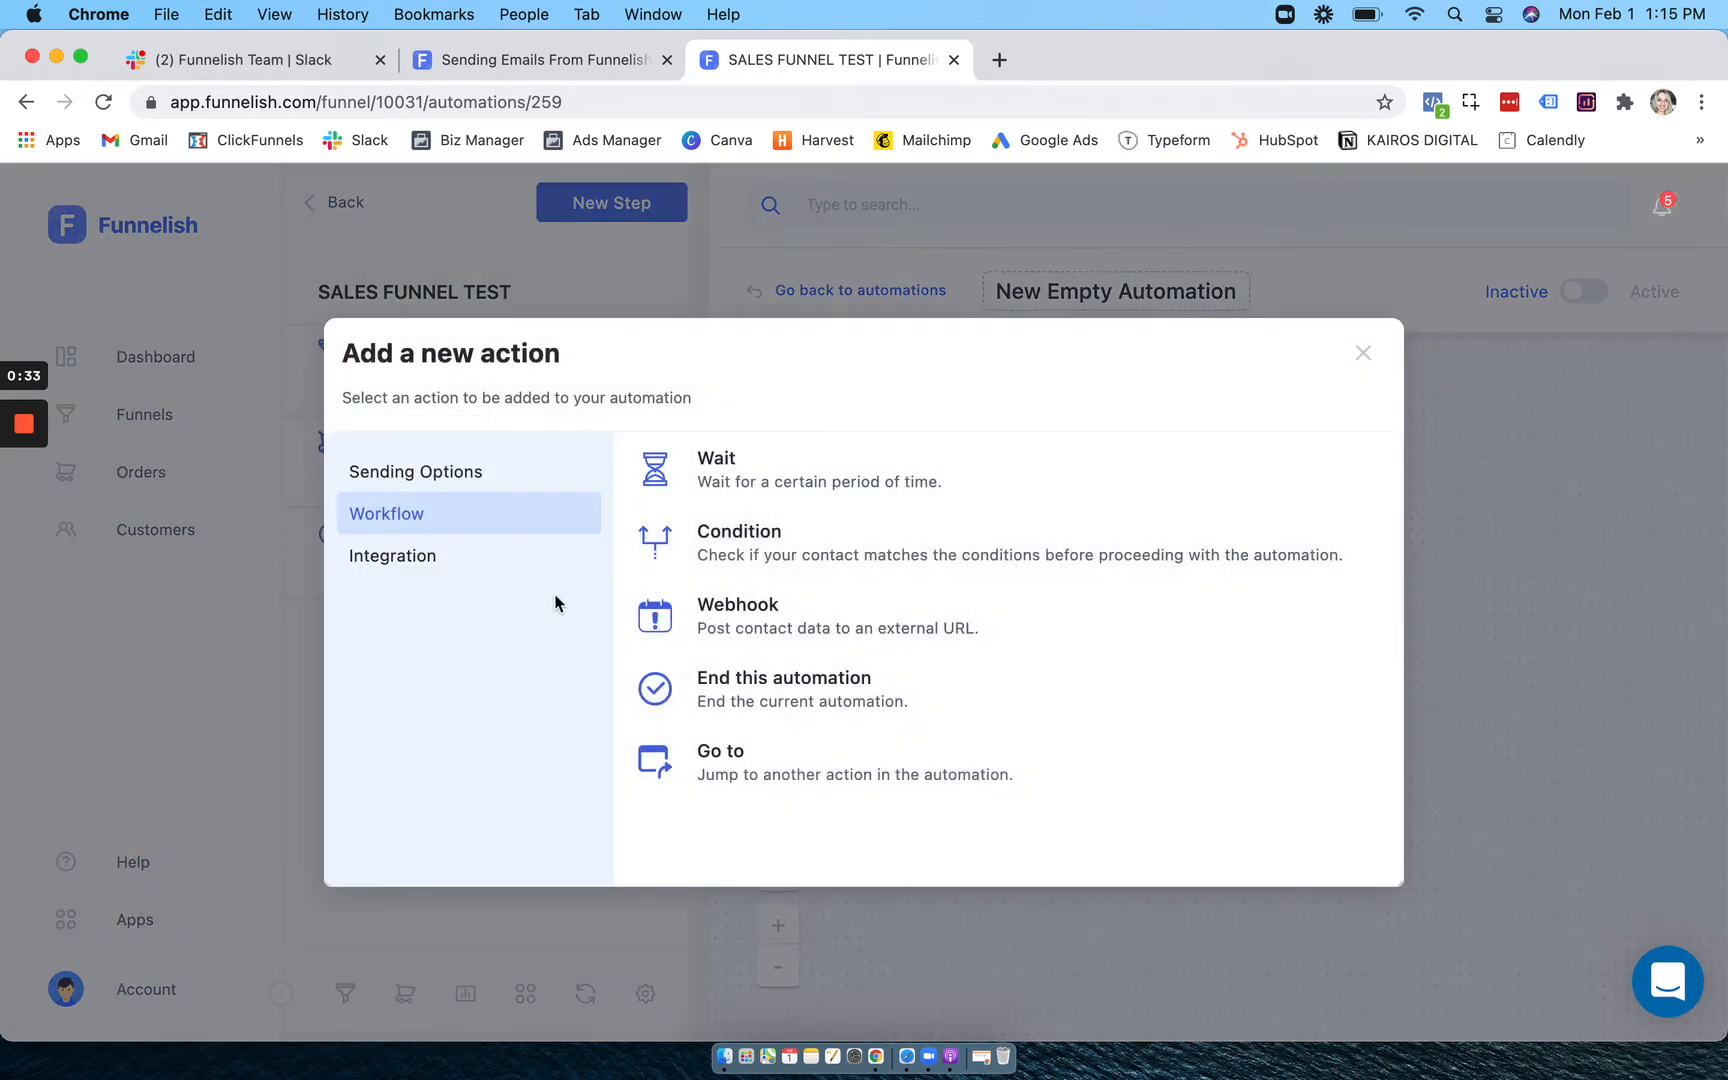
pyautogui.moveTo(426, 360)
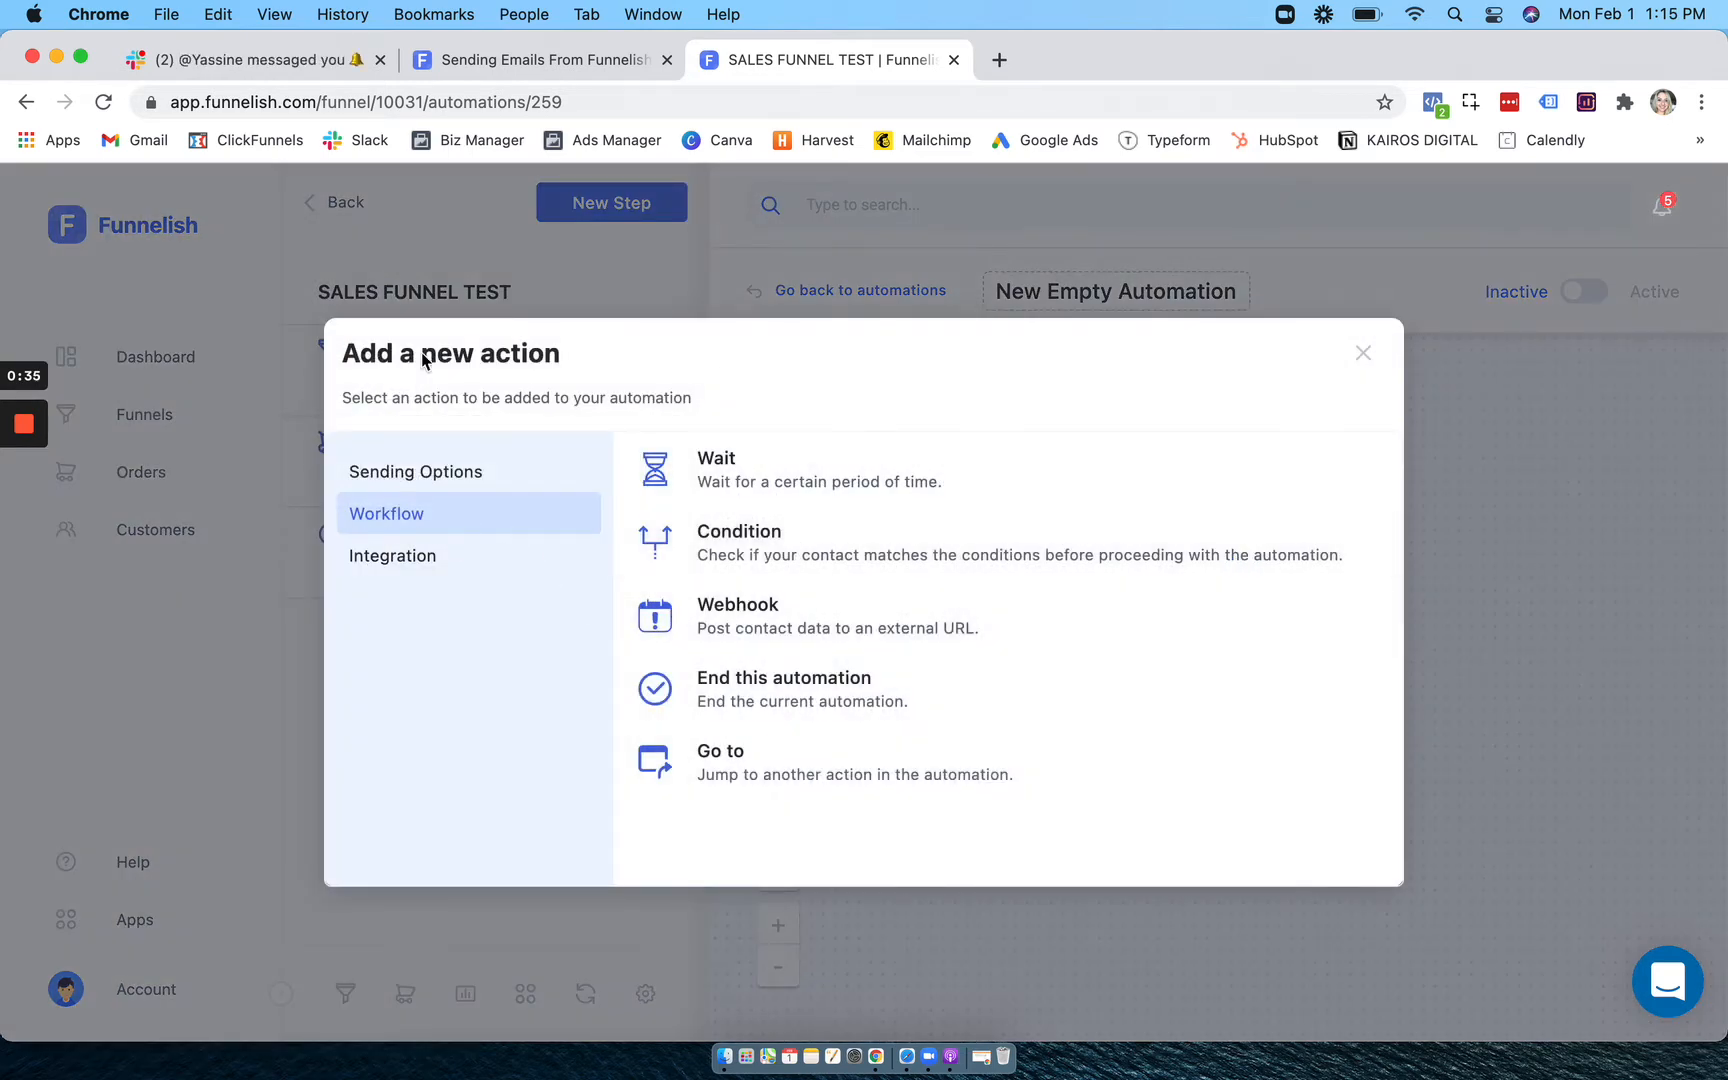
pyautogui.click(415, 471)
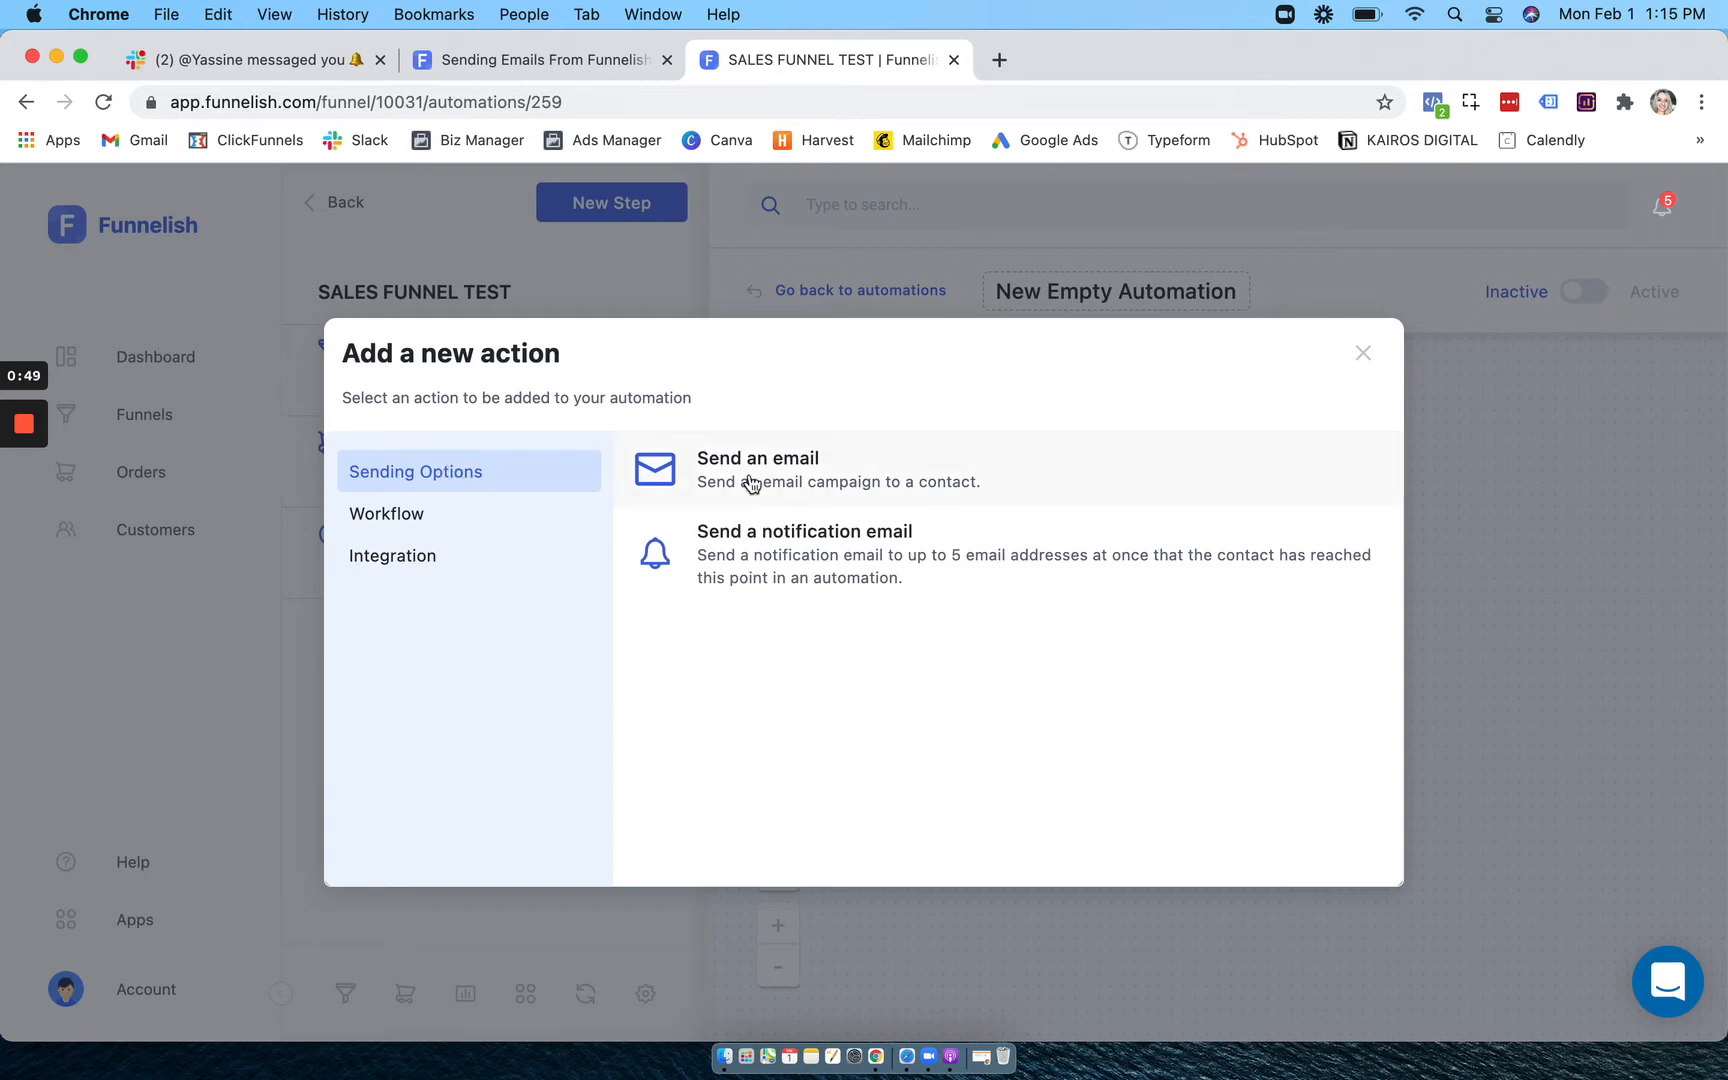
pyautogui.moveTo(942, 474)
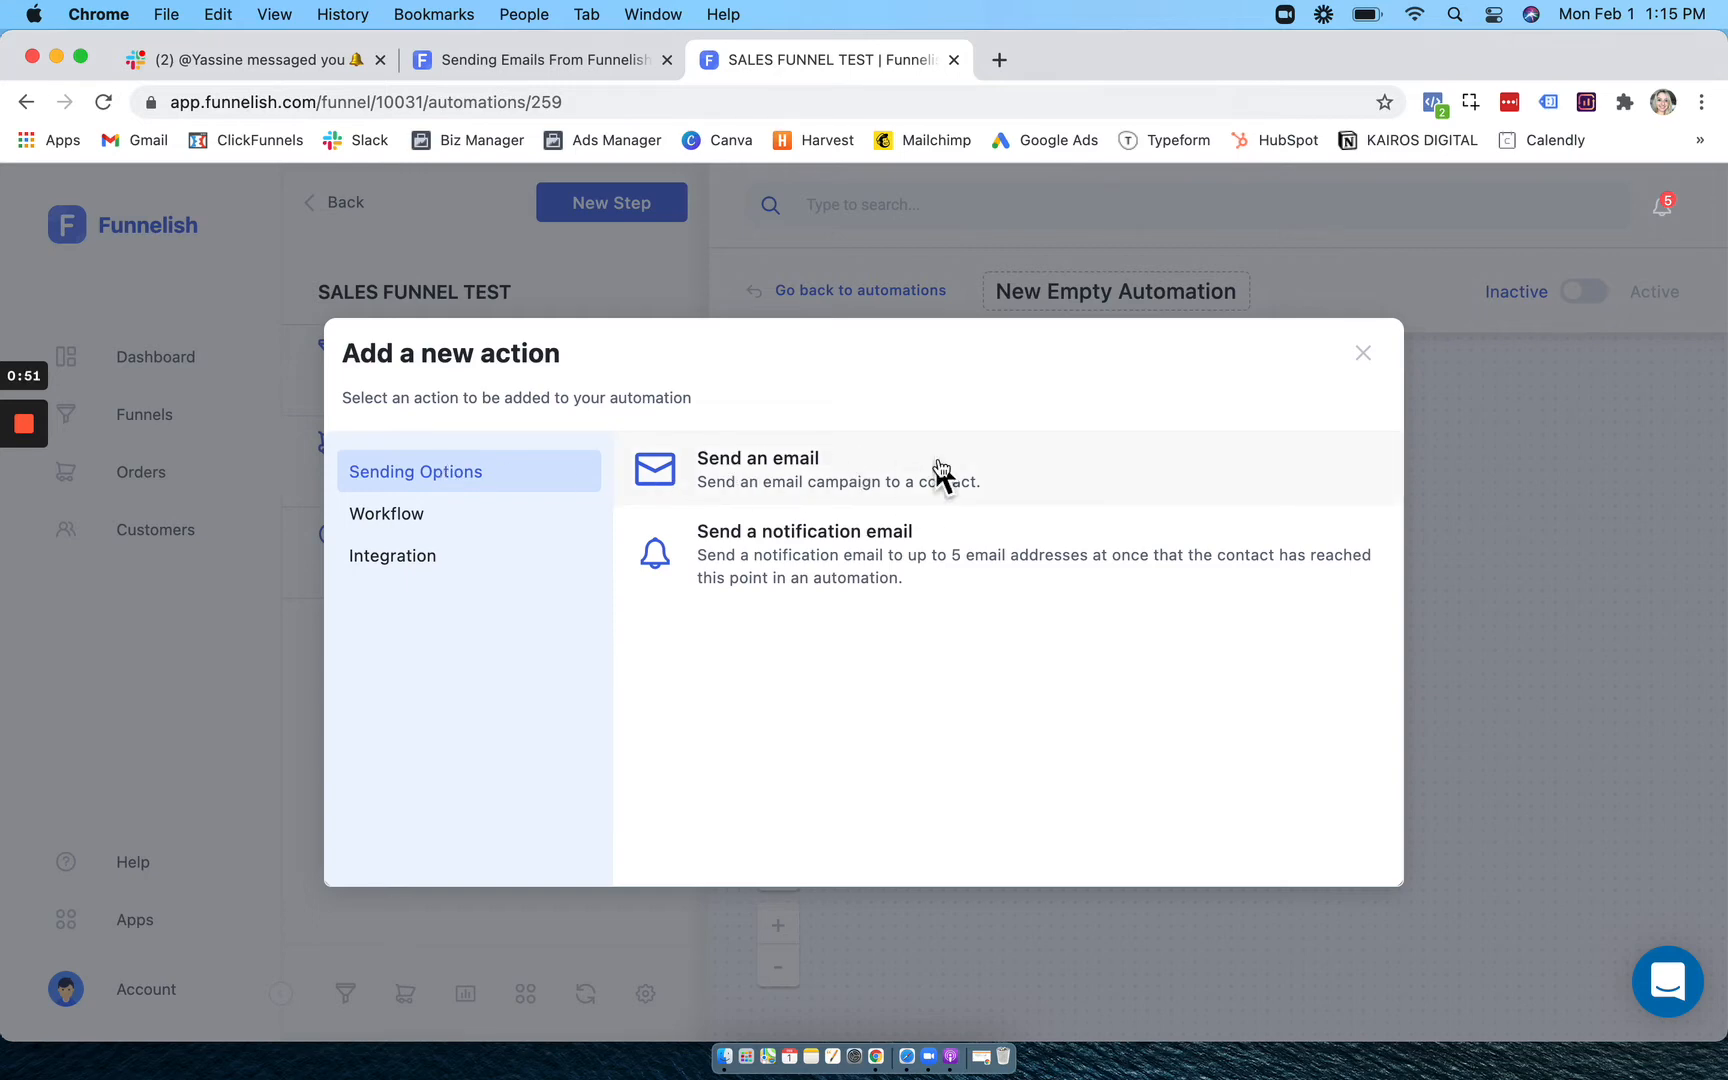
pyautogui.moveTo(755, 546)
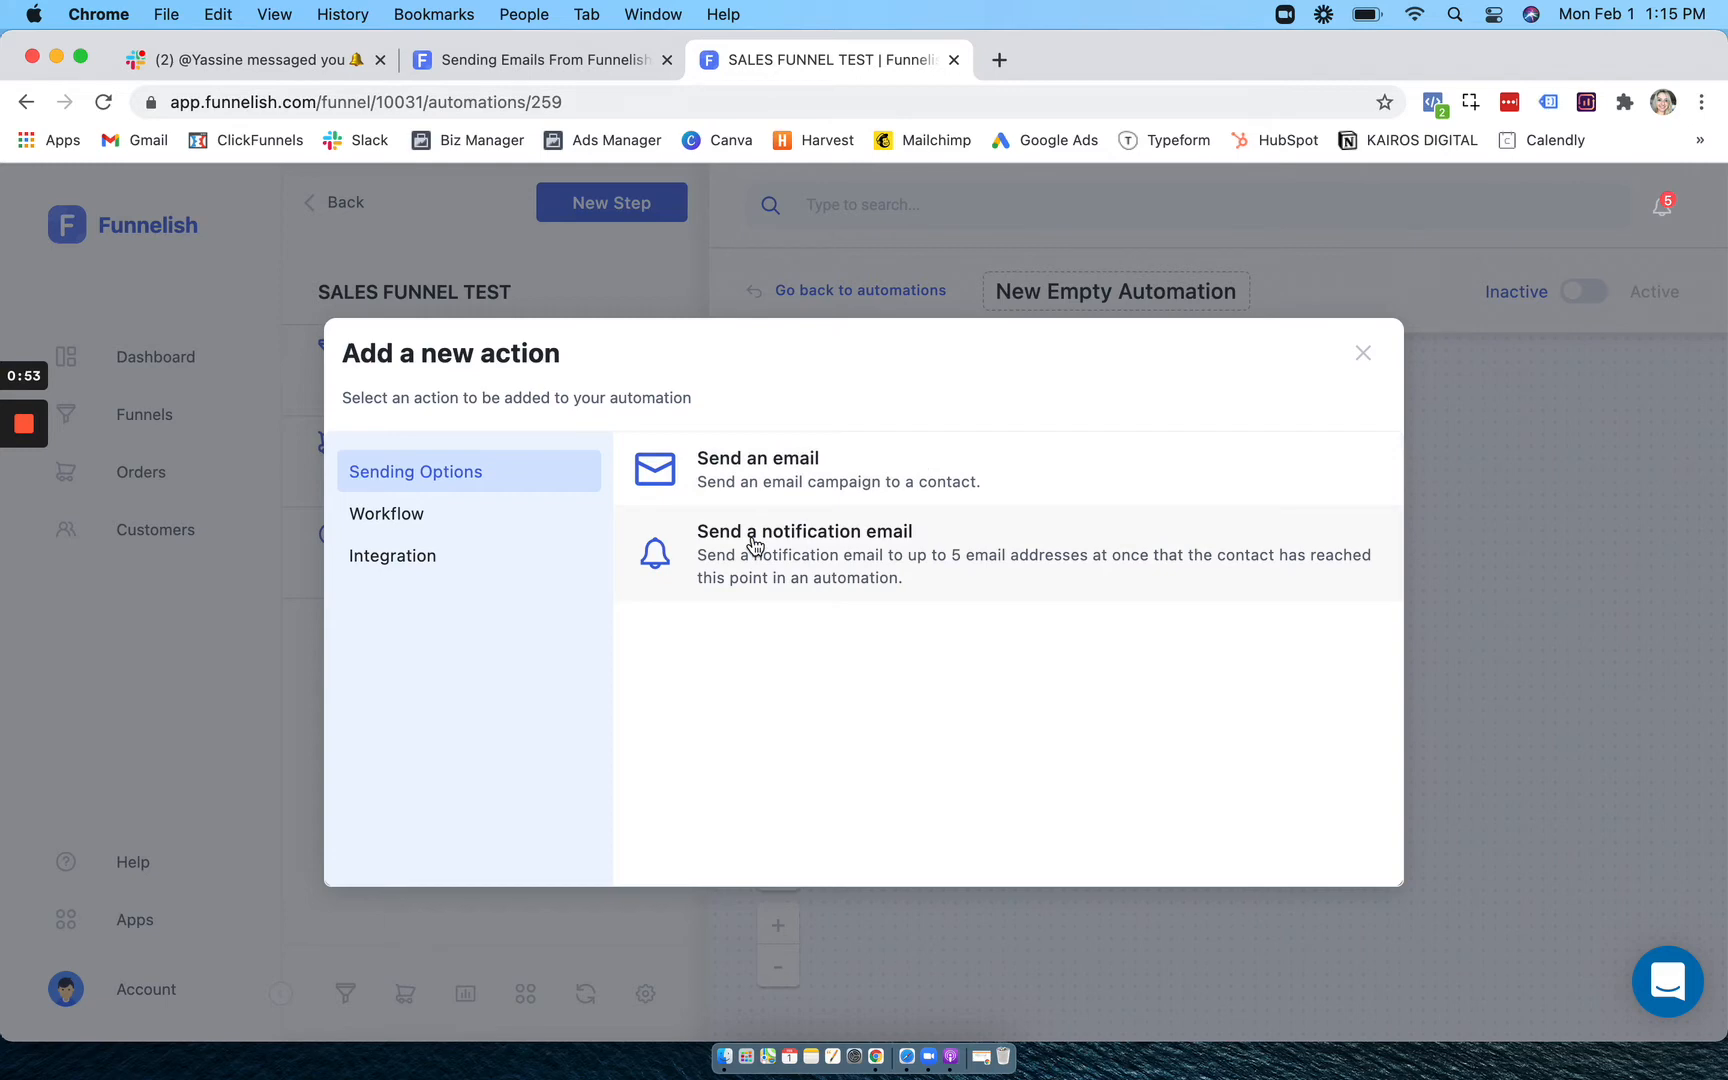
pyautogui.click(757, 468)
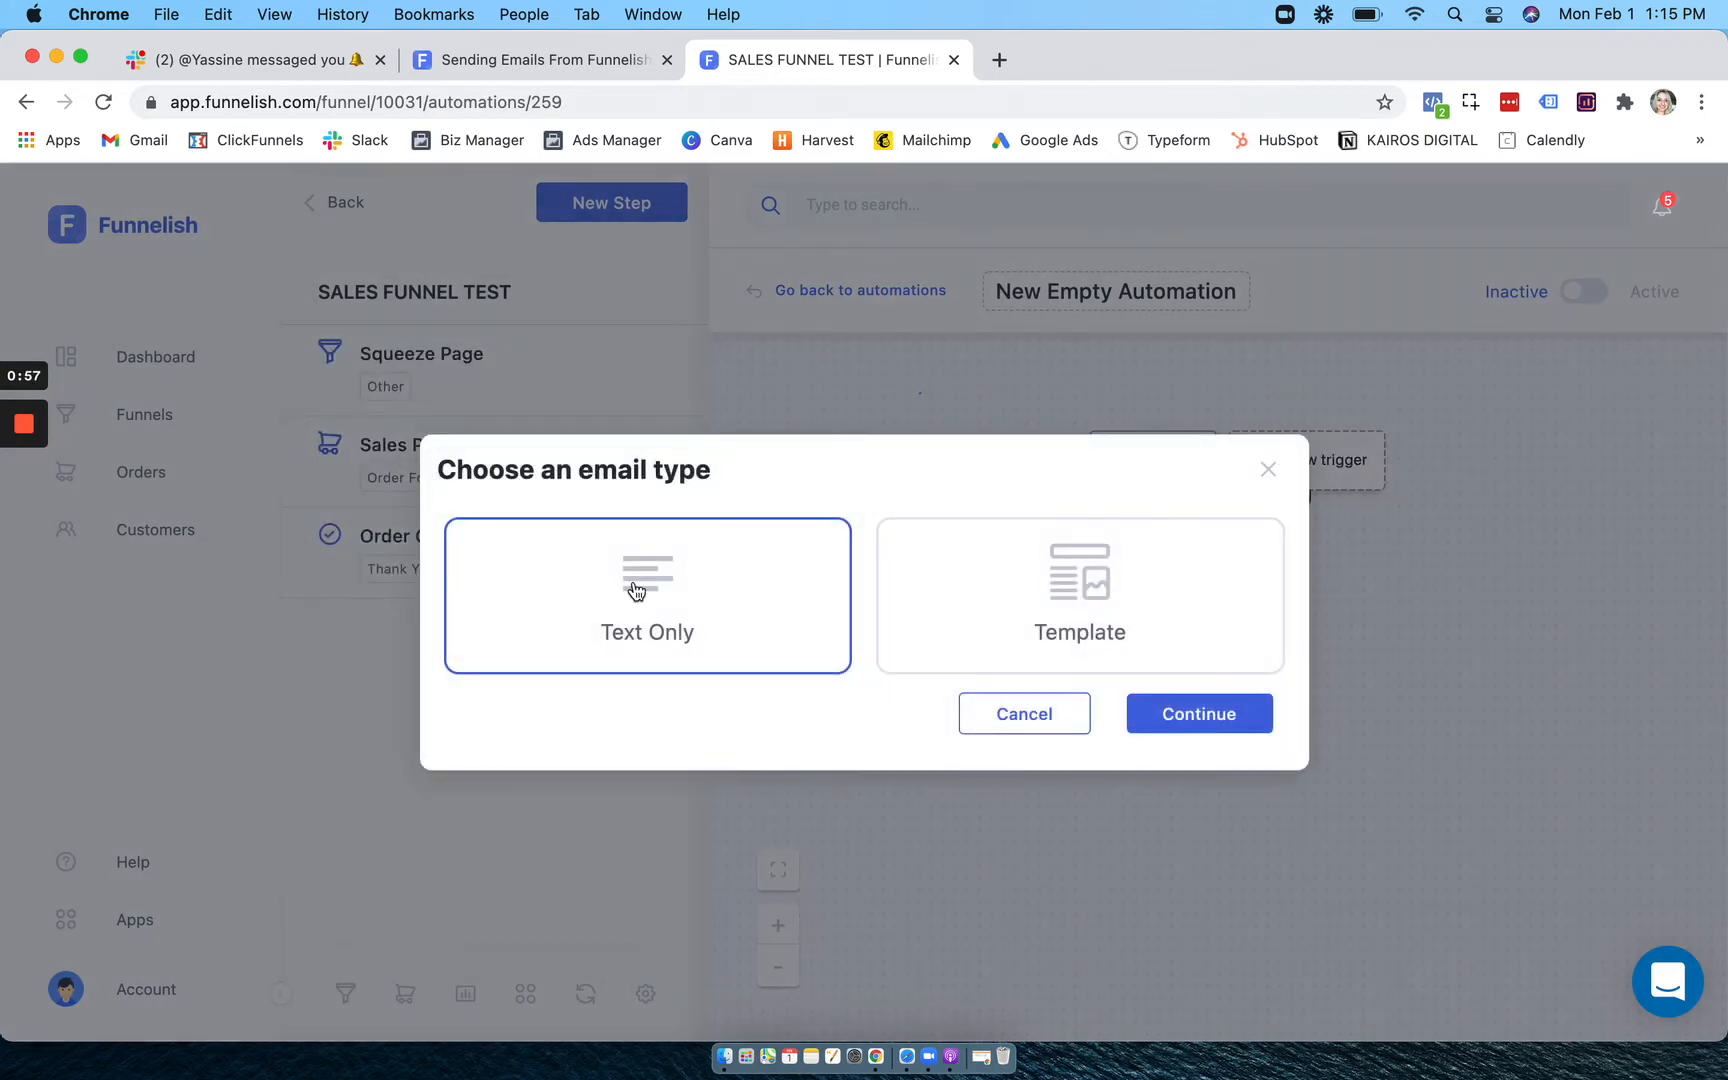
# Step: Make the email text-only with sender Taylor, subject Thanks! and a draft body
pyautogui.click(1198, 713)
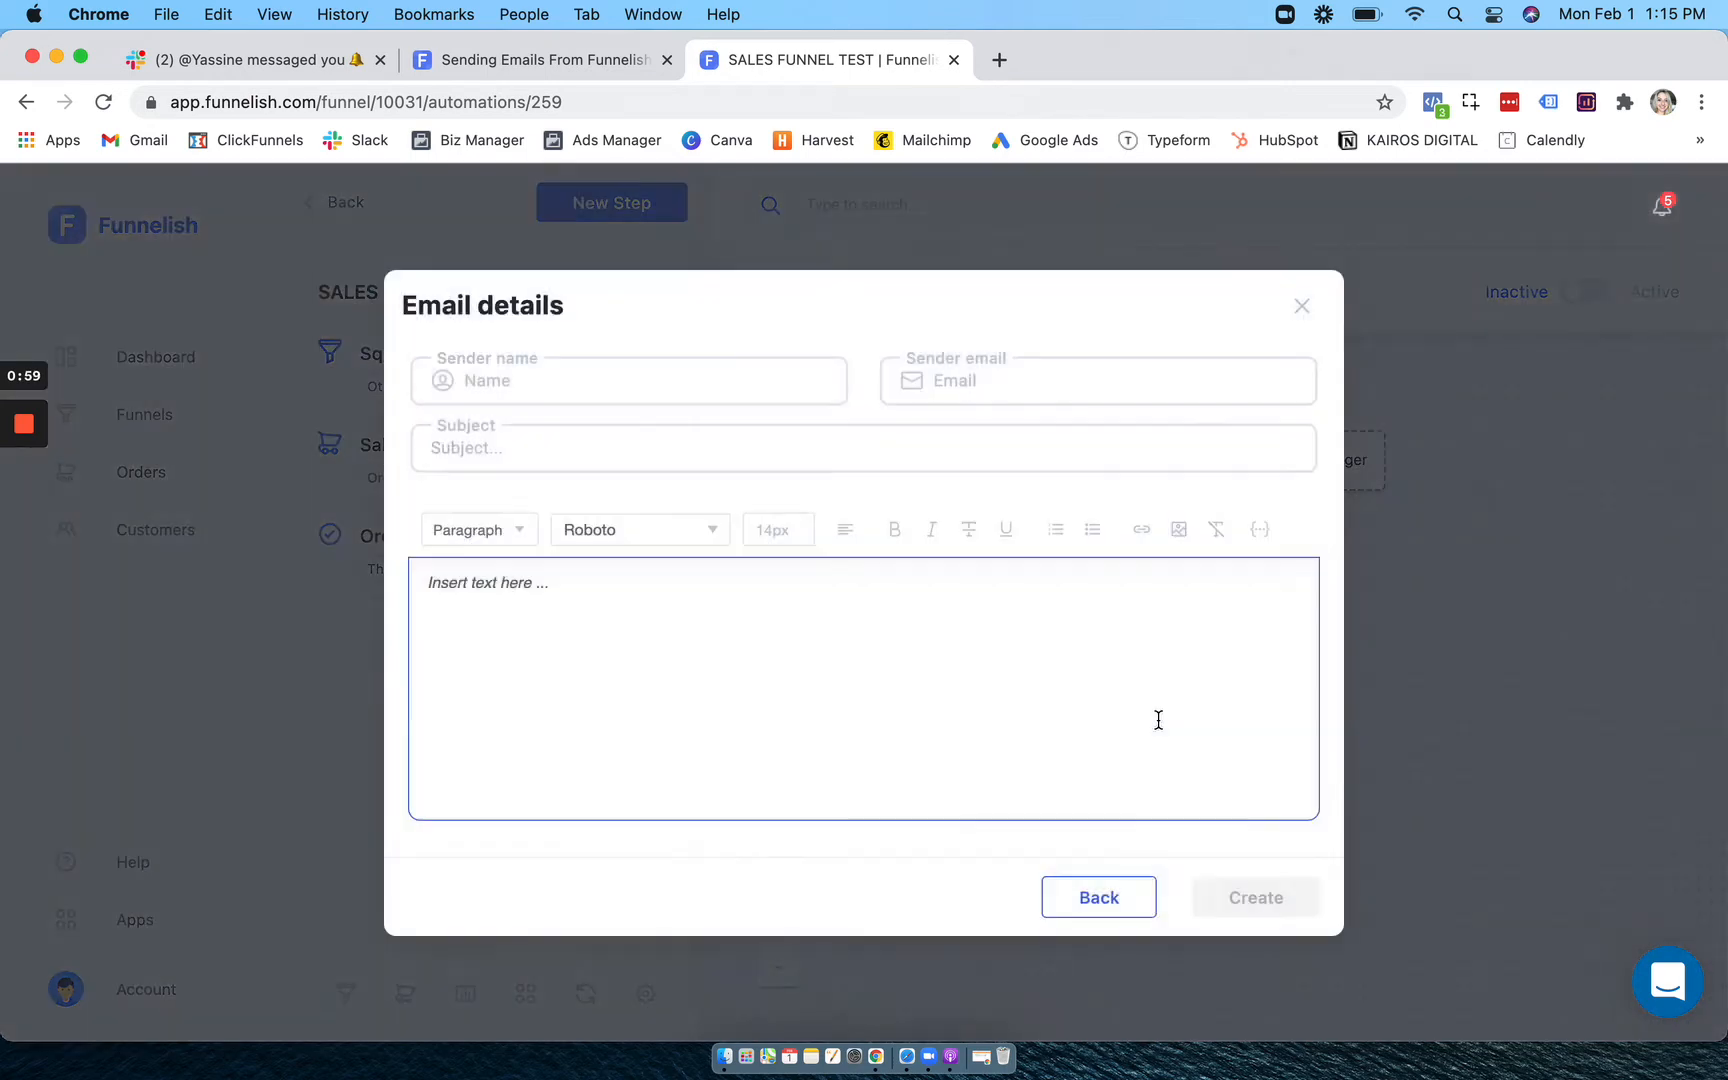
pyautogui.click(627, 380)
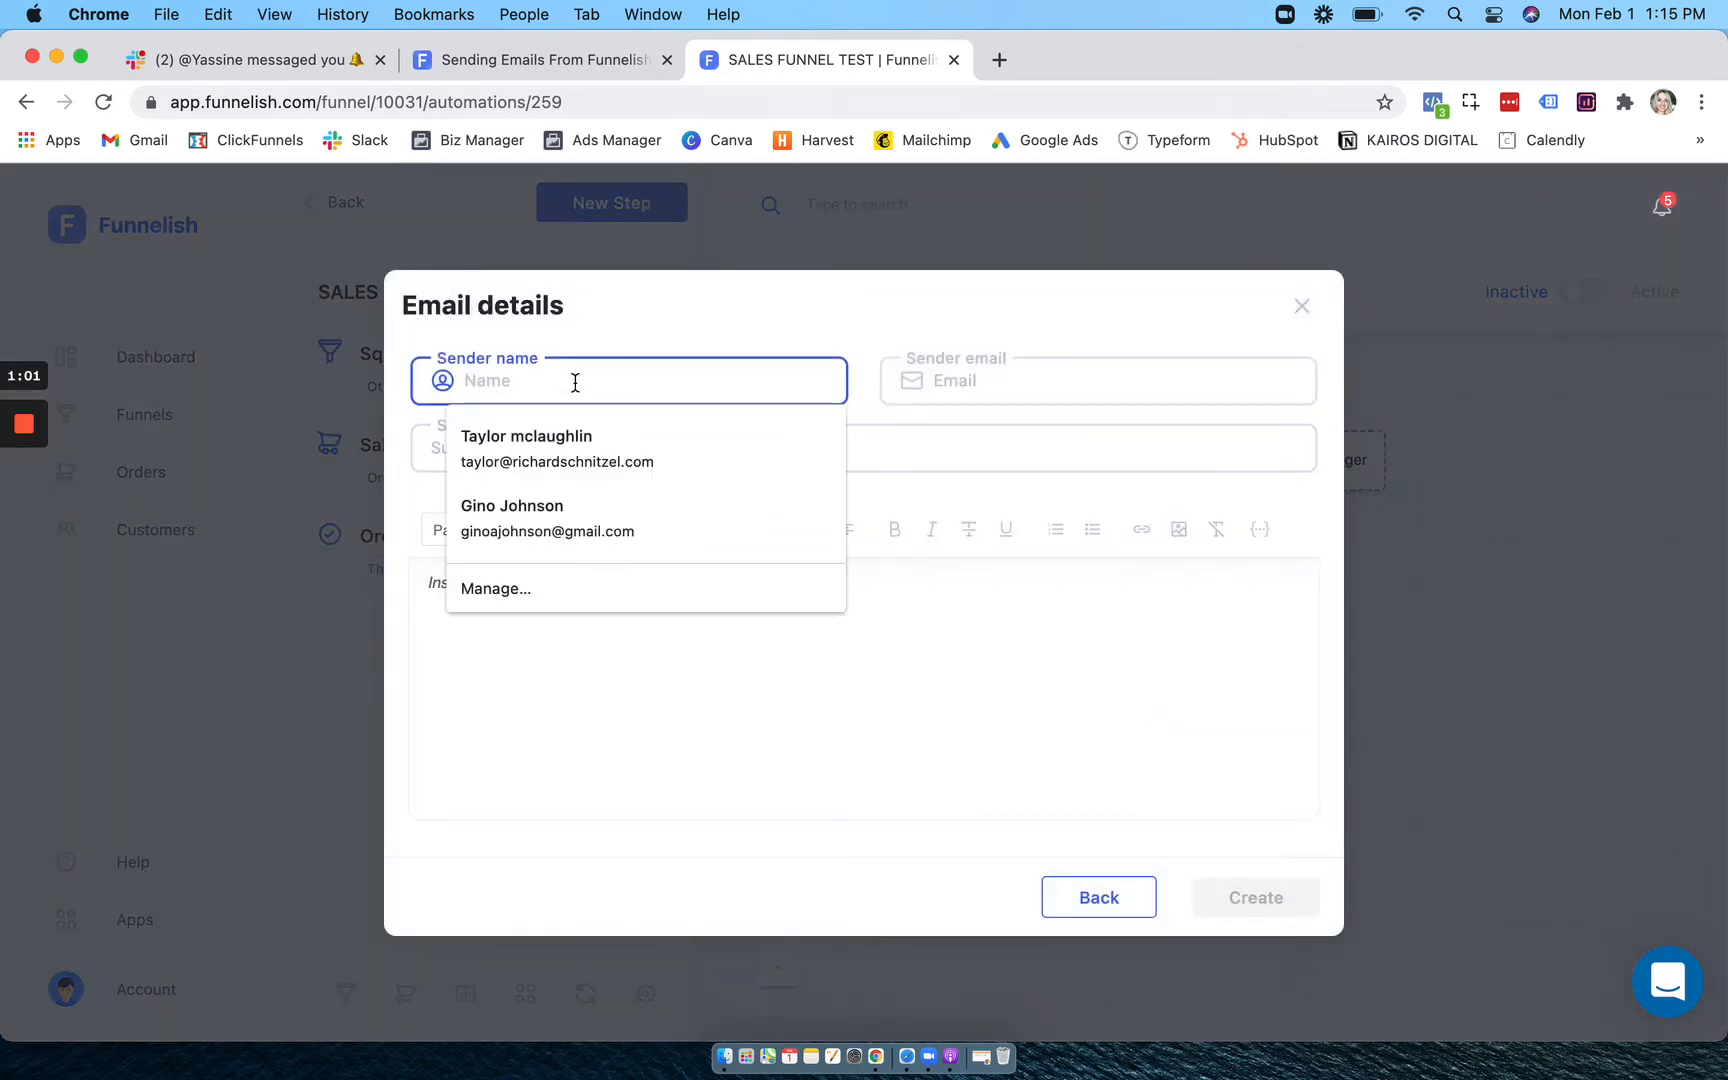
pyautogui.click(527, 435)
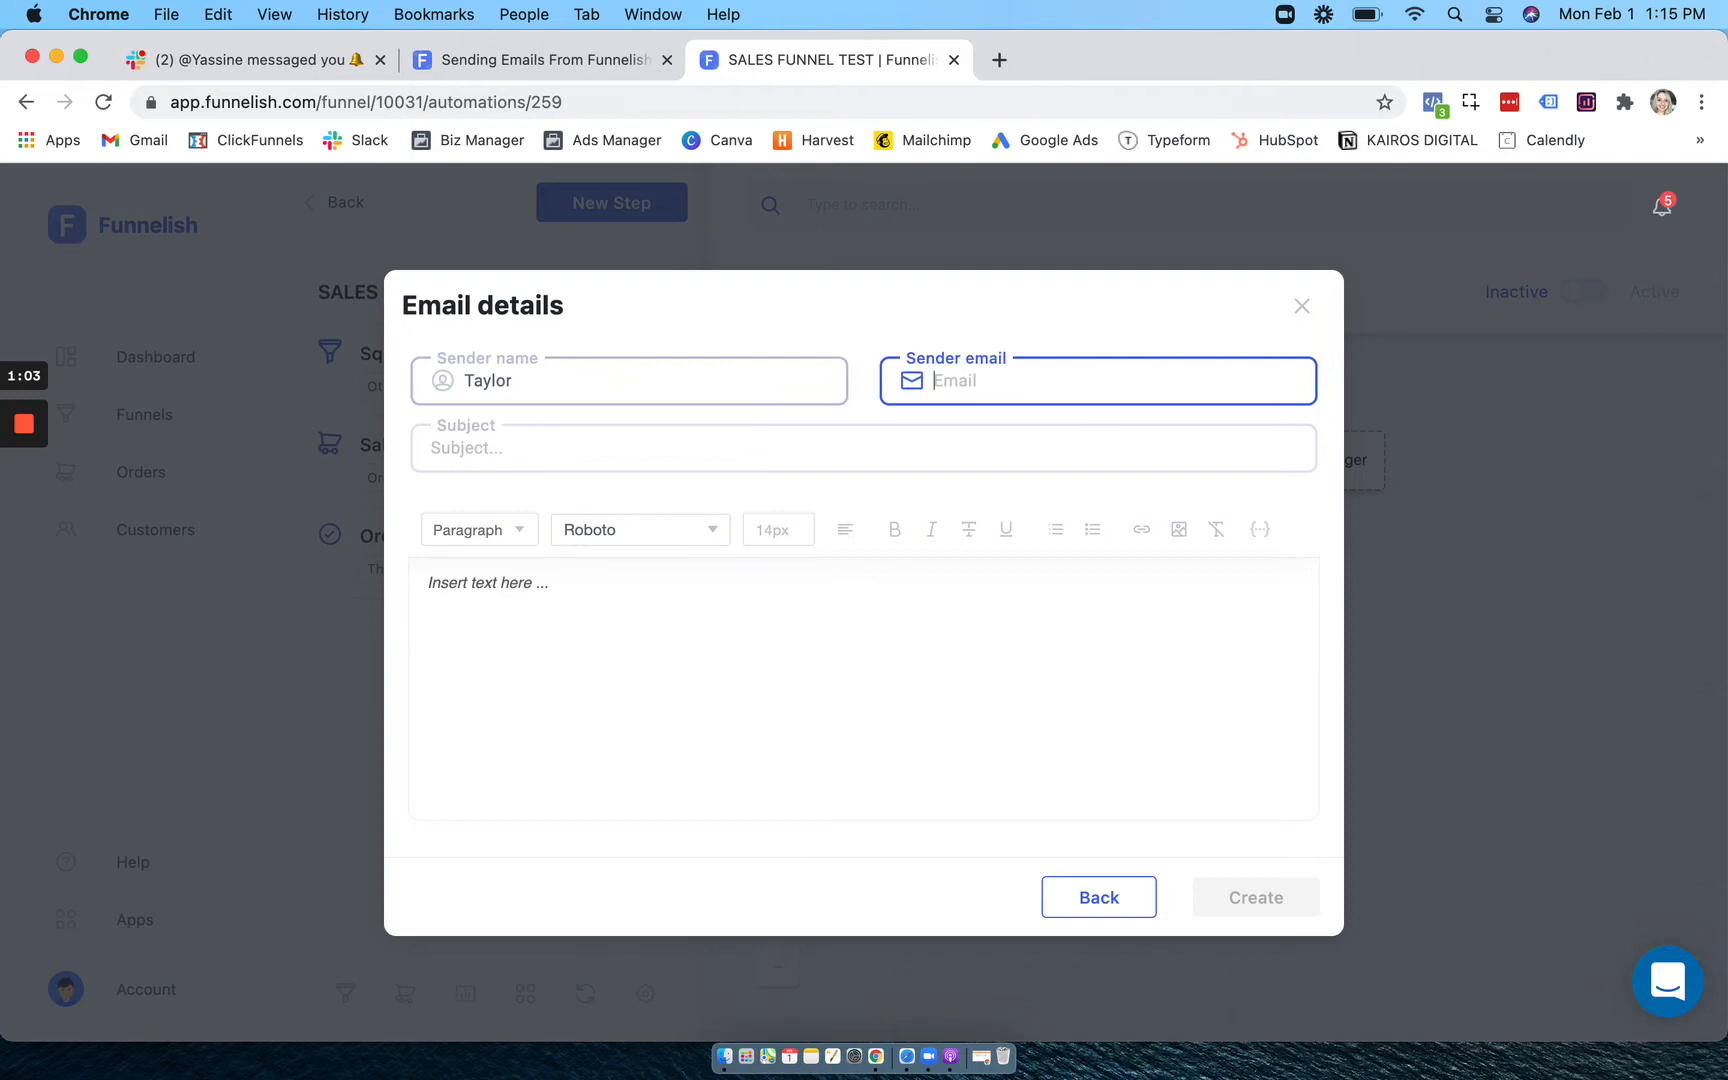
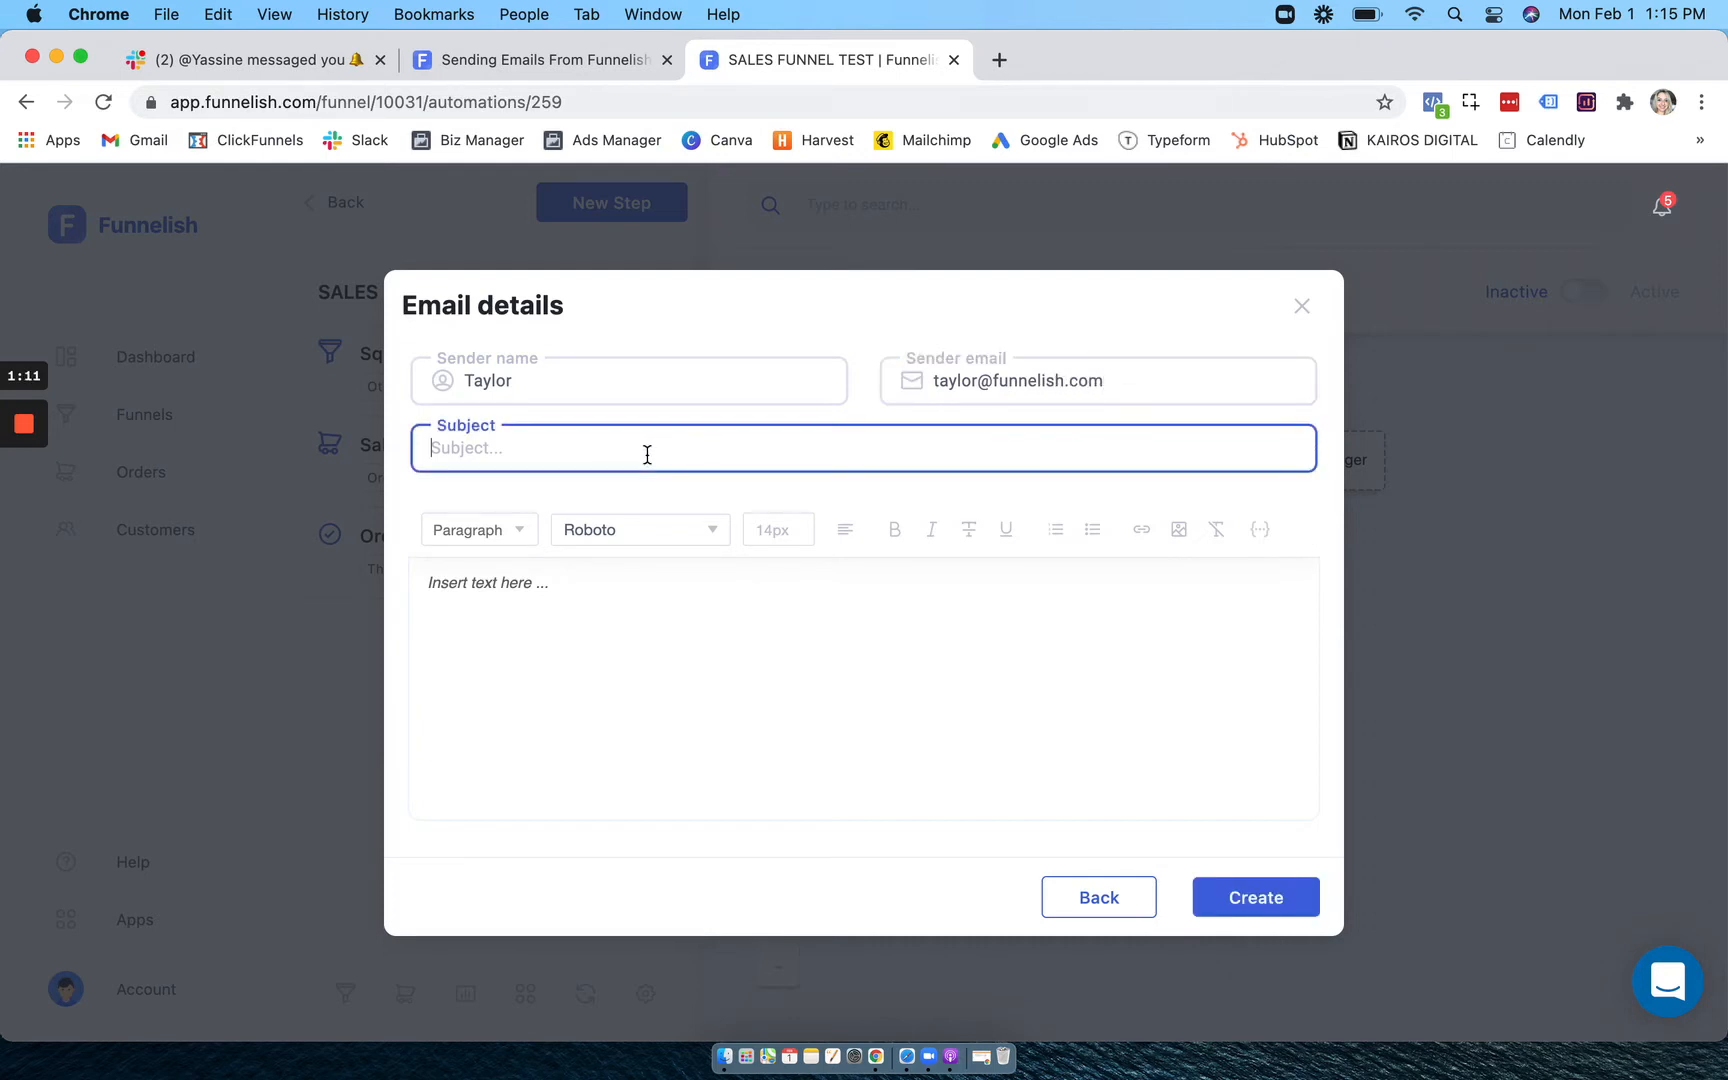
pyautogui.write('Thankk')
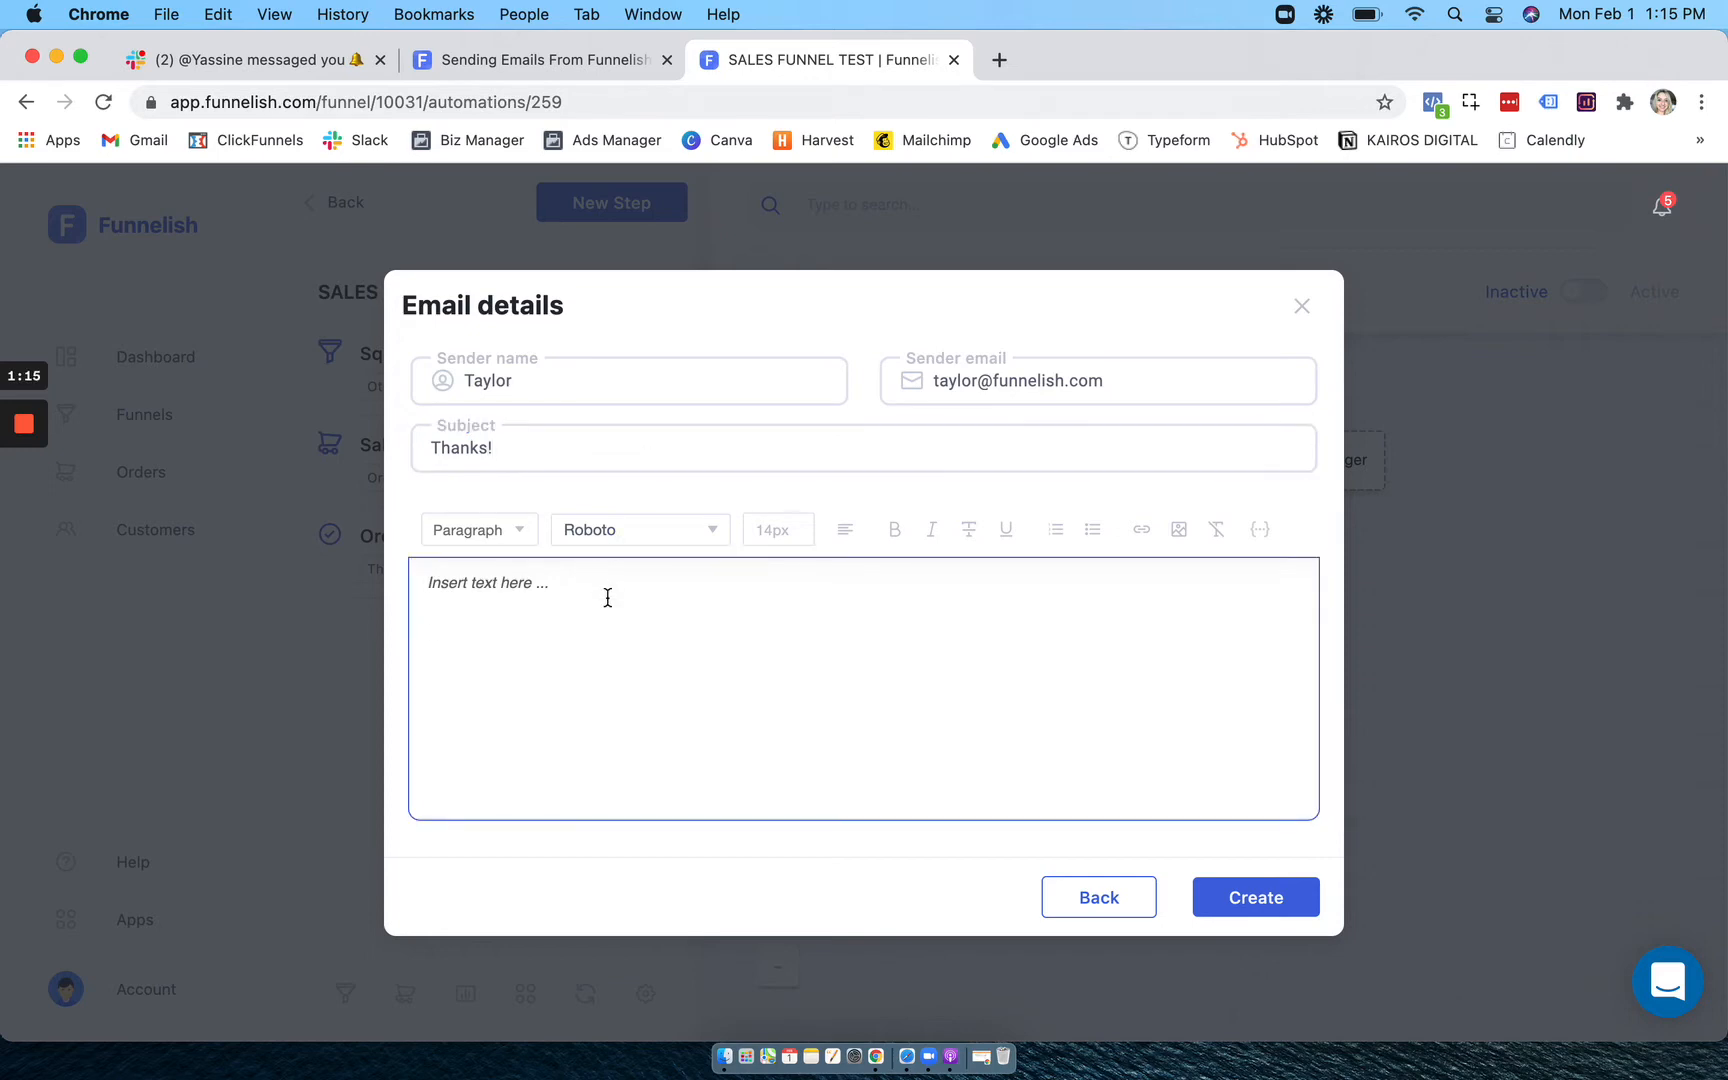
pyautogui.write('Type email here!')
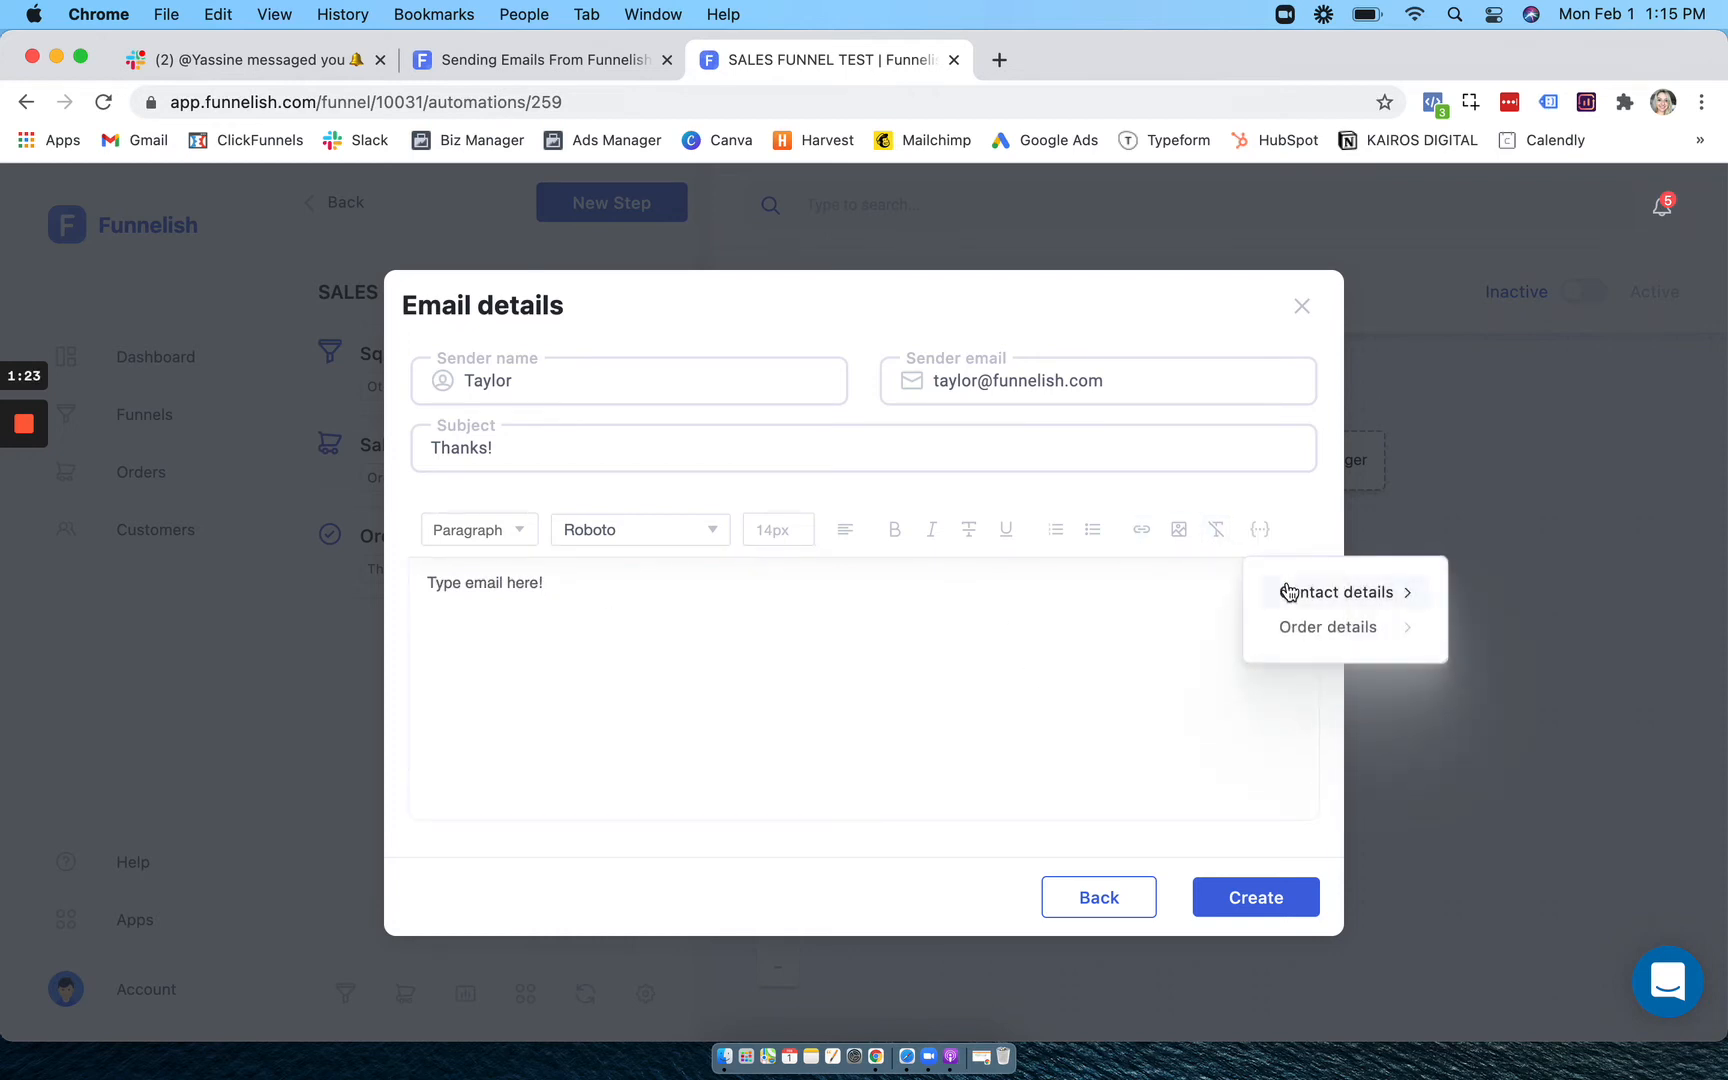
pyautogui.moveTo(1294, 640)
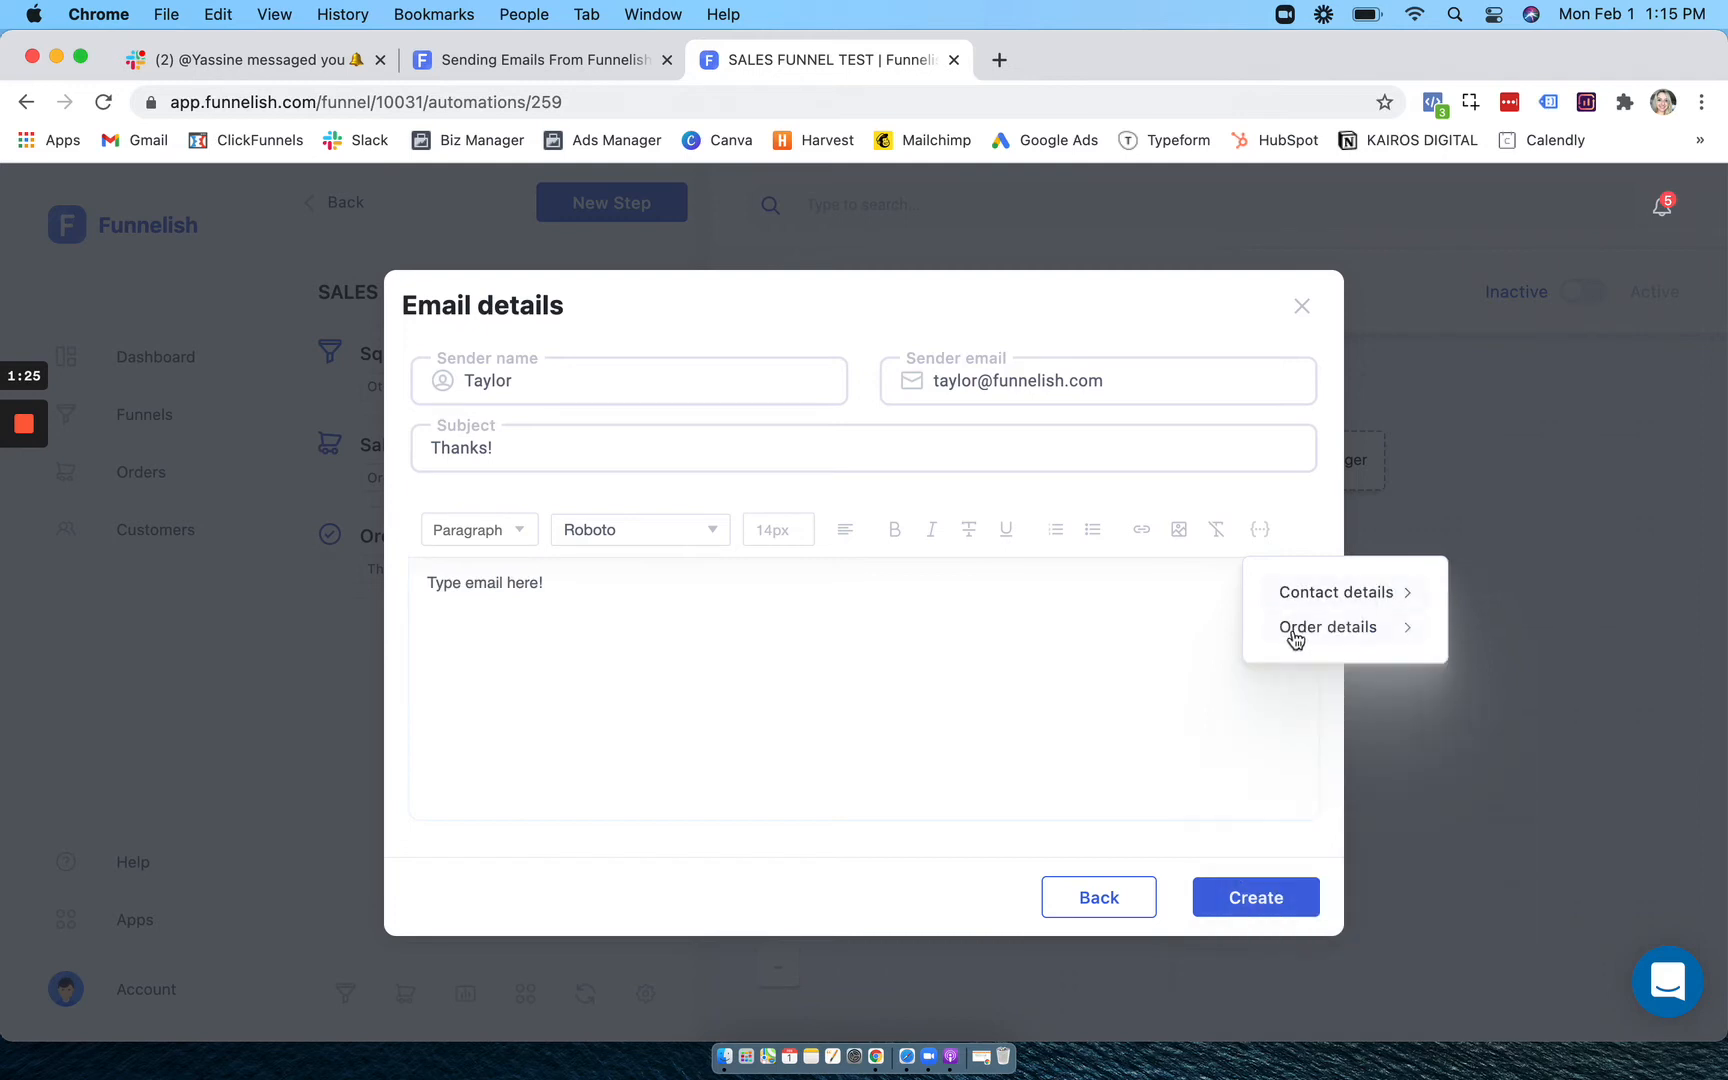
# Step: Write the body as the contact's first name followed by a bold 'thanks for your purchase'
pyautogui.click(1336, 592)
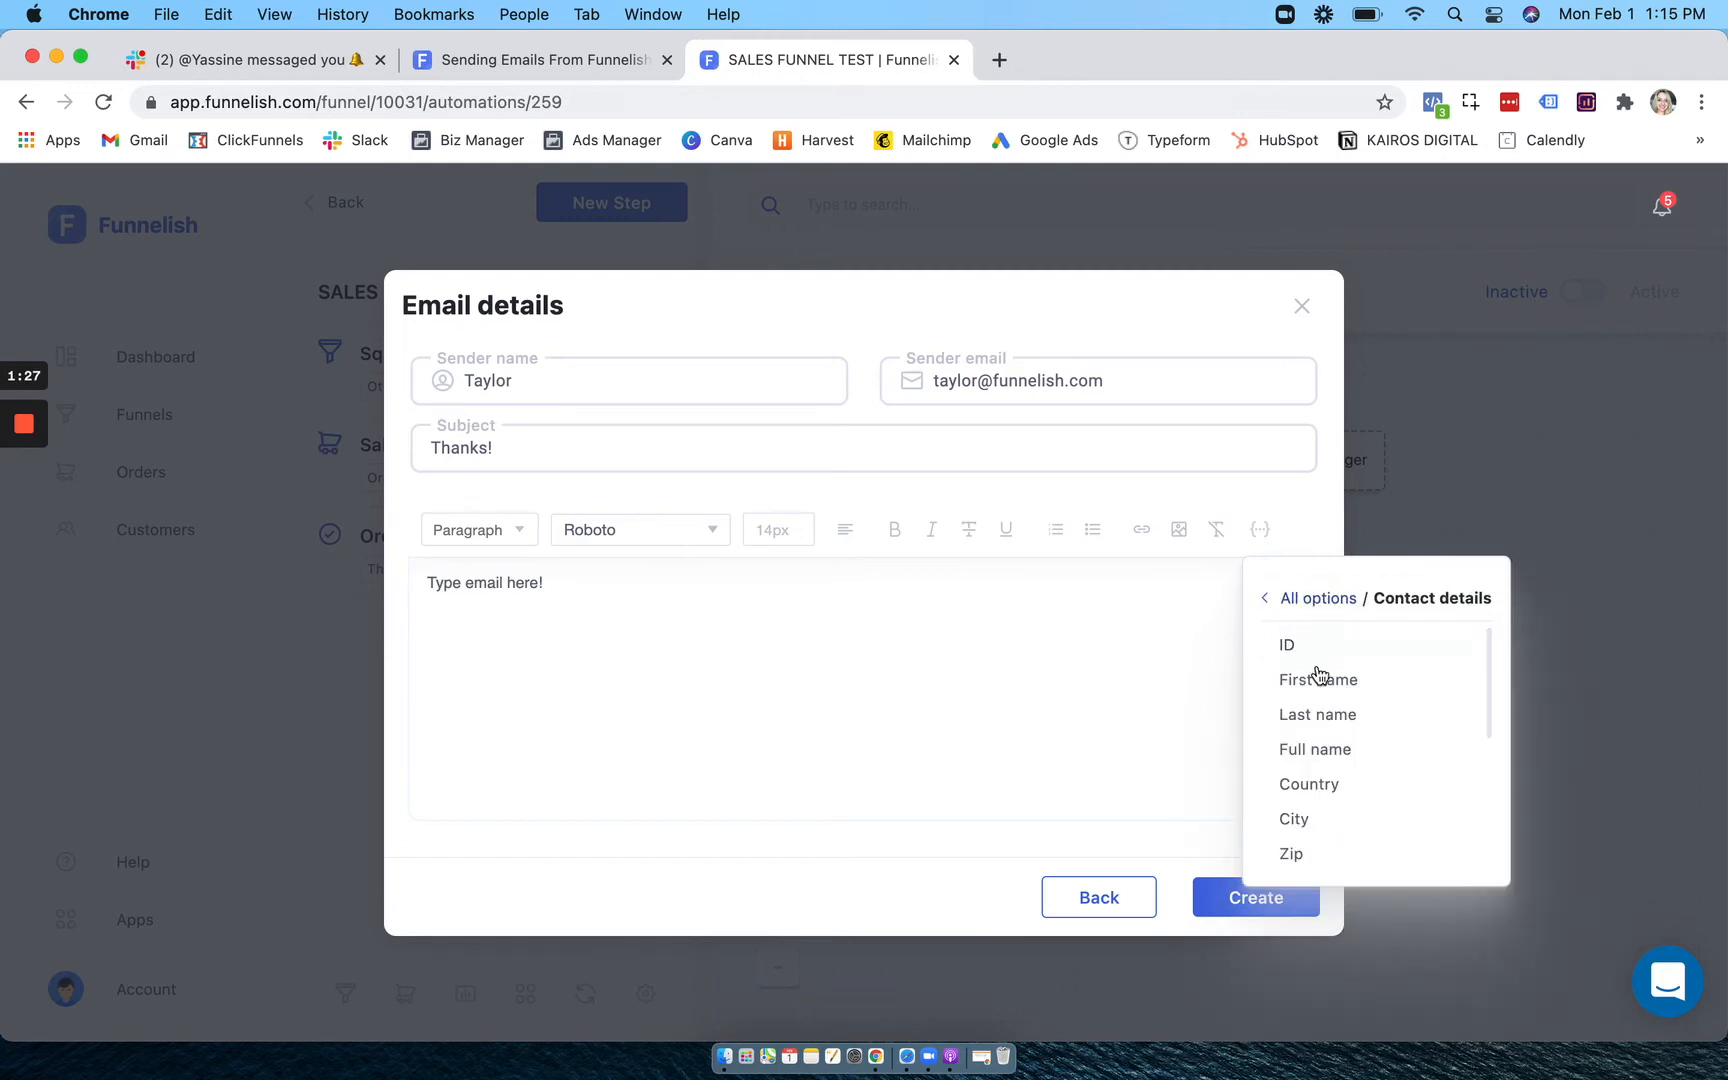
pyautogui.click(1317, 679)
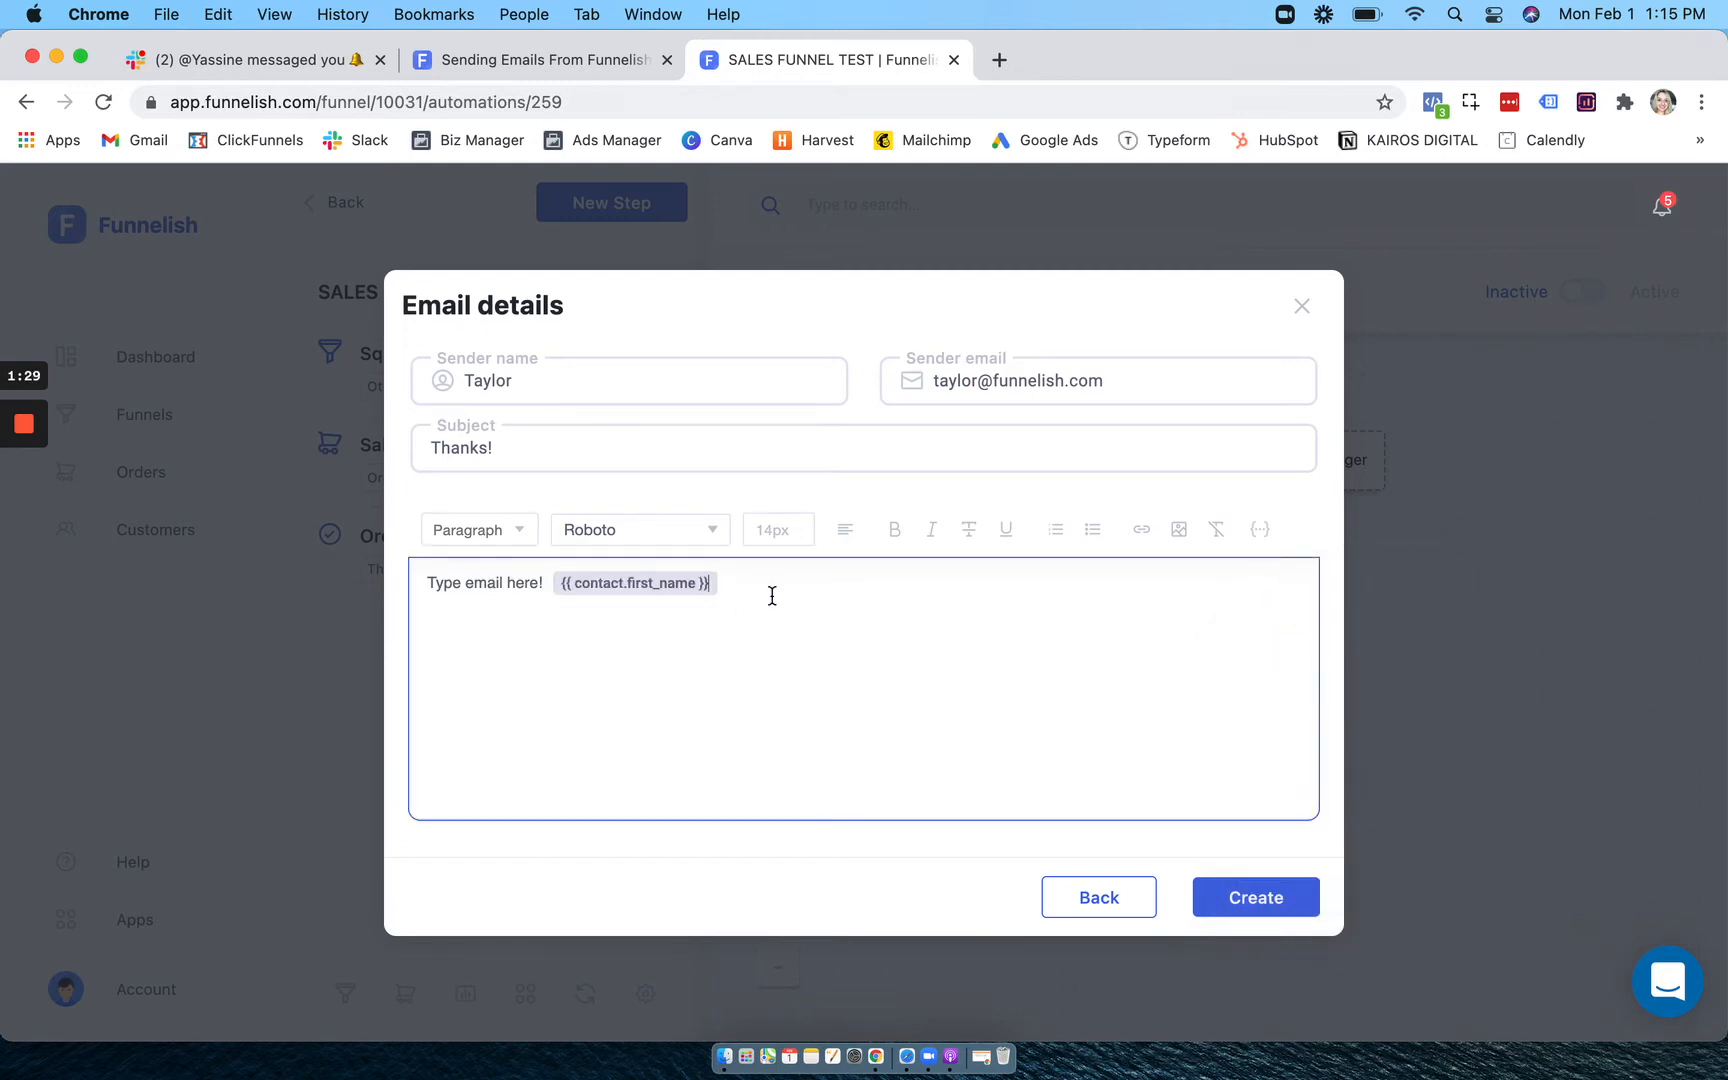
pyautogui.write(', thanks f')
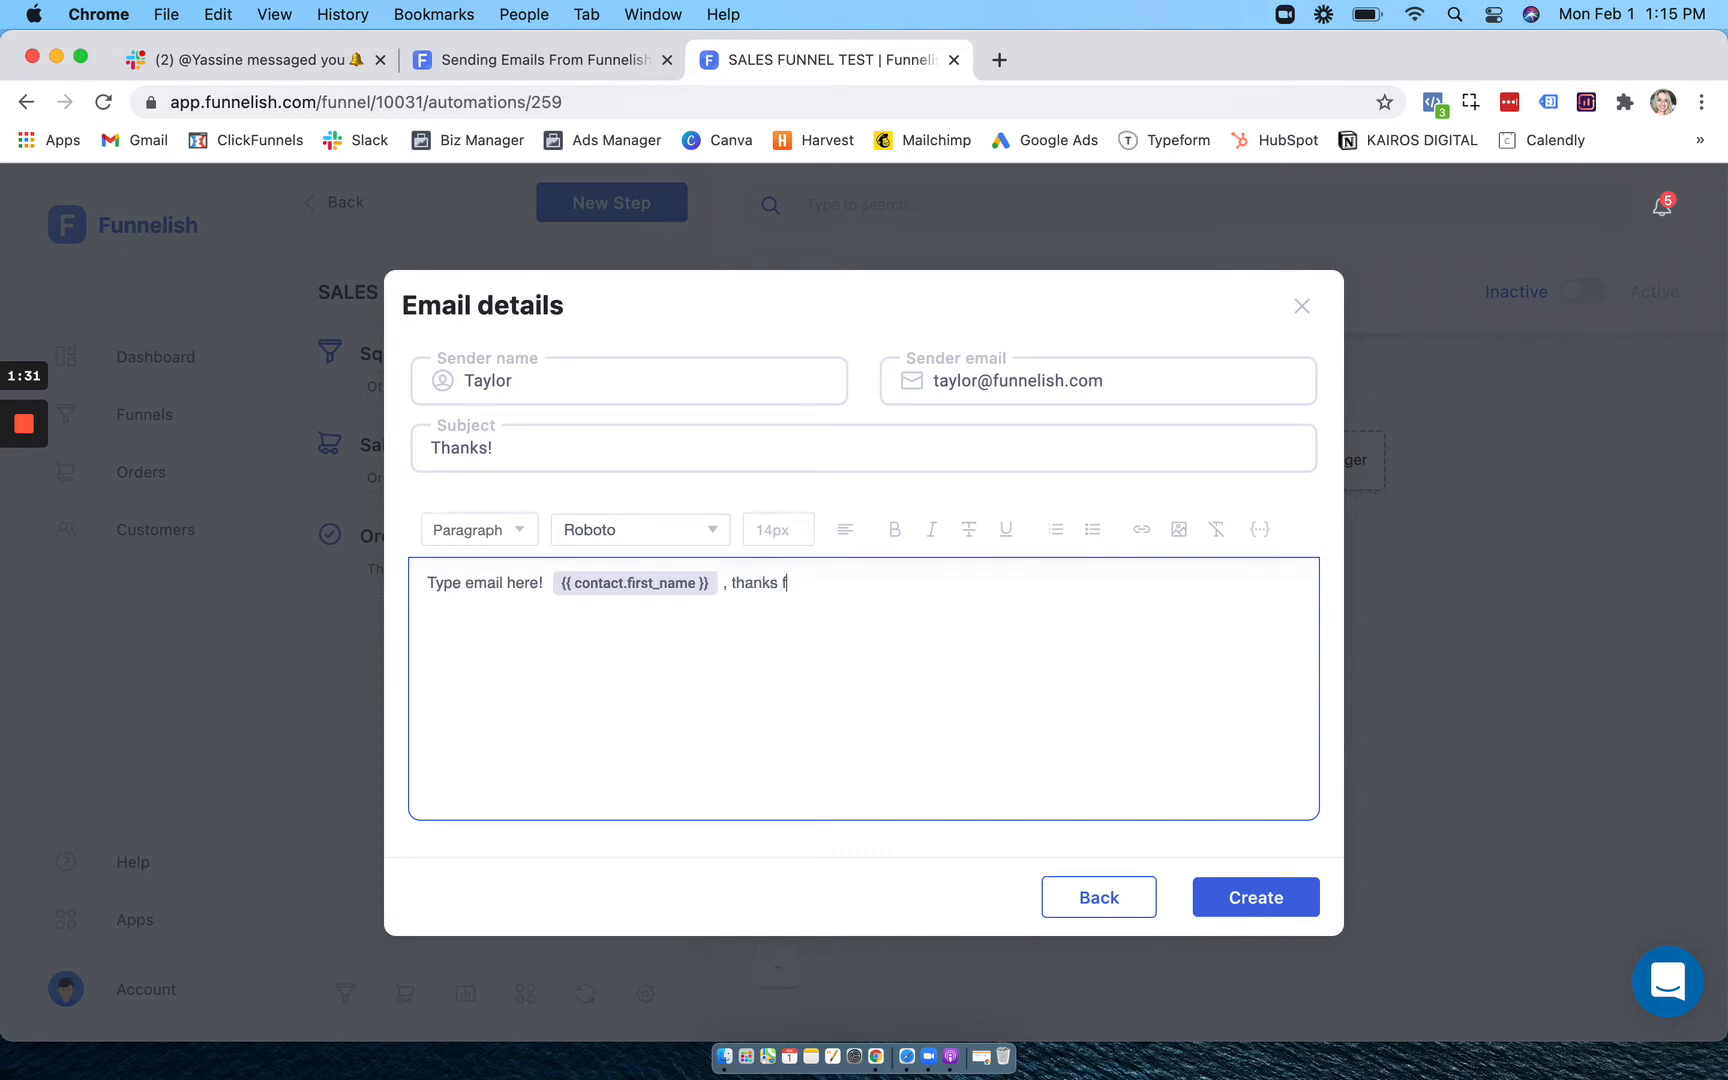
pyautogui.write('or your purhcase!')
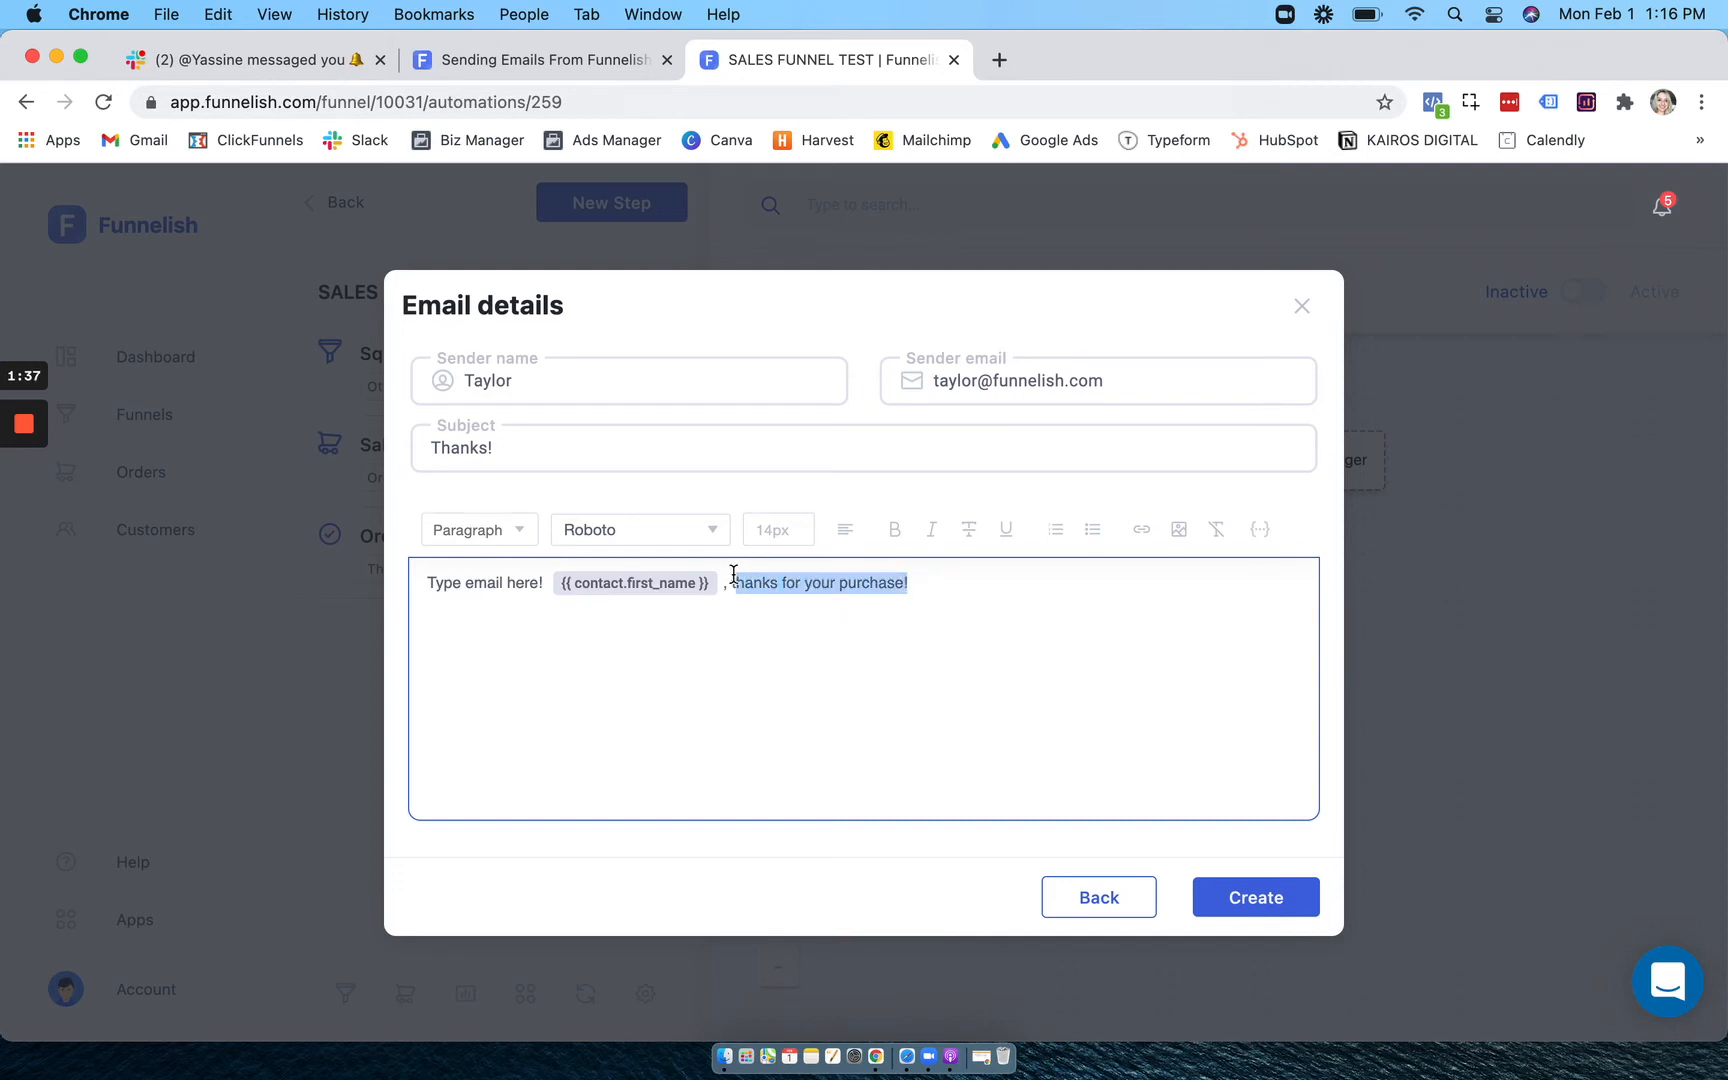
pyautogui.click(639, 530)
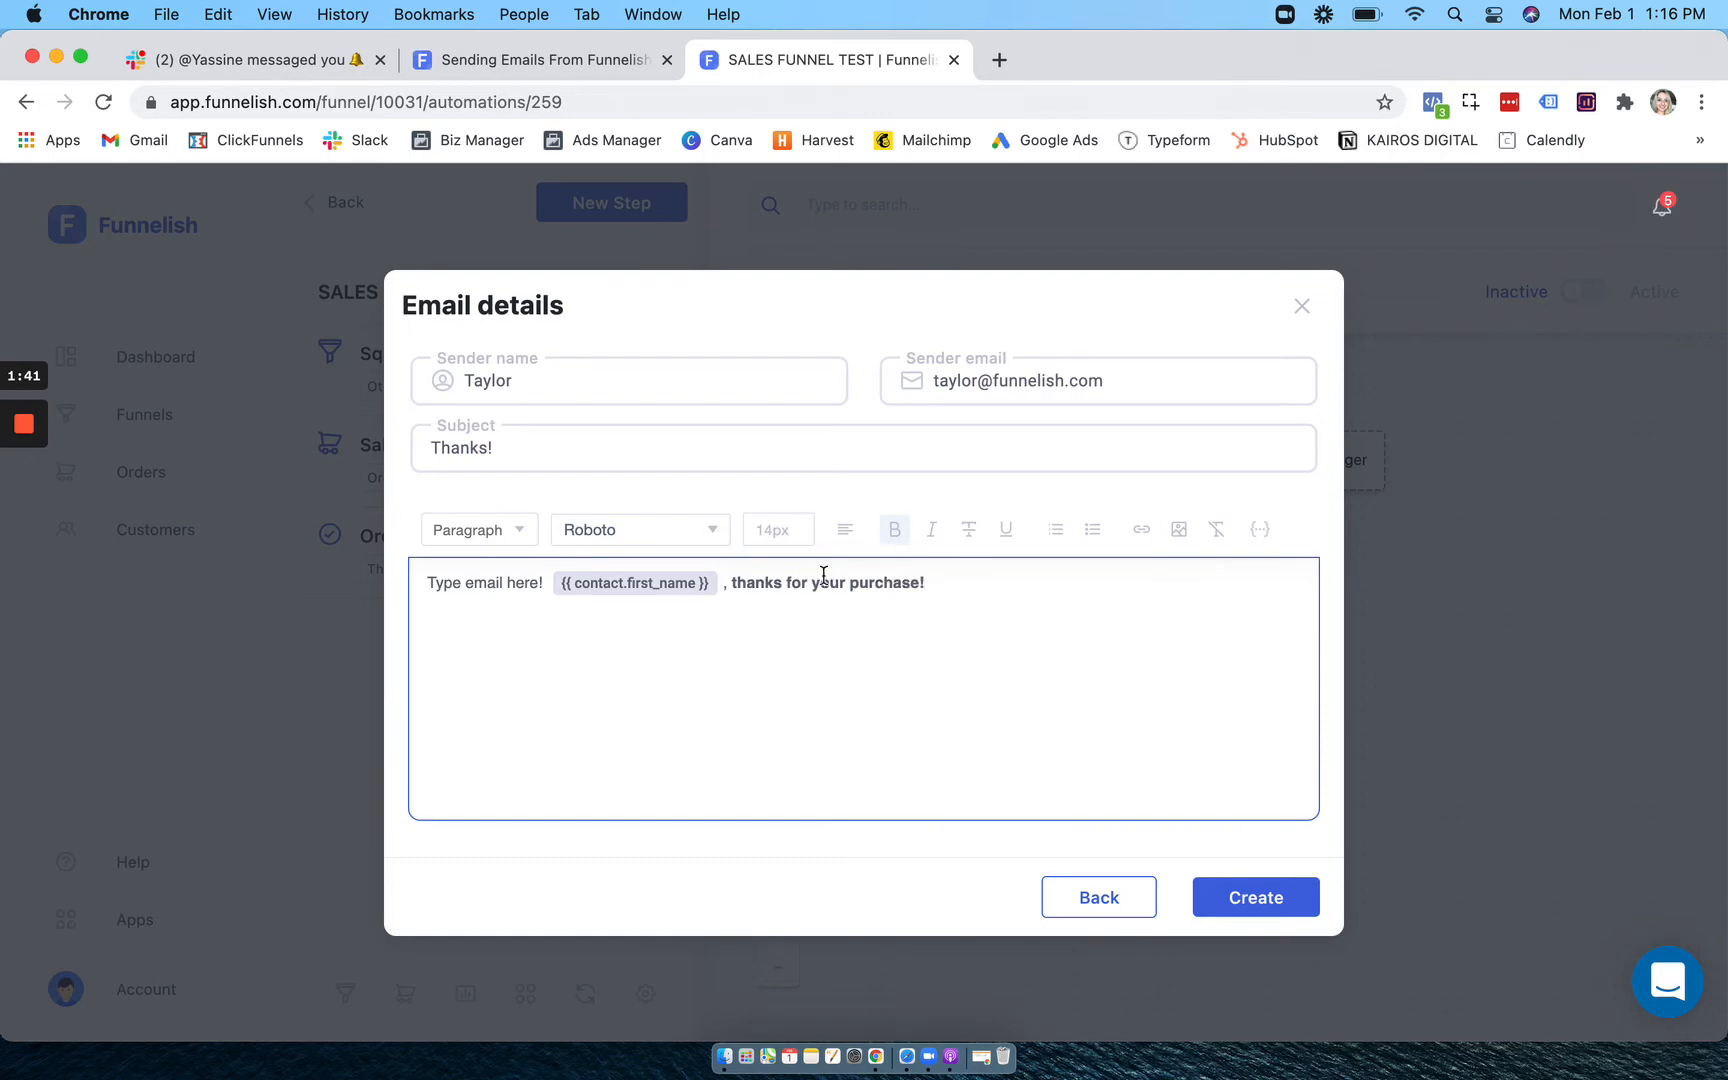
# Step: Create the Thanks! email action and add a new step after it
pyautogui.click(1254, 896)
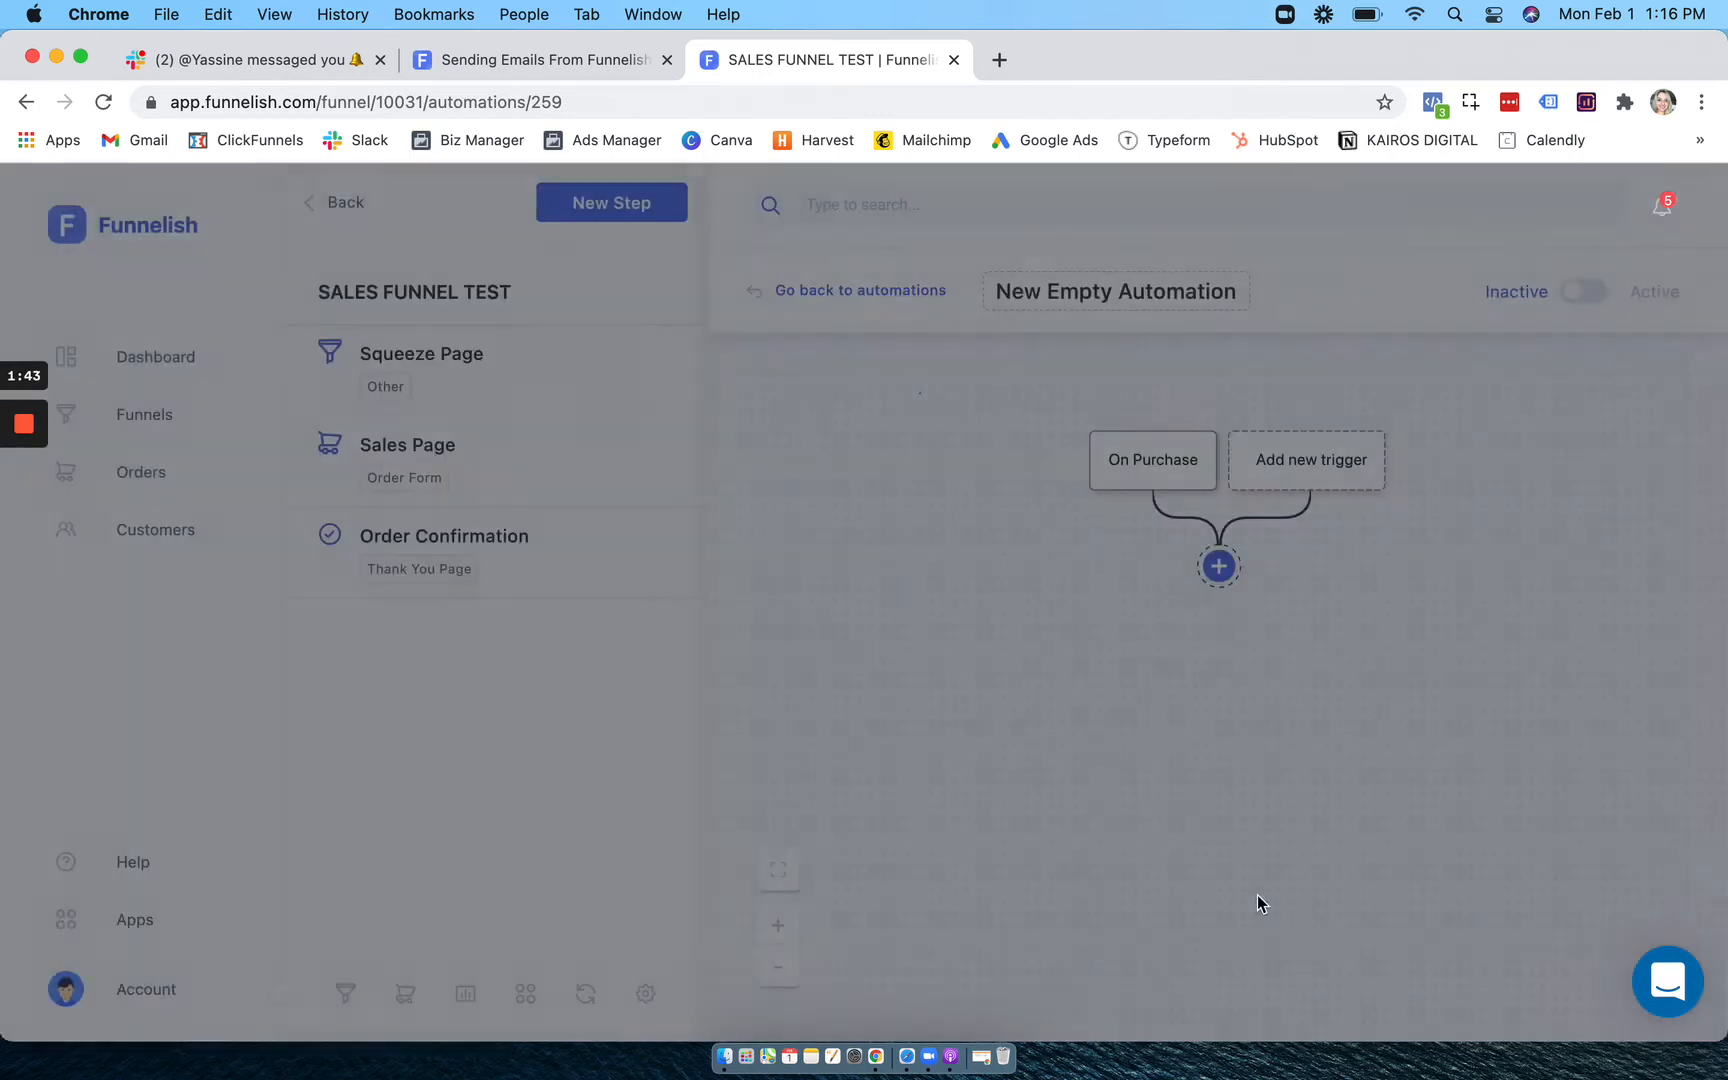
pyautogui.click(1218, 565)
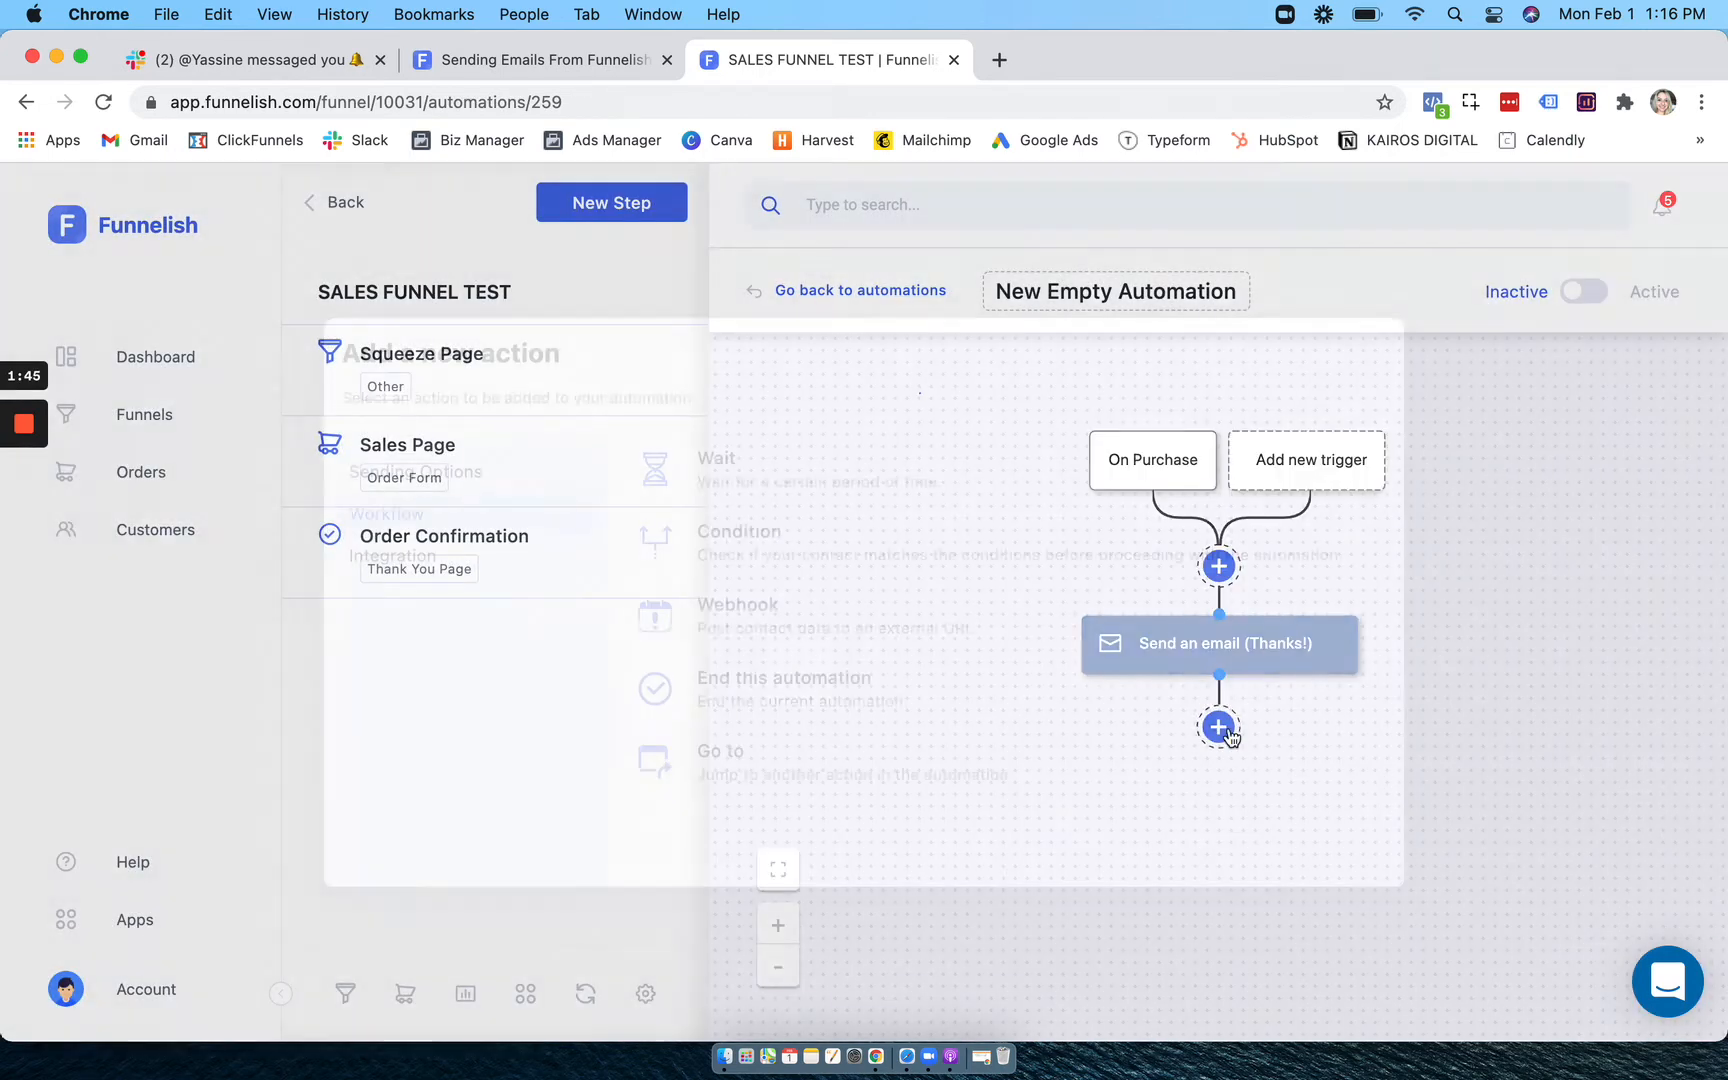
# Step: Choose a second Send an email action using the Template type and reach its details form
pyautogui.click(1219, 725)
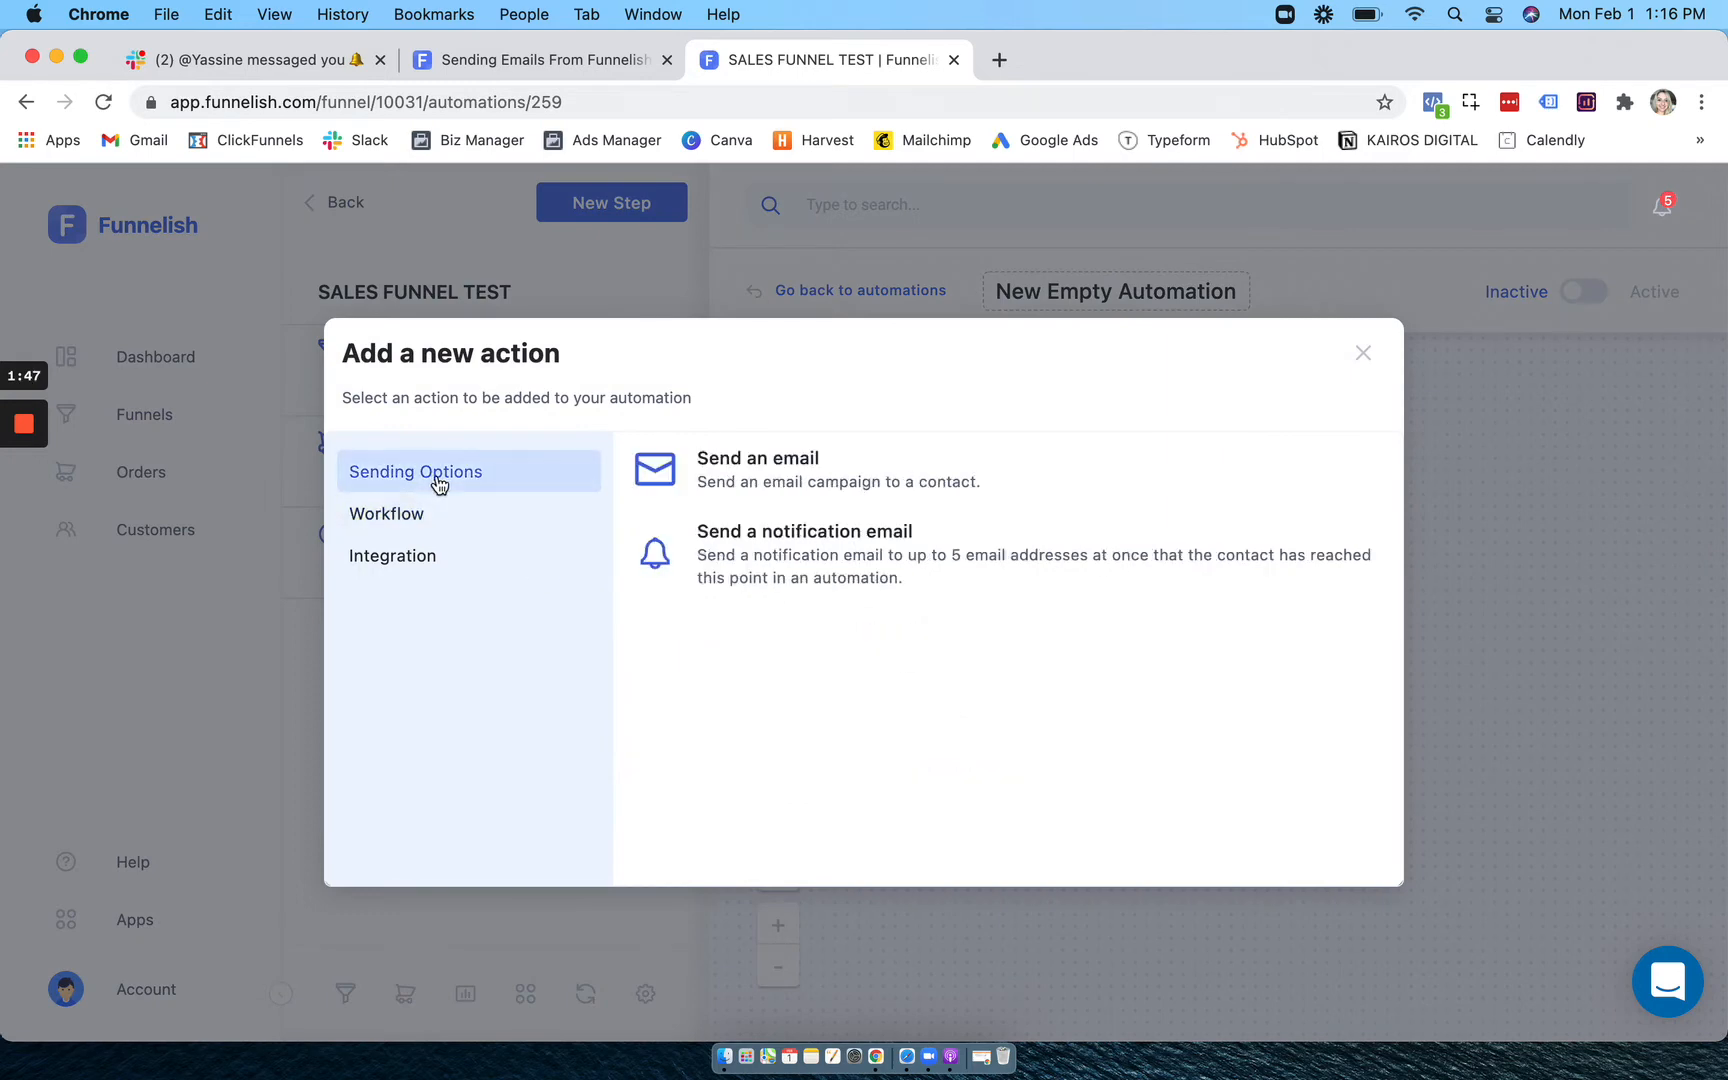
pyautogui.click(757, 468)
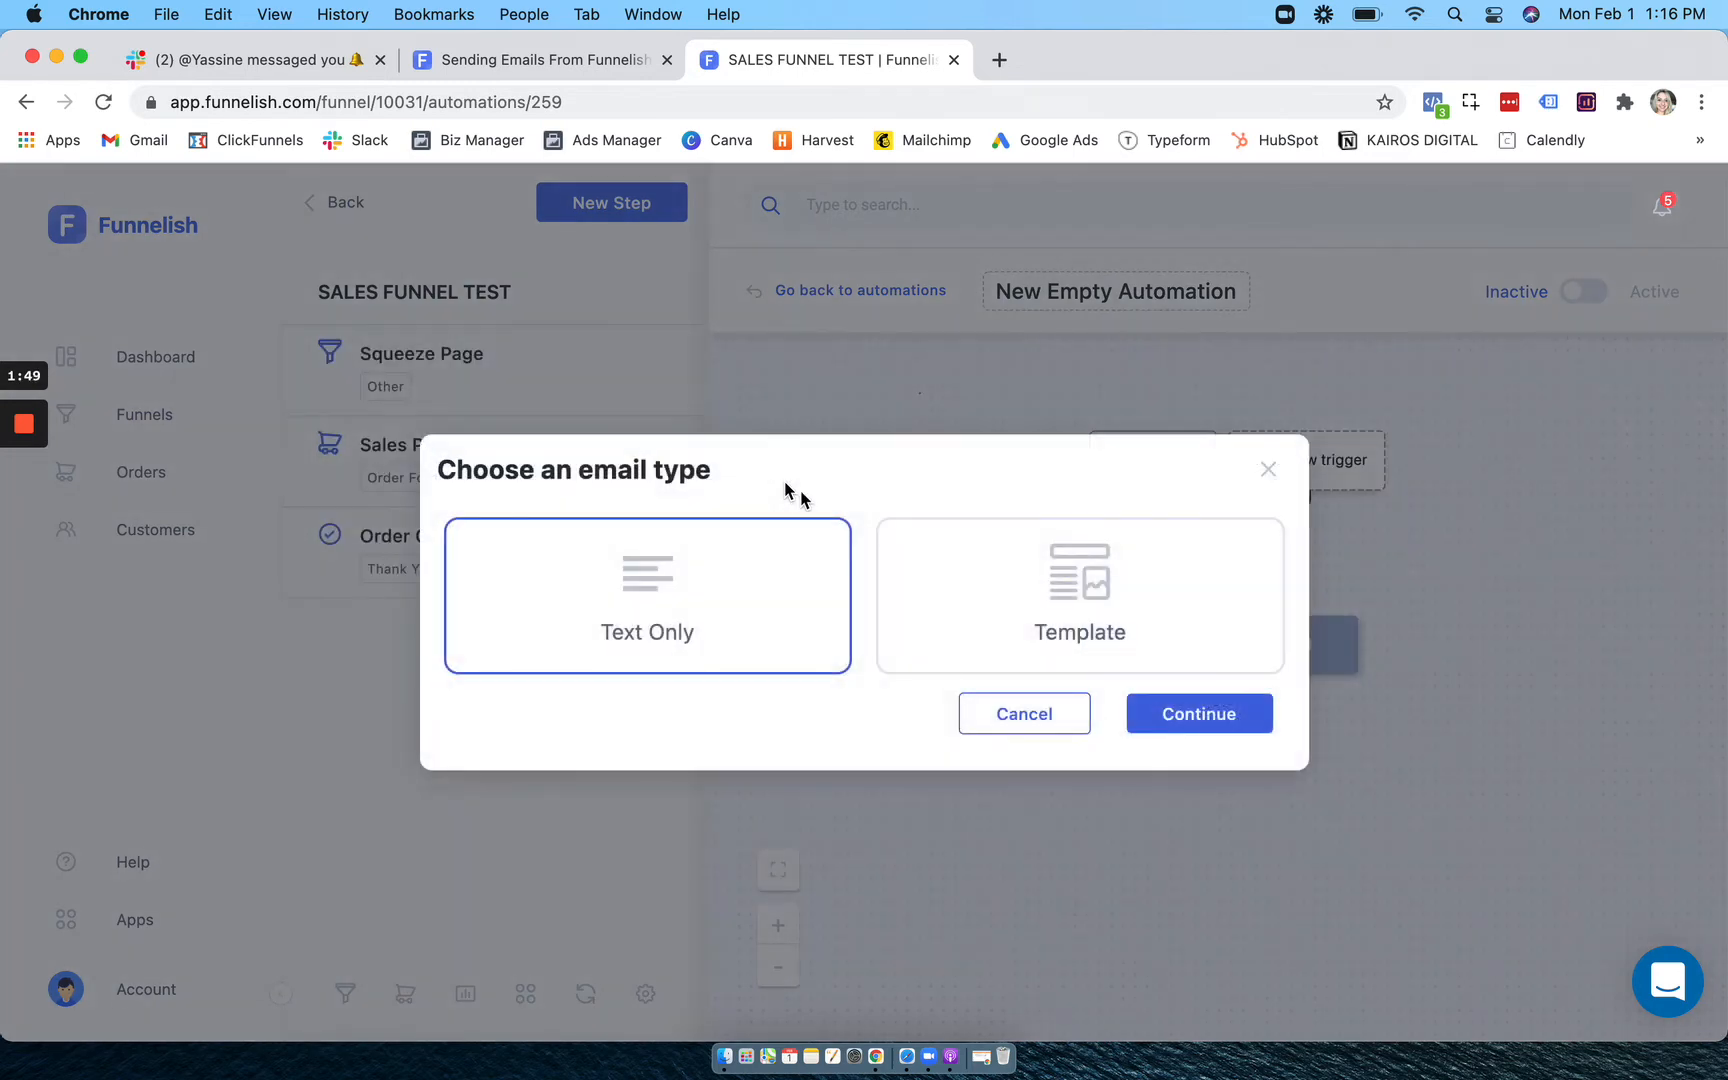
pyautogui.click(1078, 595)
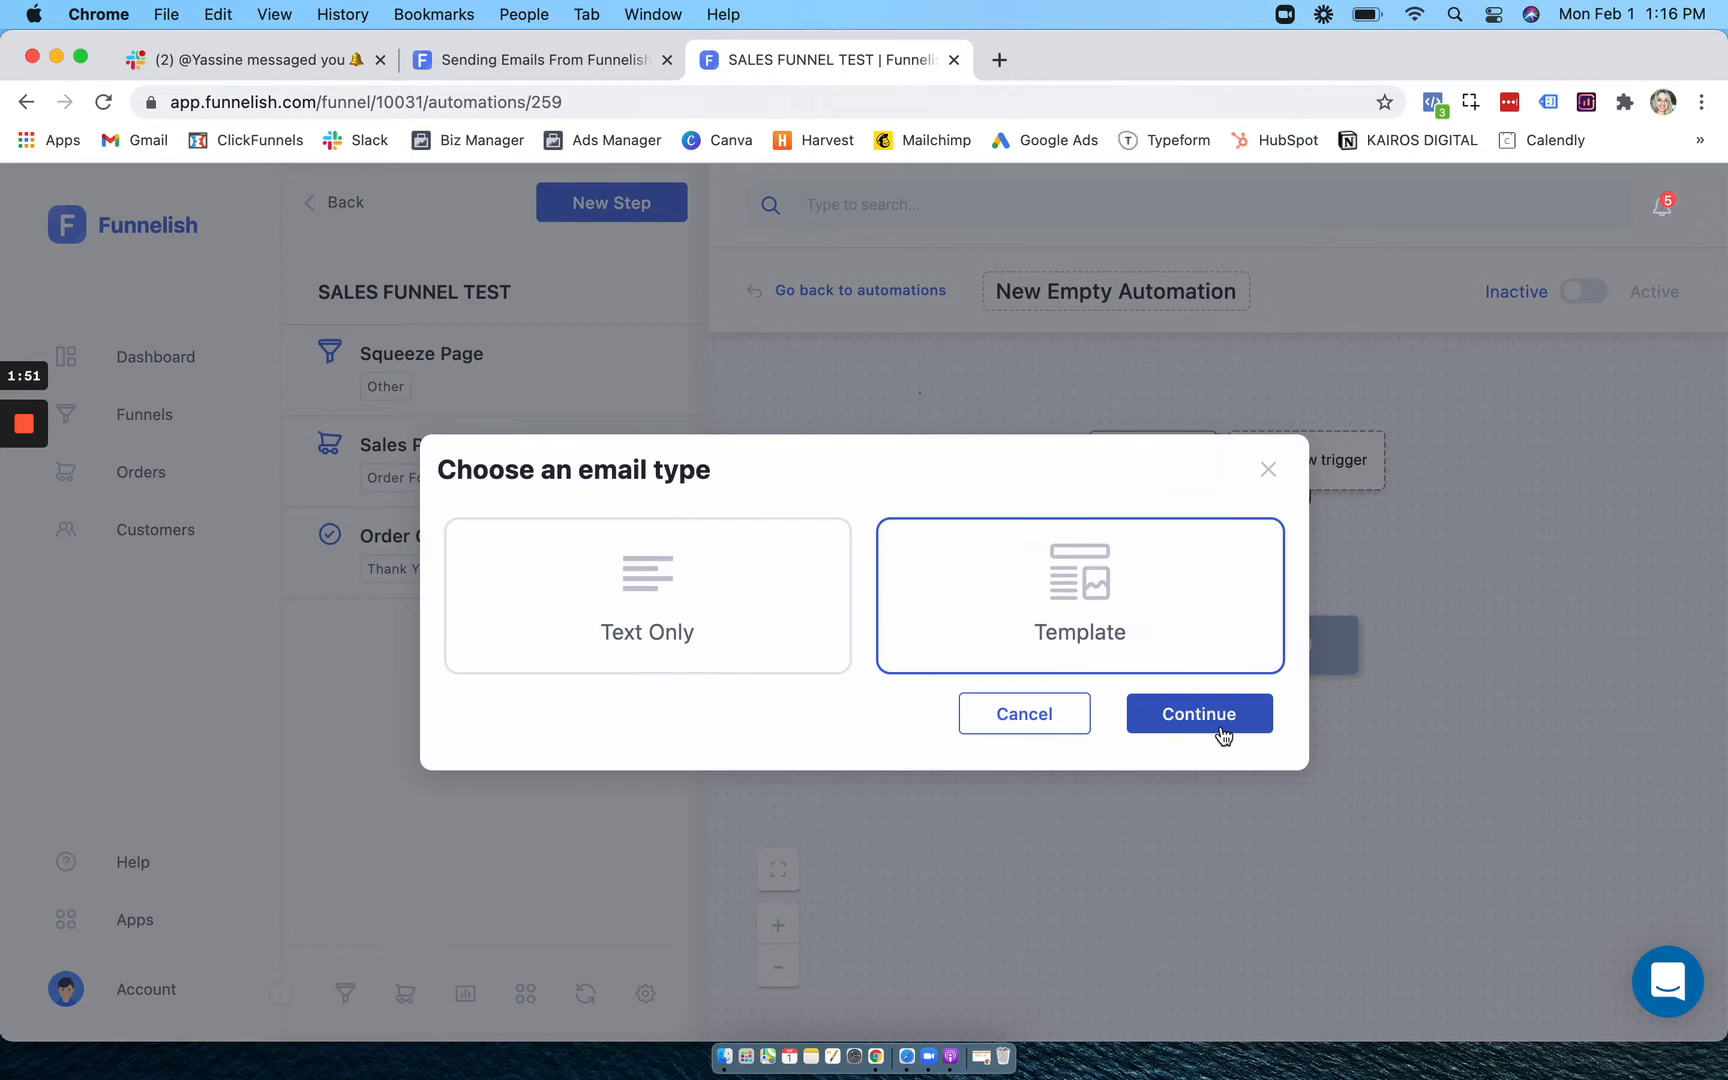
pyautogui.click(1198, 713)
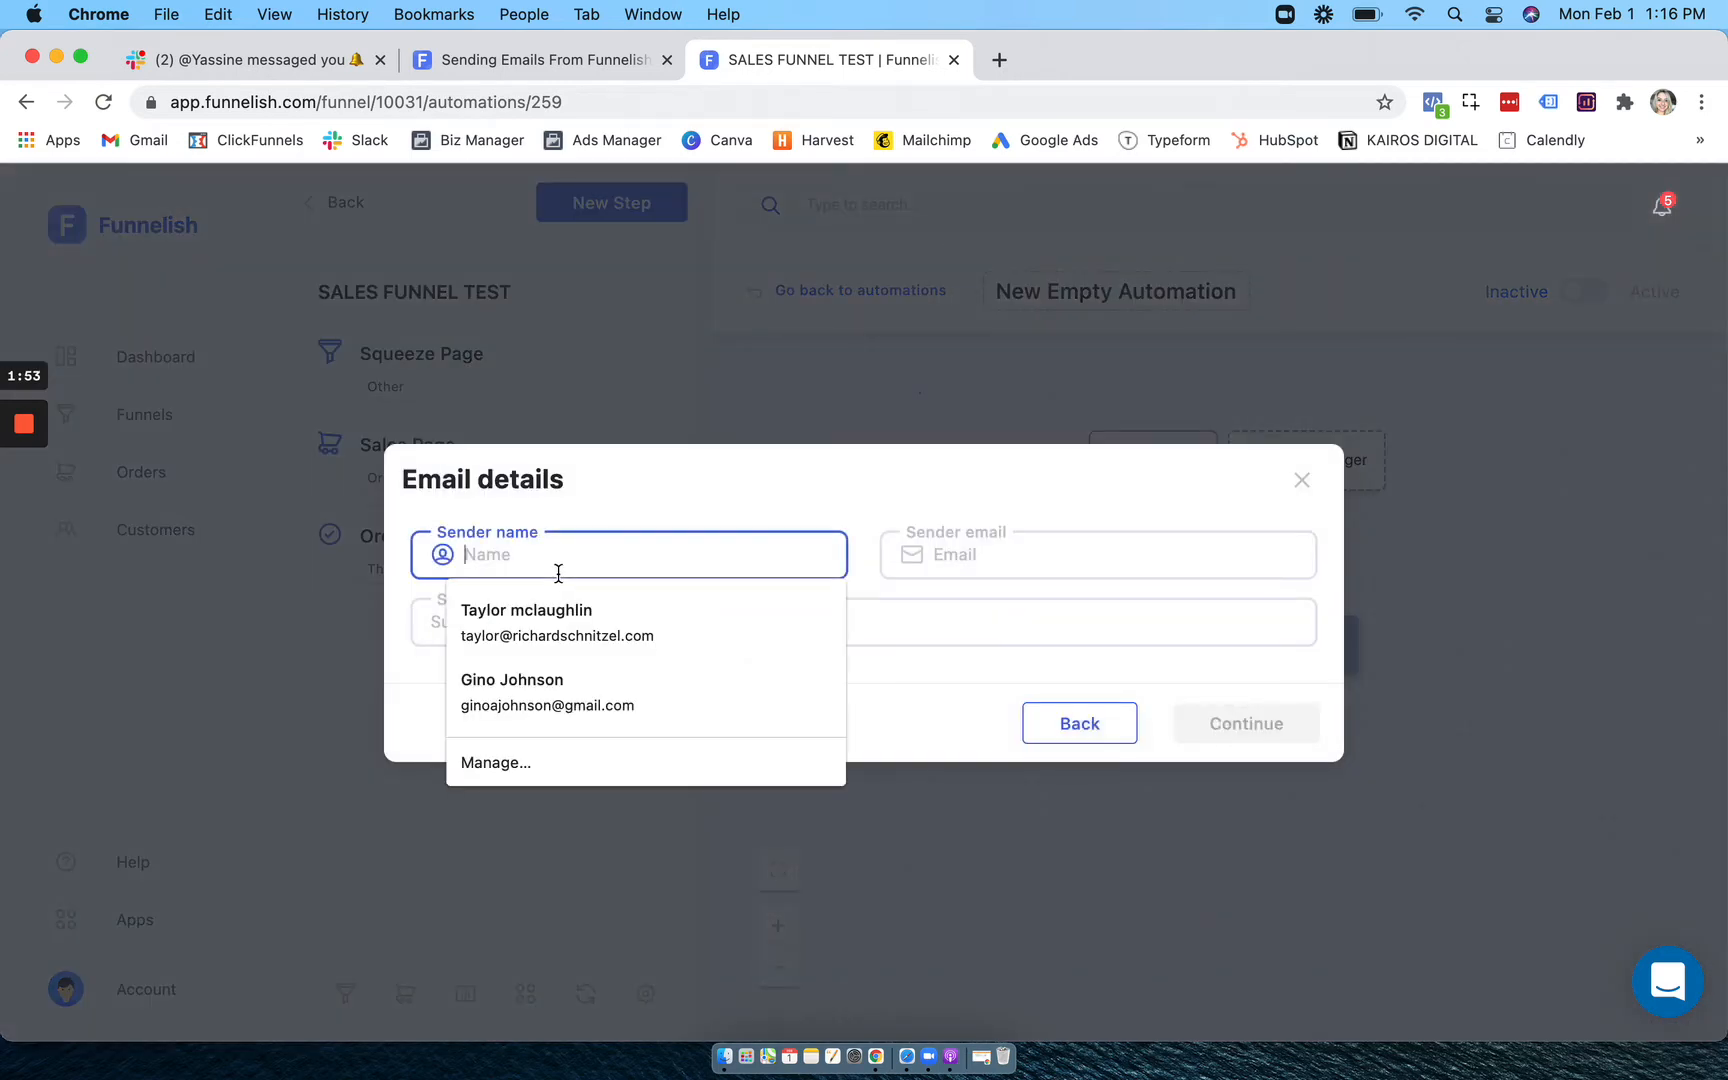
pyautogui.write('Taylor')
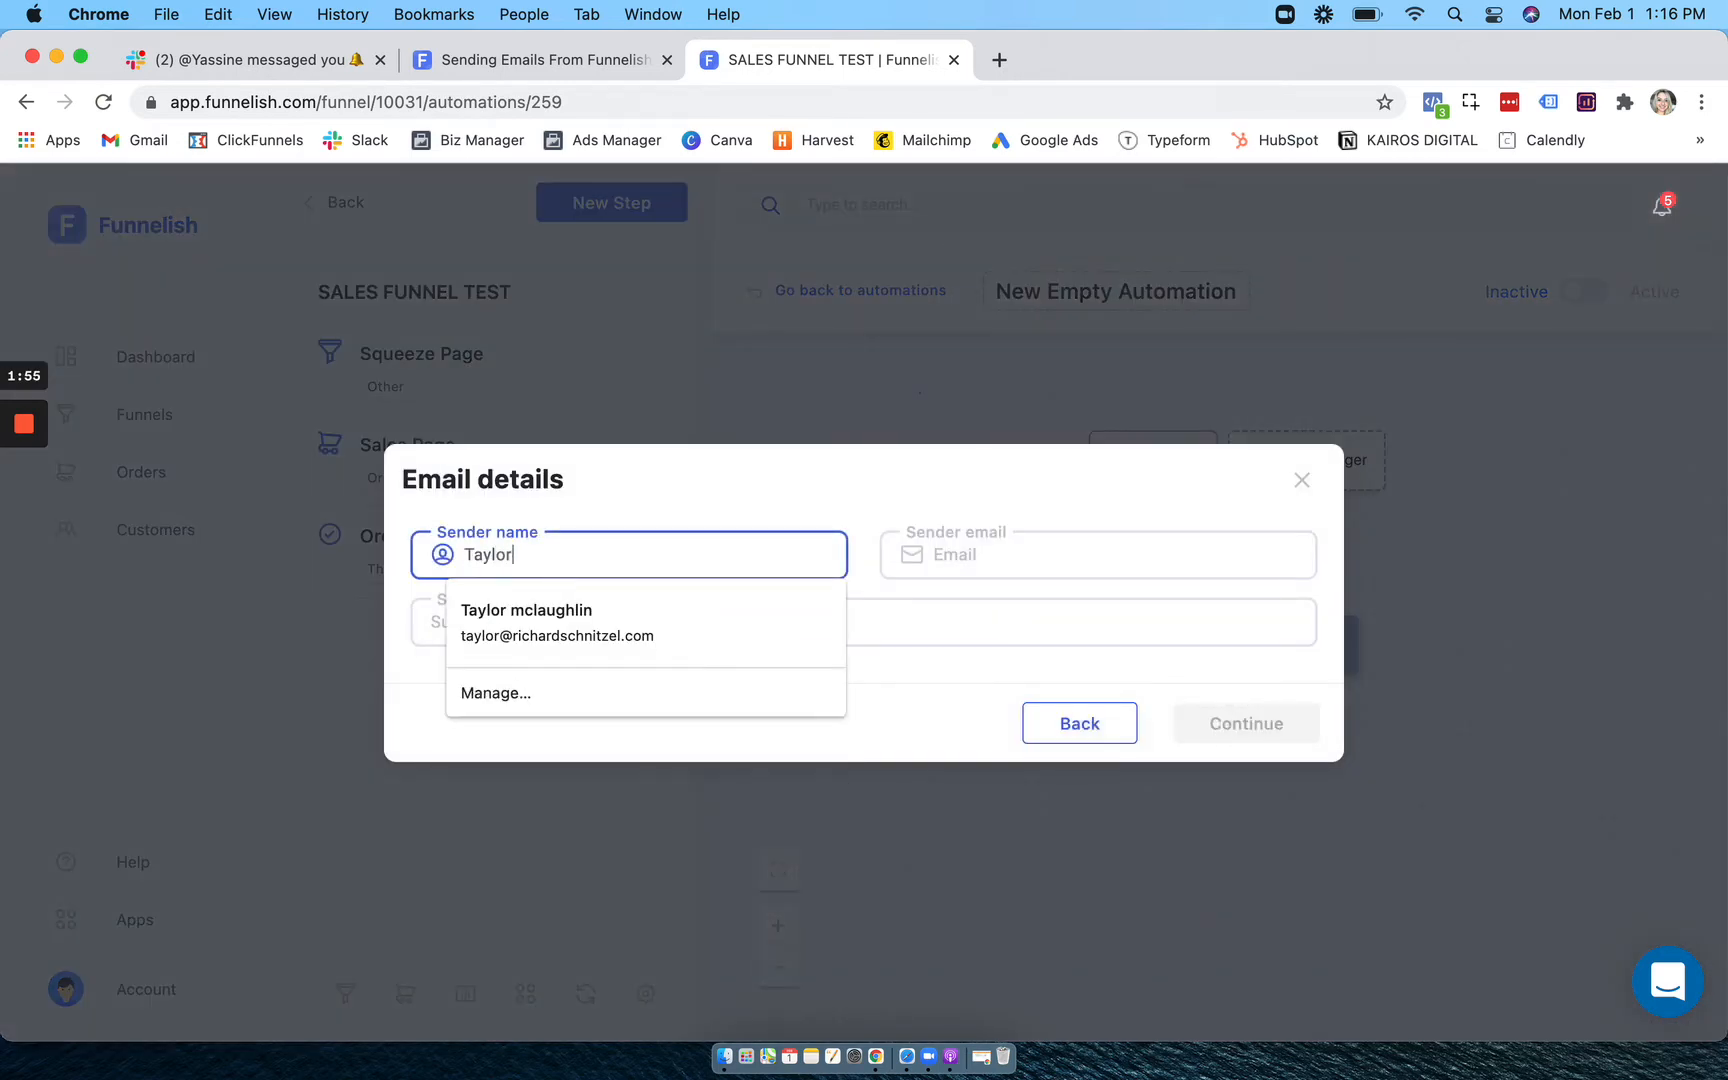
pyautogui.click(1095, 554)
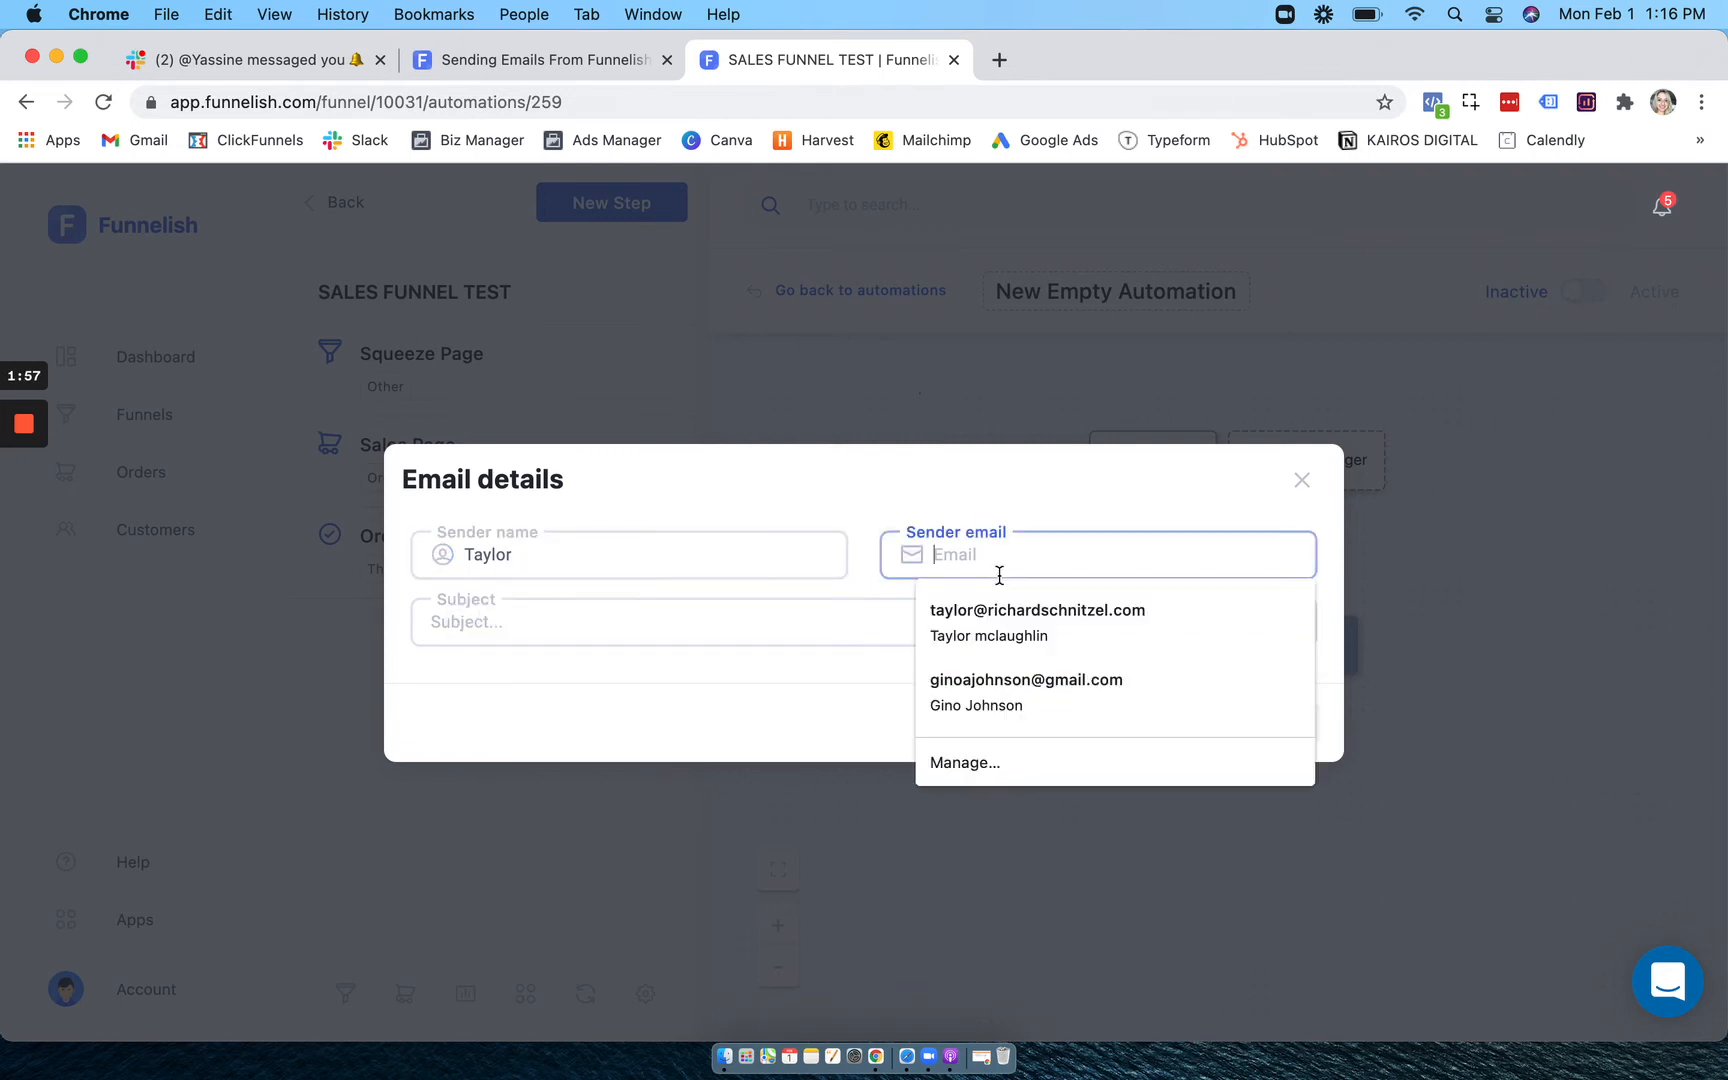
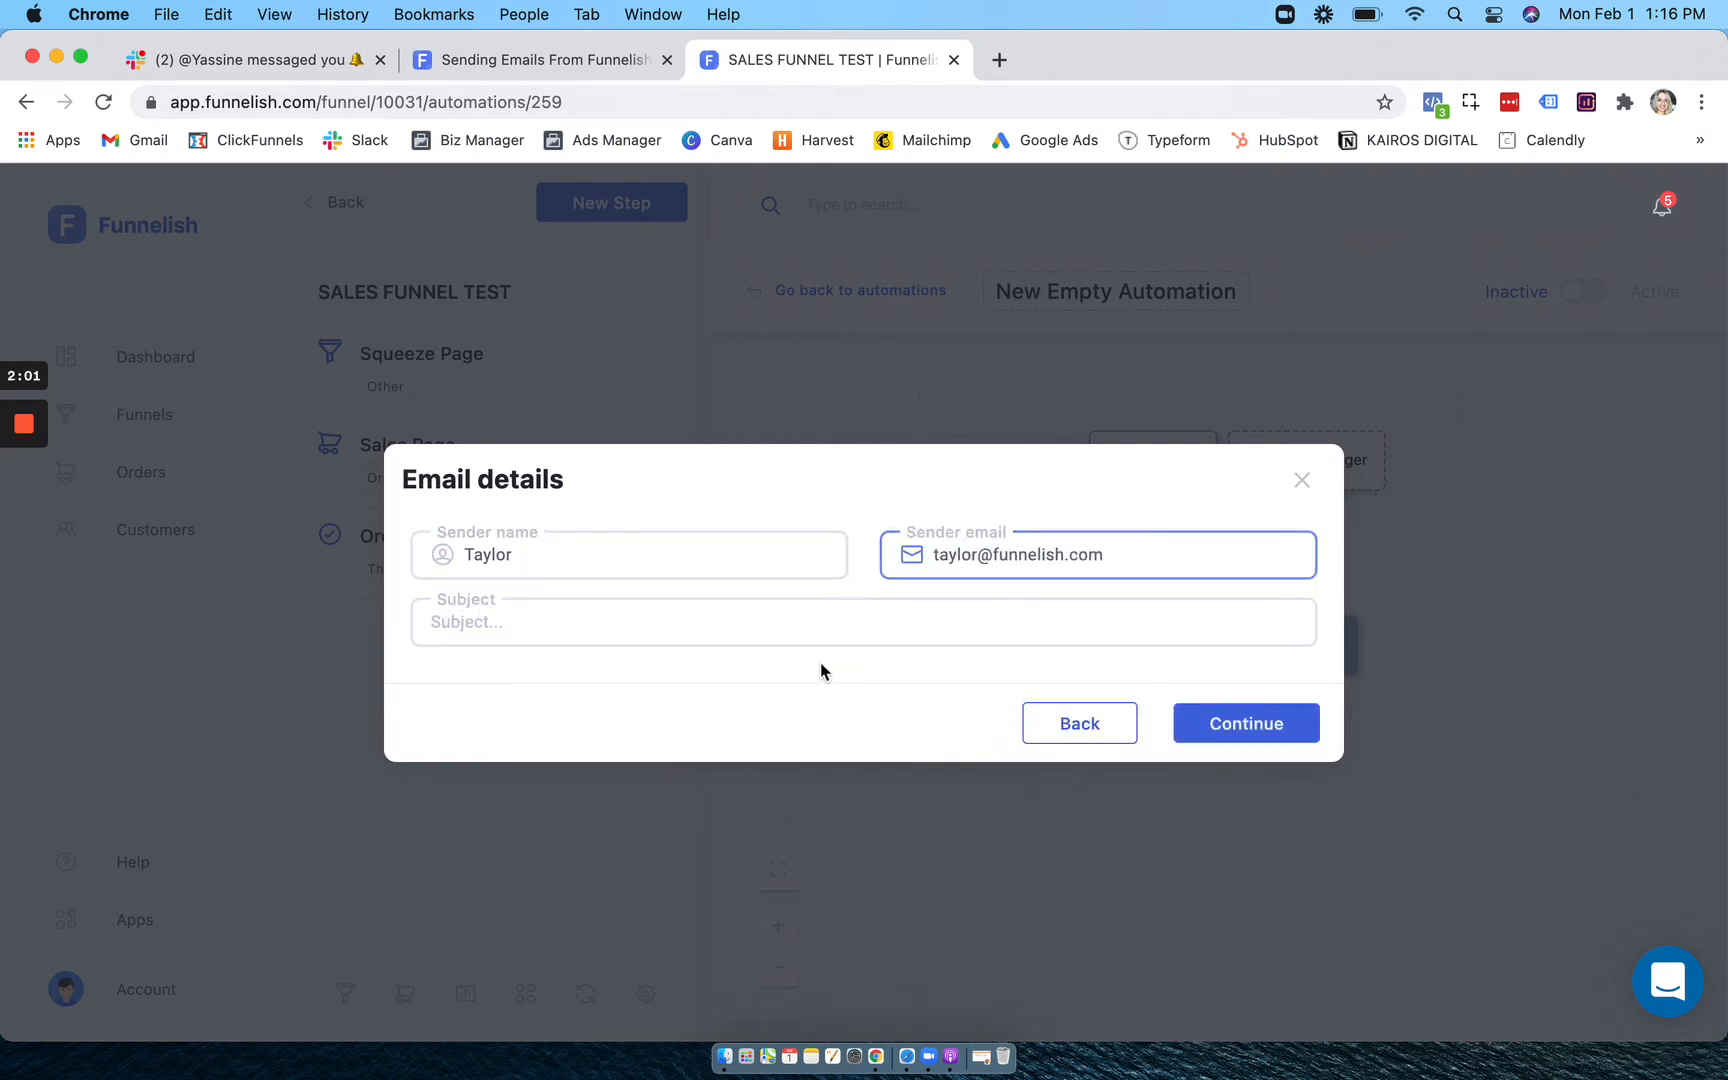
pyautogui.click(1244, 723)
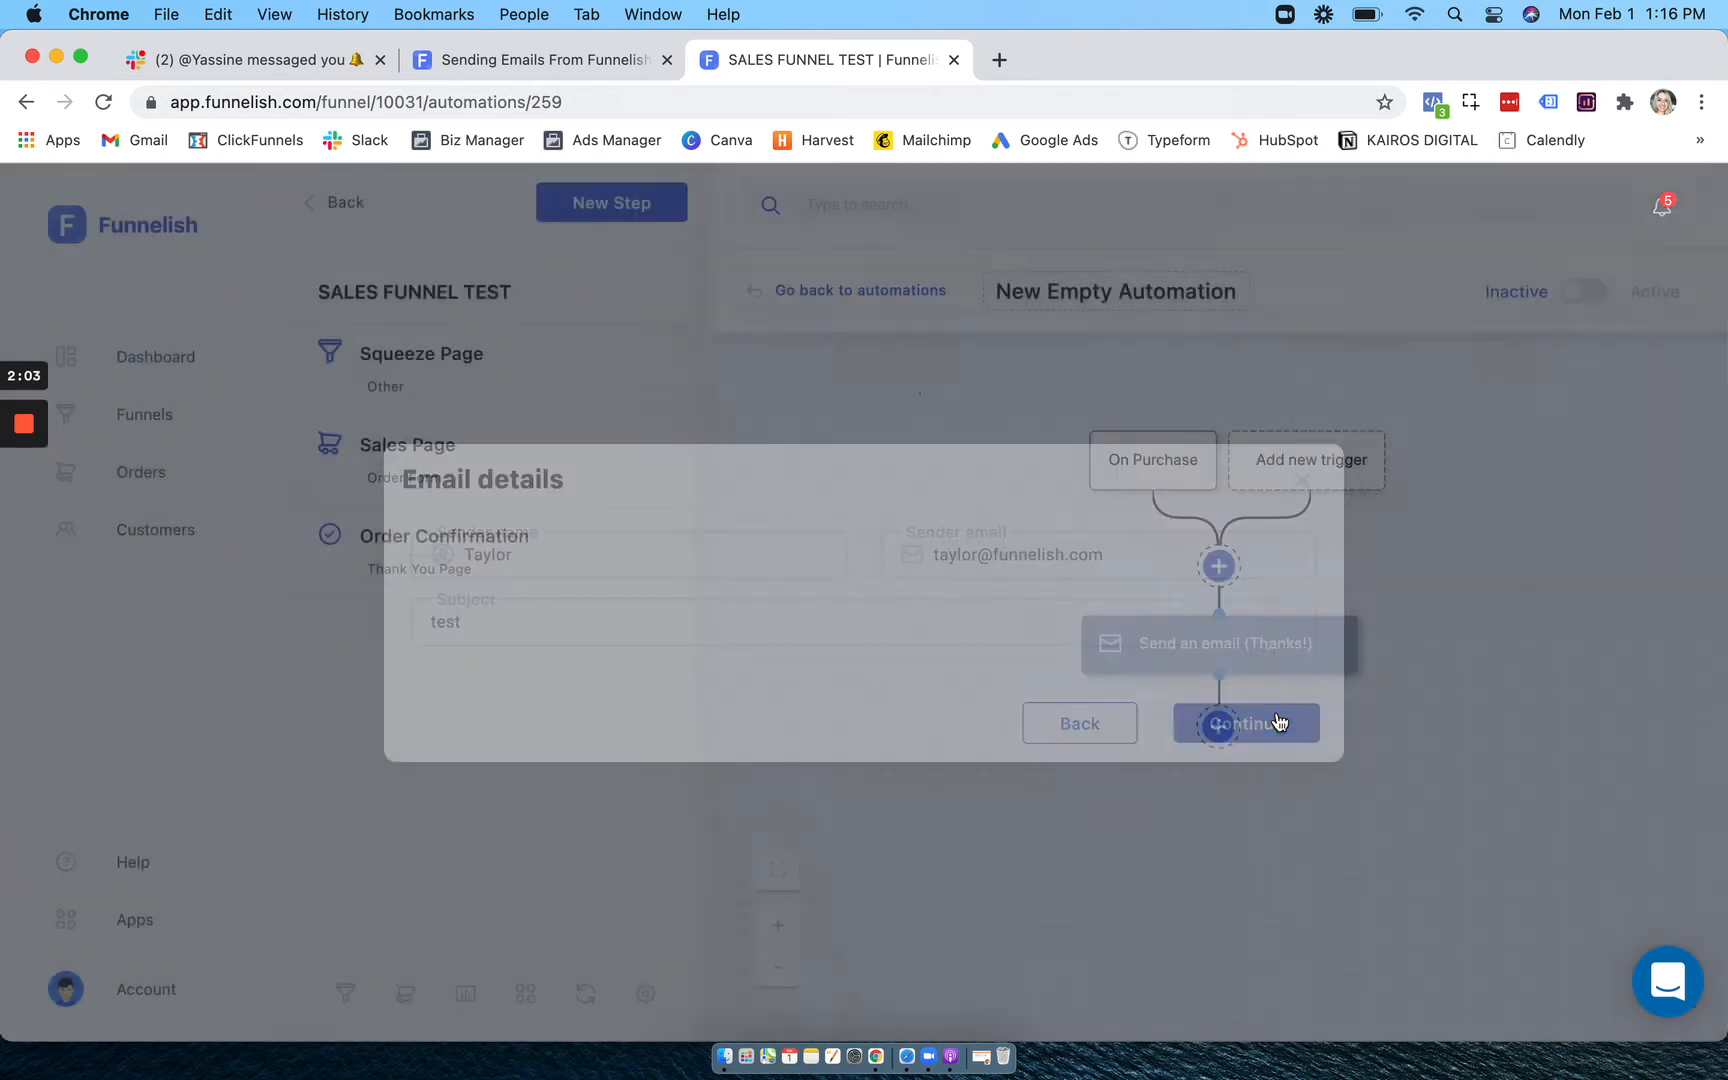
pyautogui.click(1246, 723)
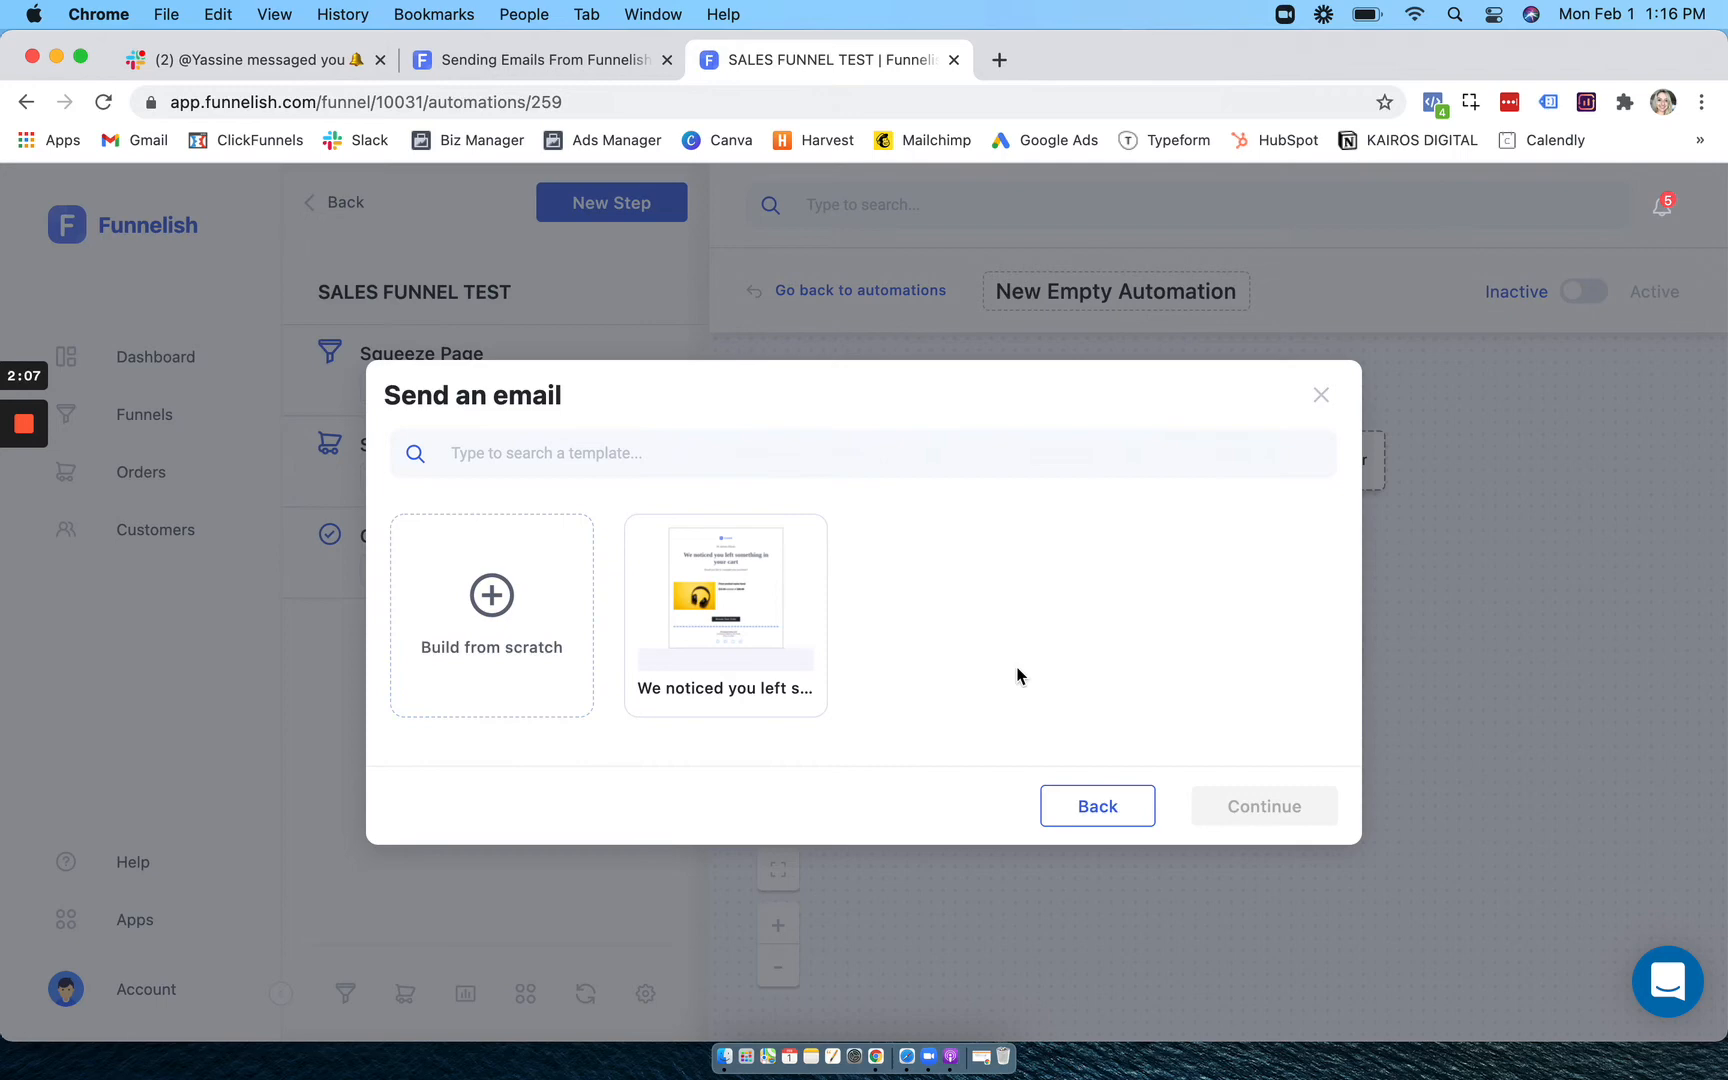
# Step: Open the 'We noticed you left something in your cart' template in the email editor
pyautogui.click(1263, 806)
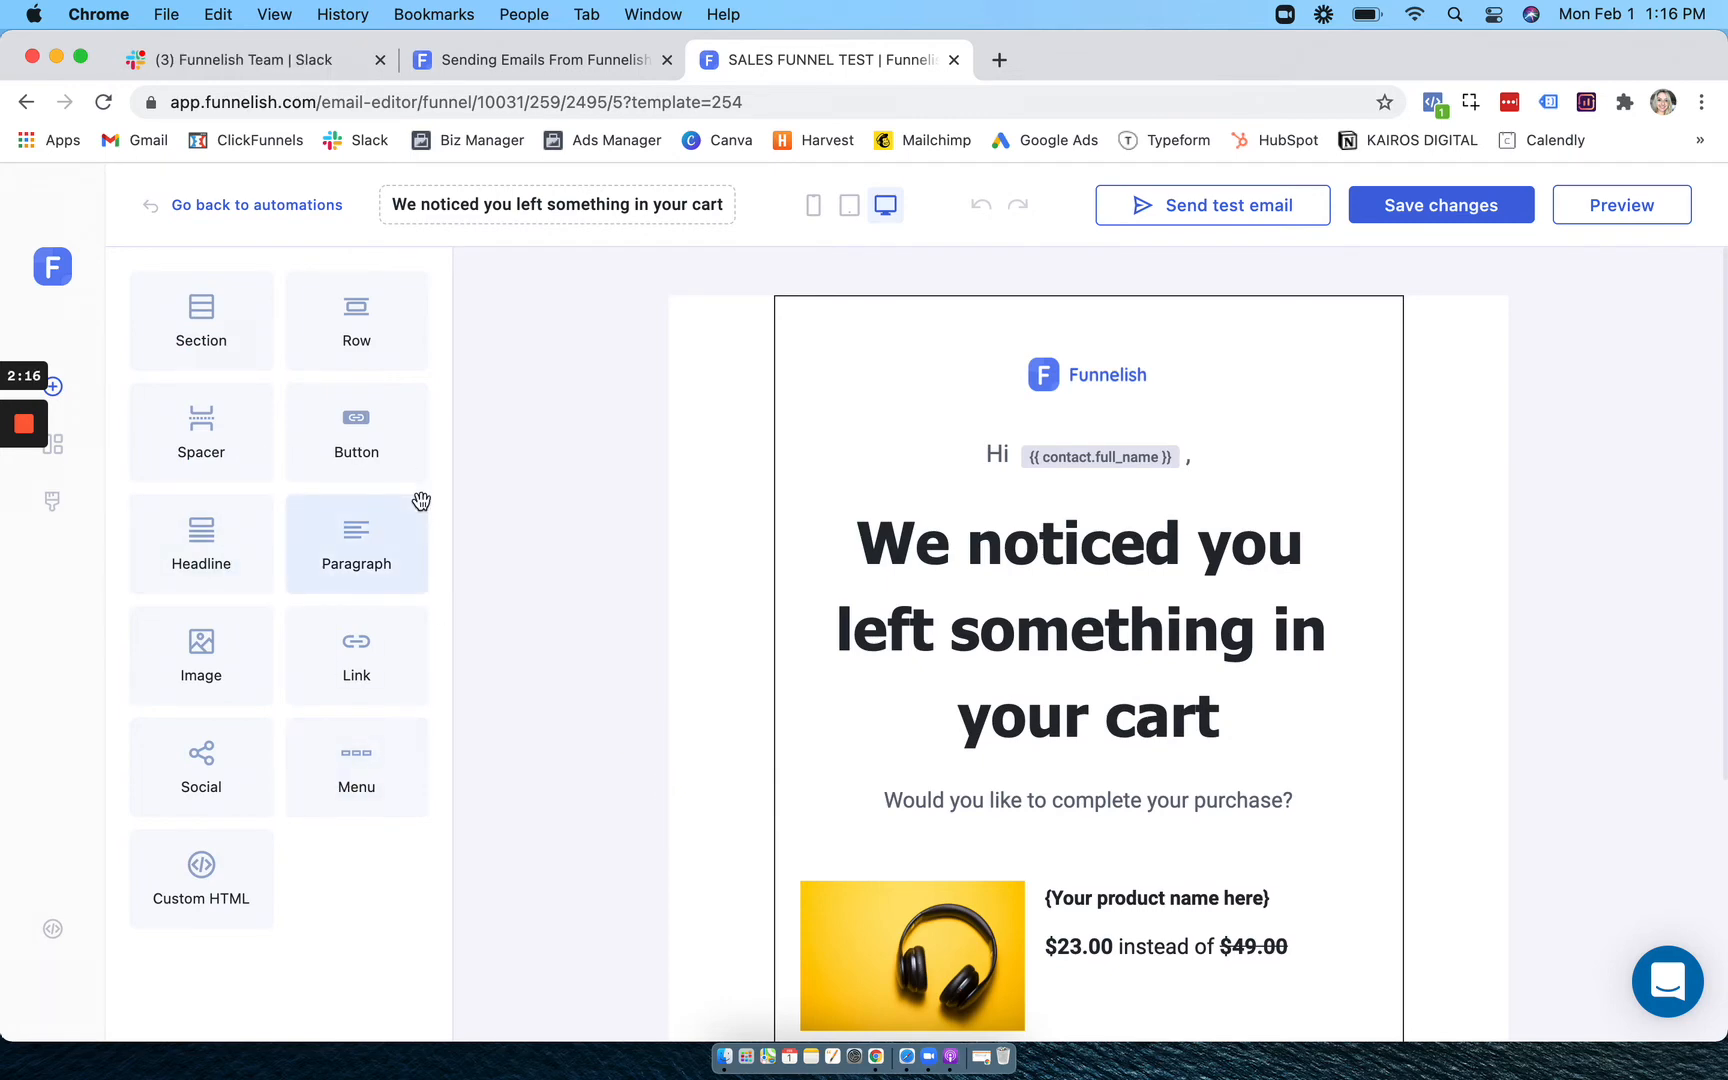
pyautogui.scroll(-3)
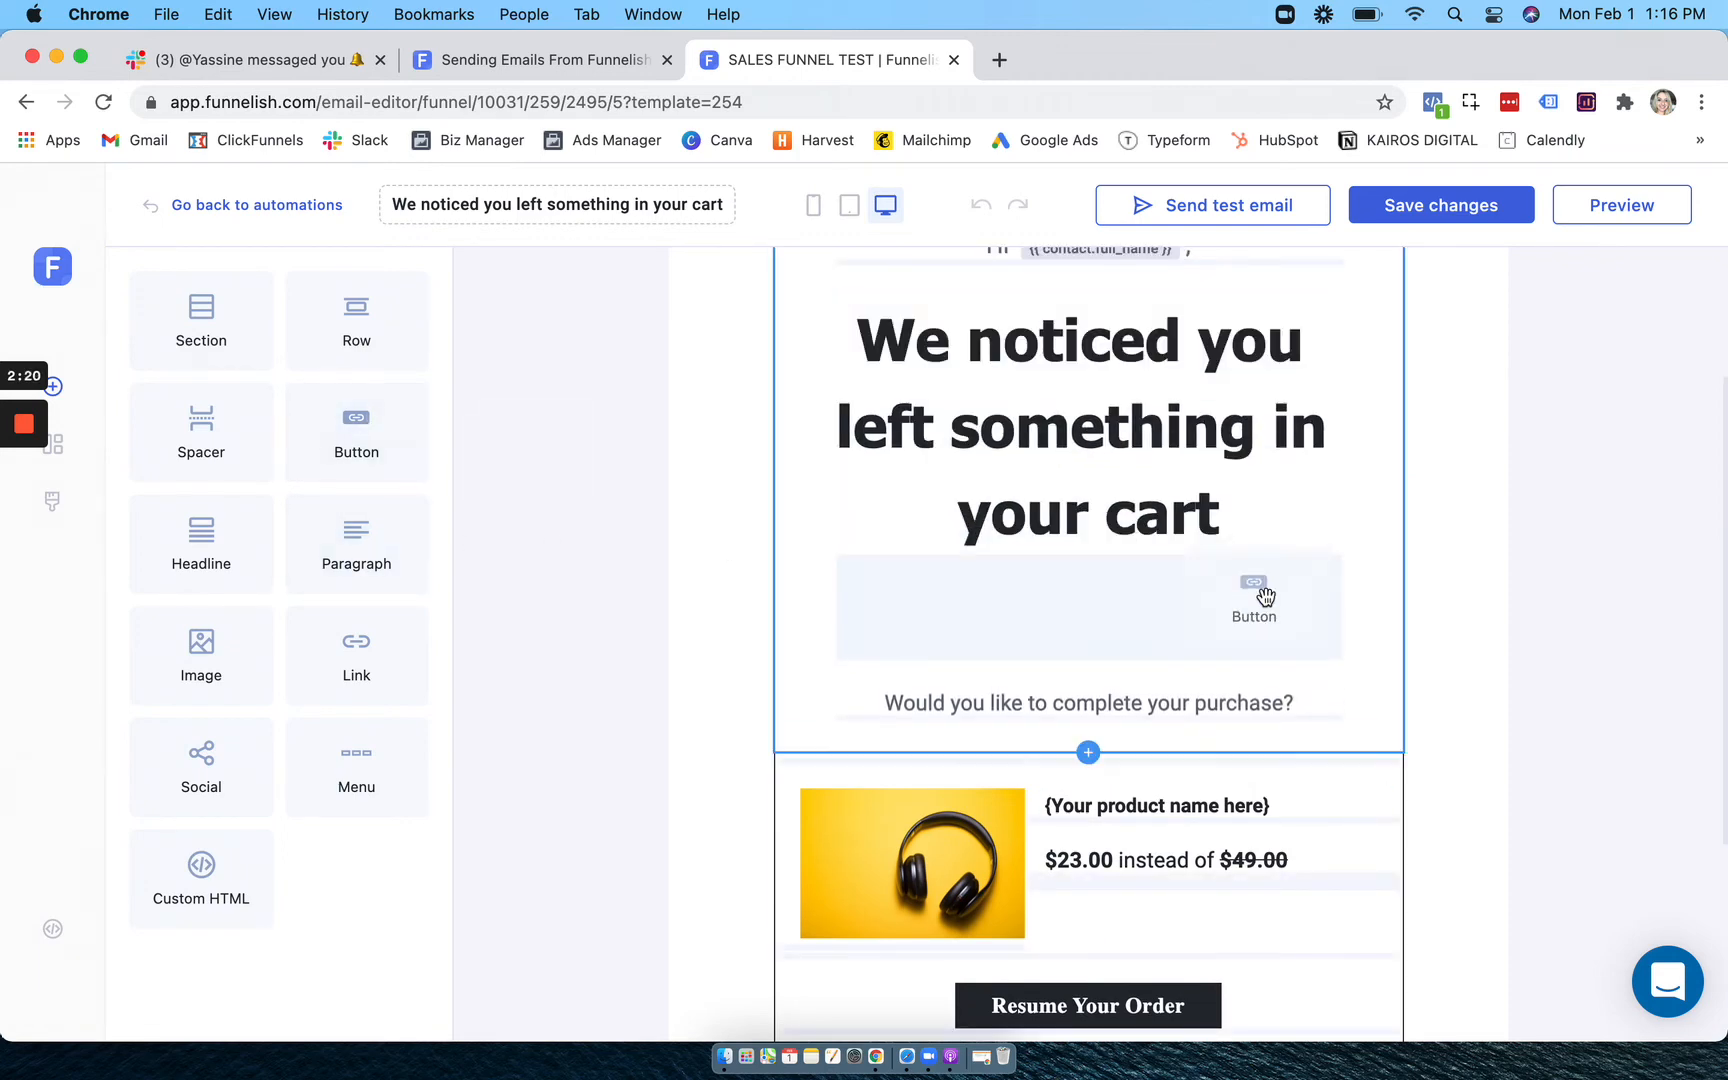
# Step: Place a Button block under the cart headline and browse its Basic and Template settings
pyautogui.click(1253, 604)
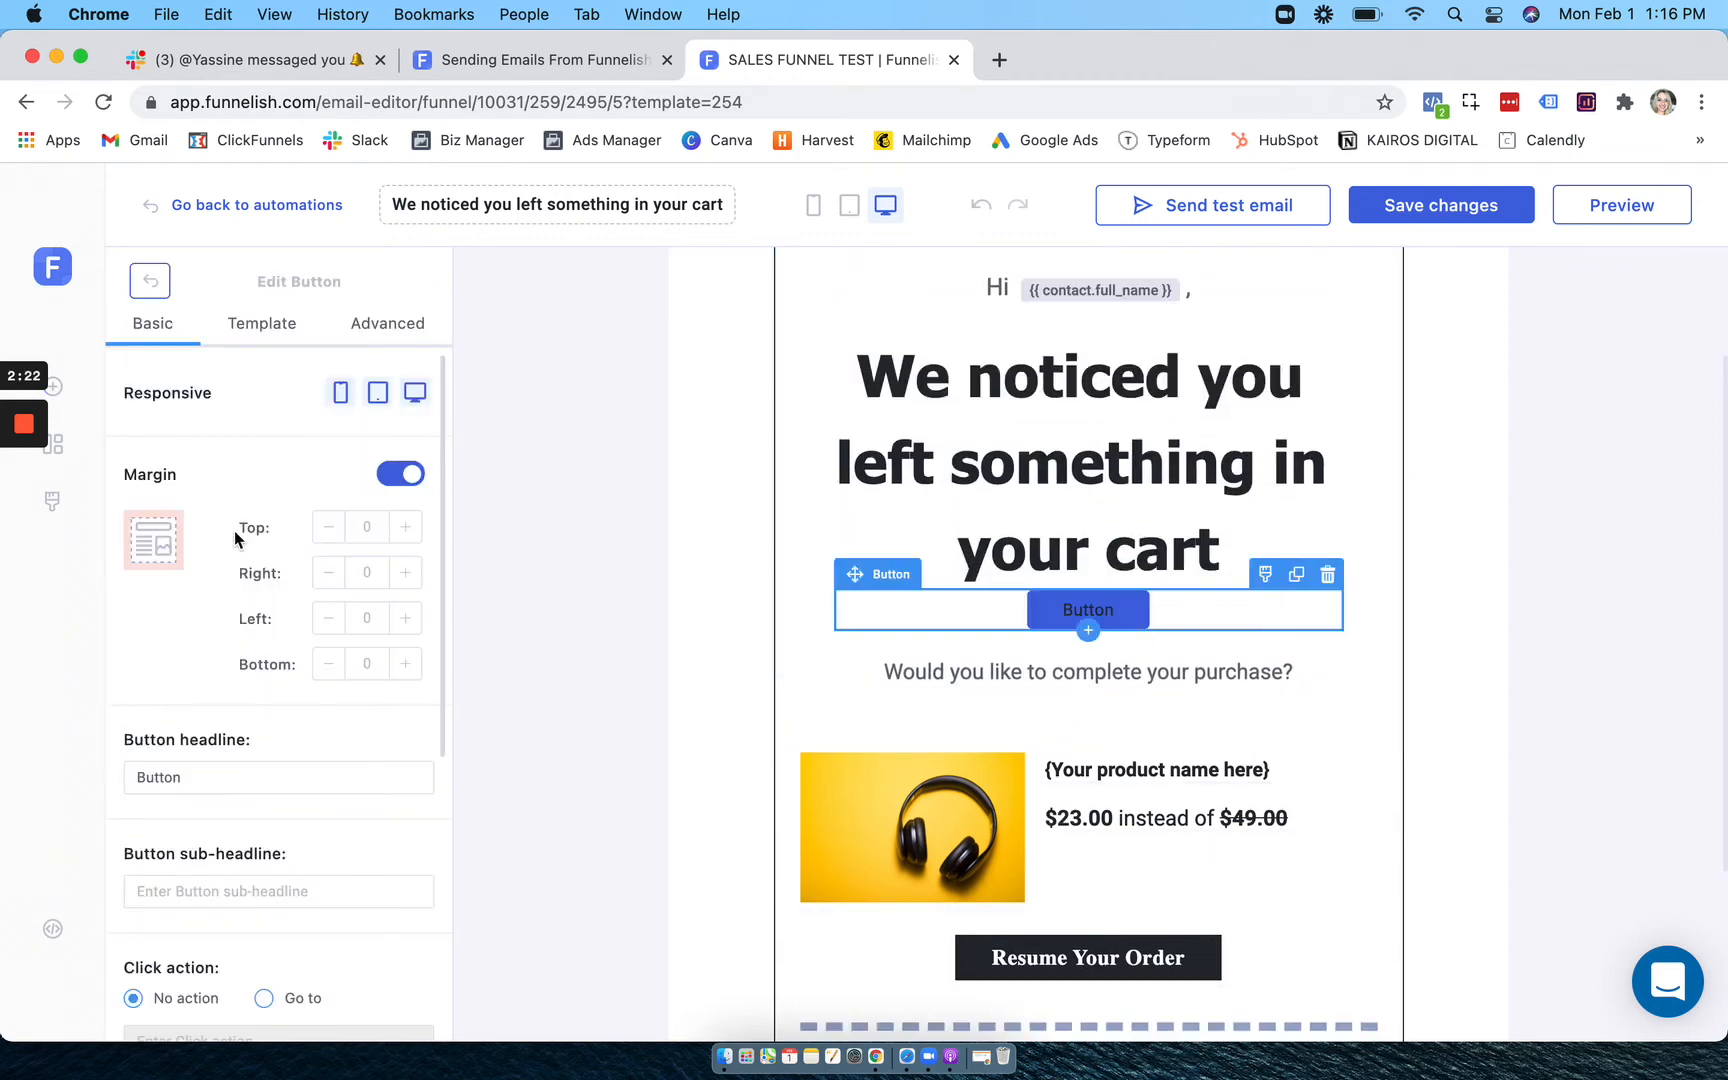
pyautogui.scroll(-3)
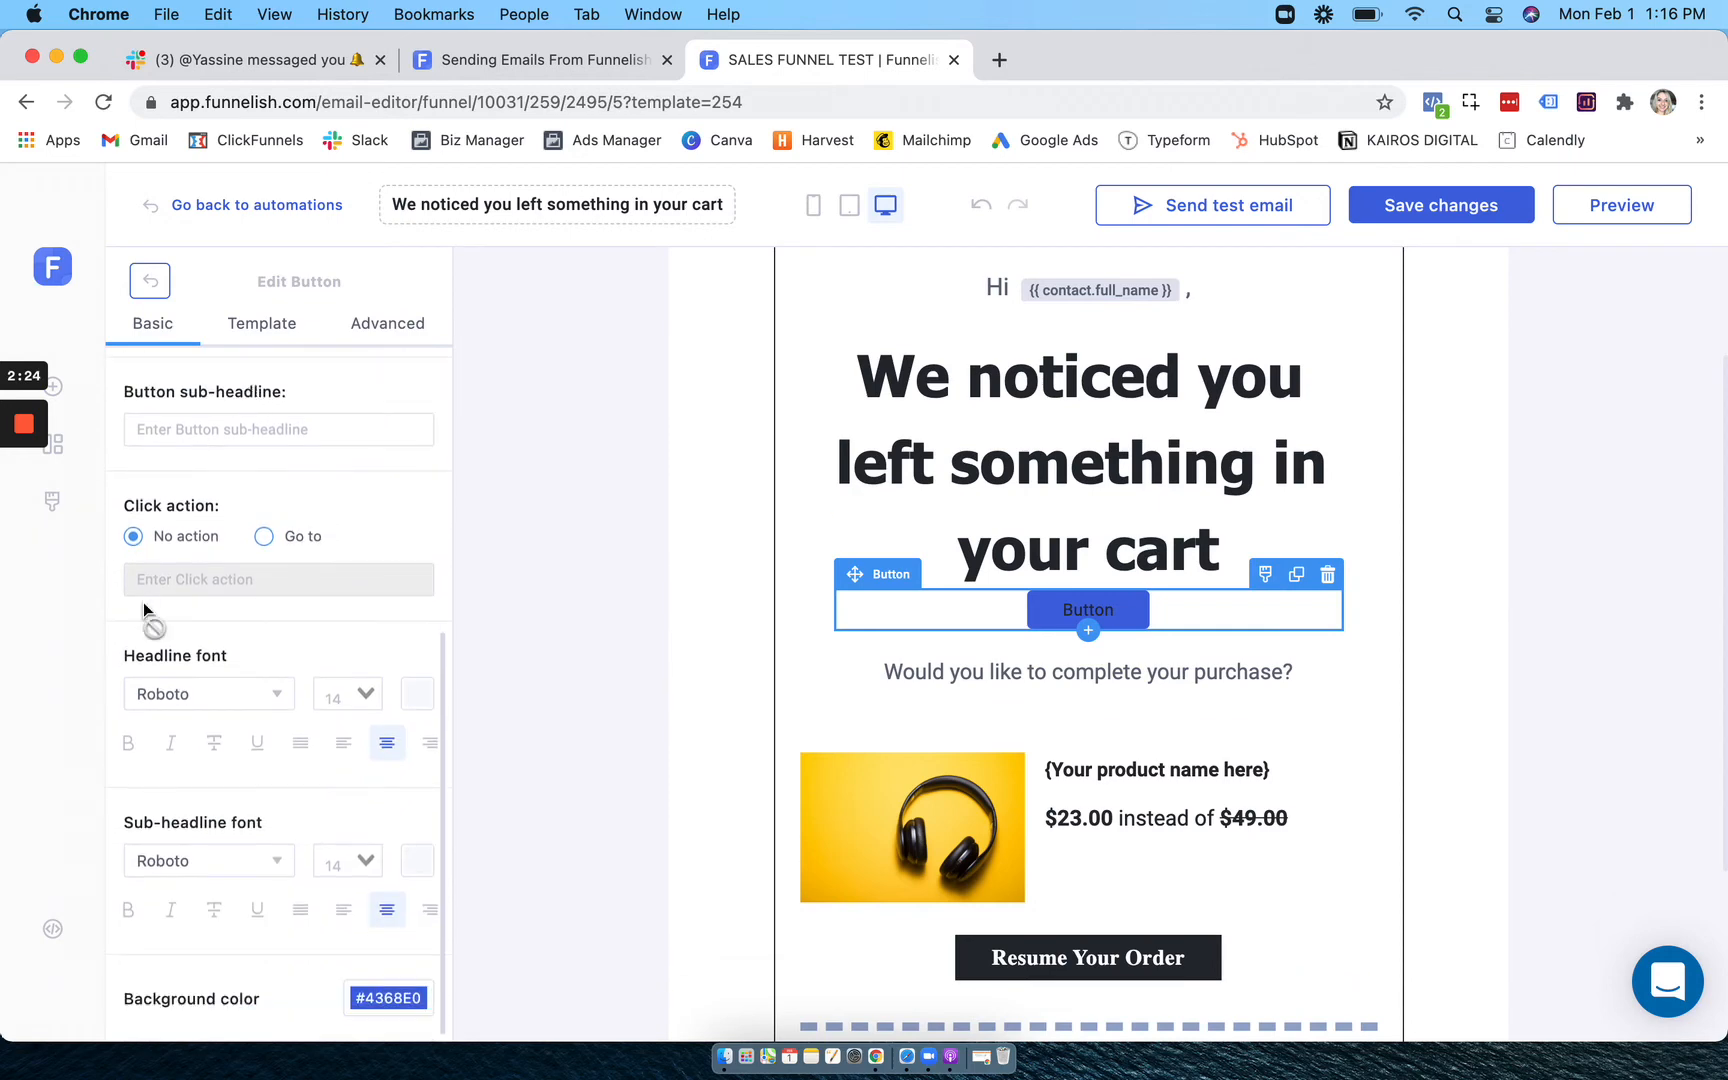
pyautogui.click(262, 323)
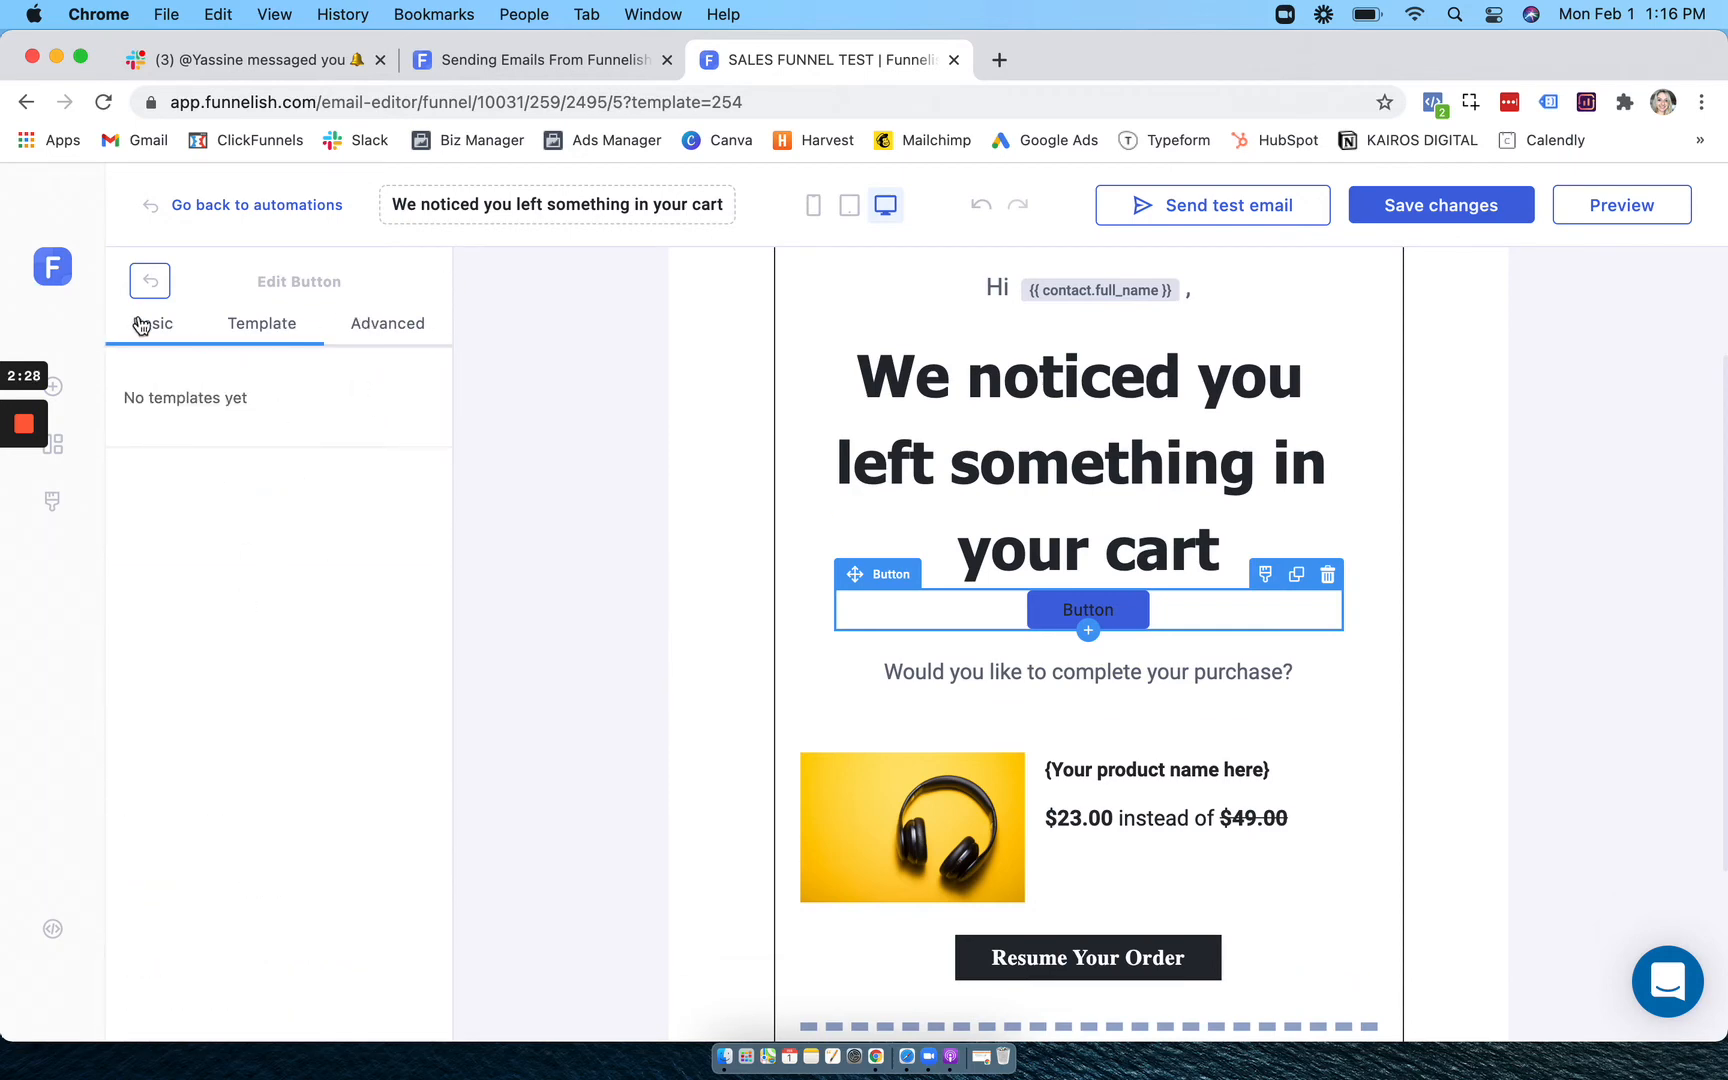
pyautogui.click(149, 281)
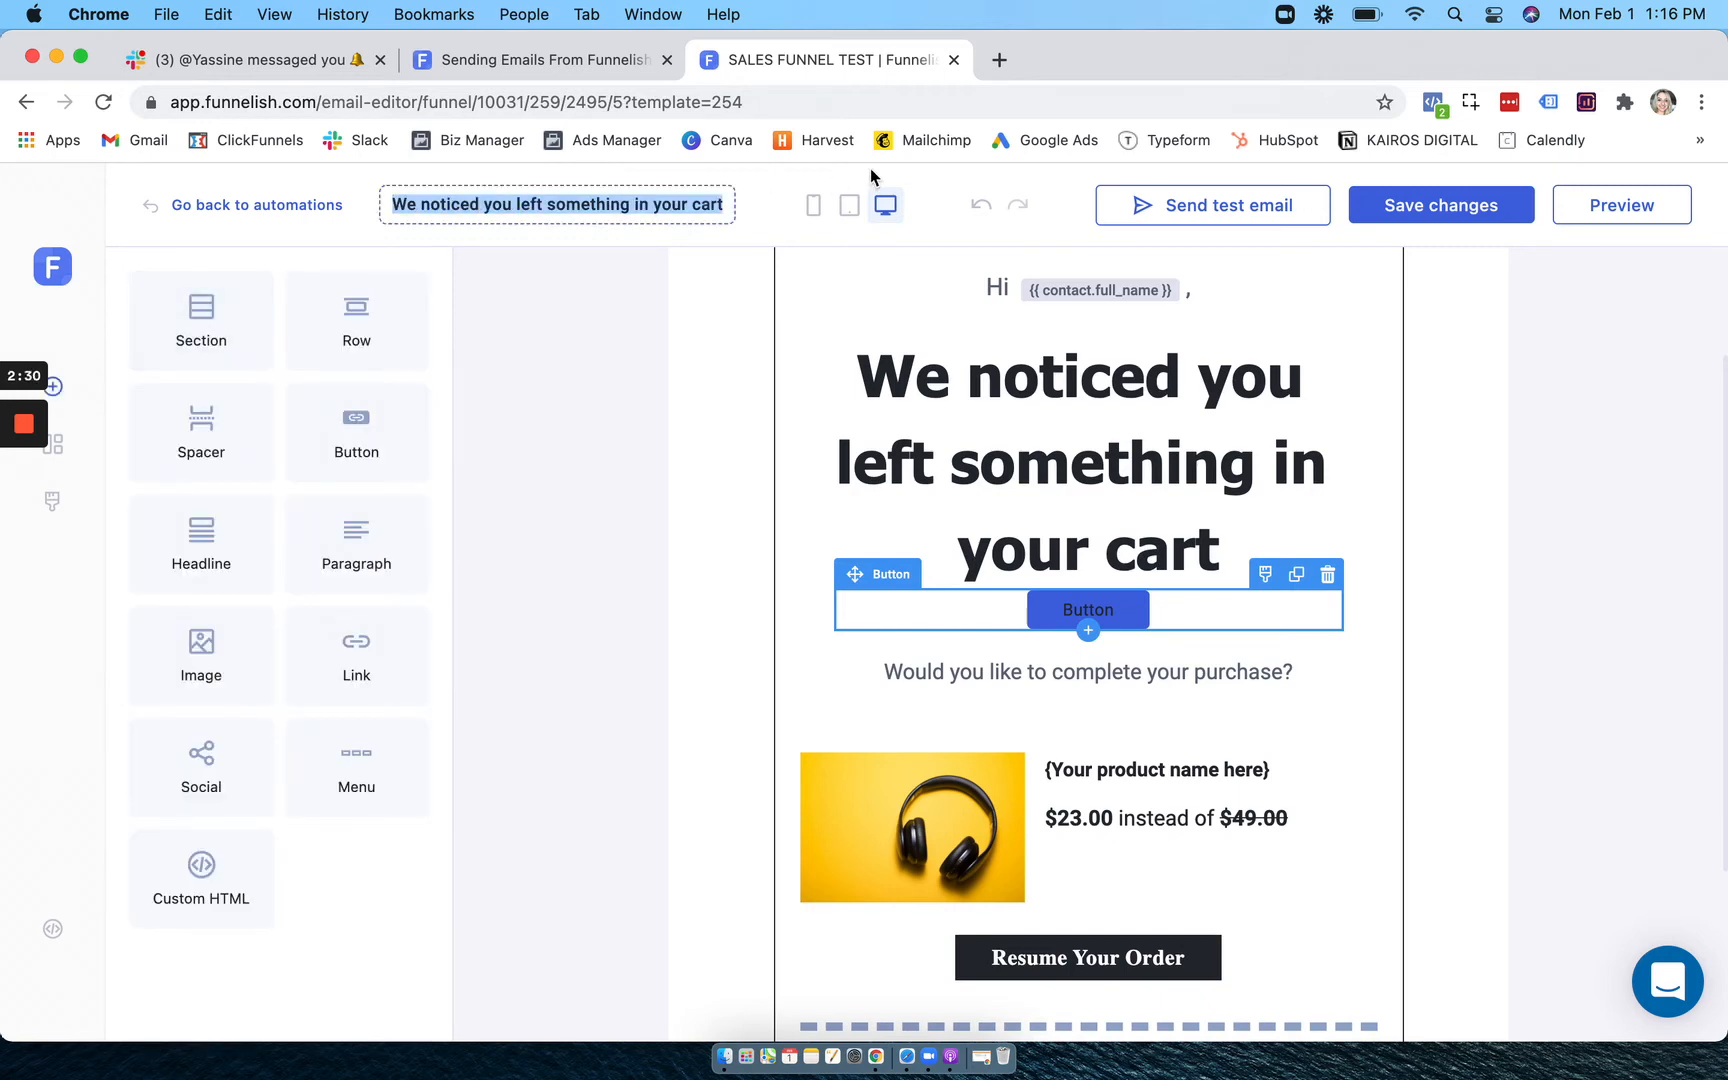
# Step: Preview the email at phone width, save the template changes and return to the automation flow
pyautogui.click(812, 205)
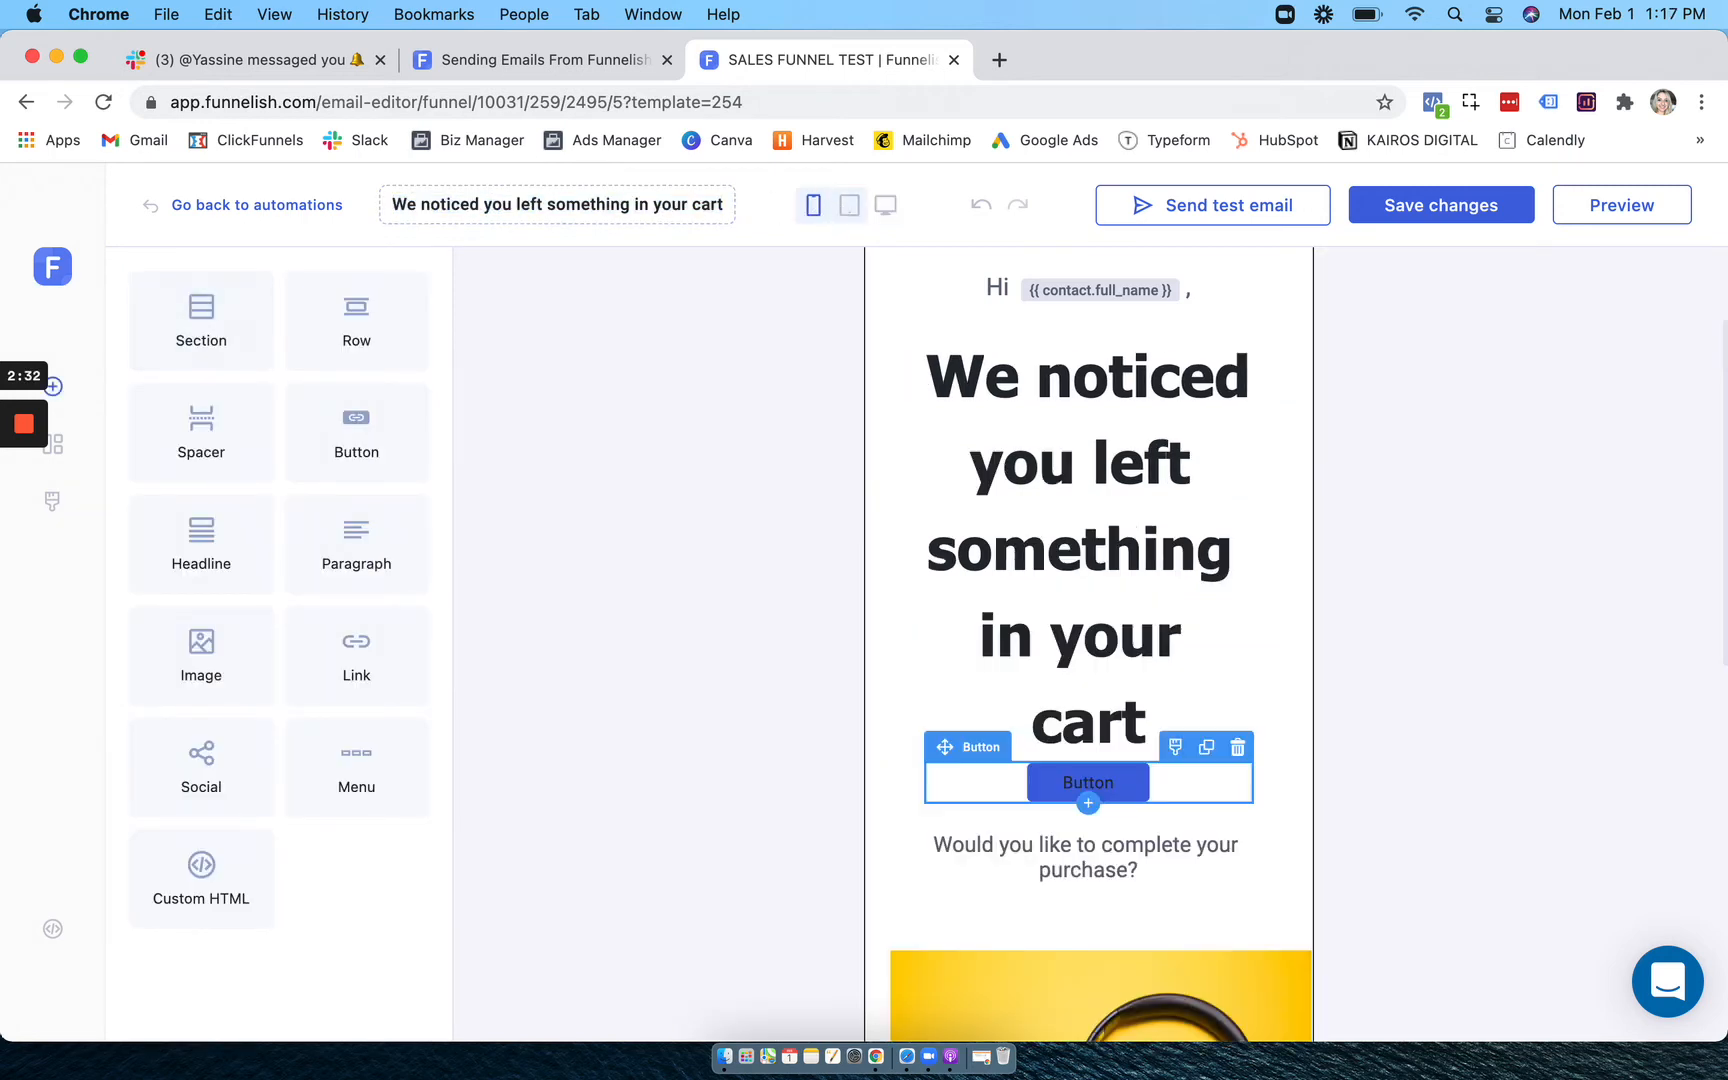
pyautogui.scroll(-3)
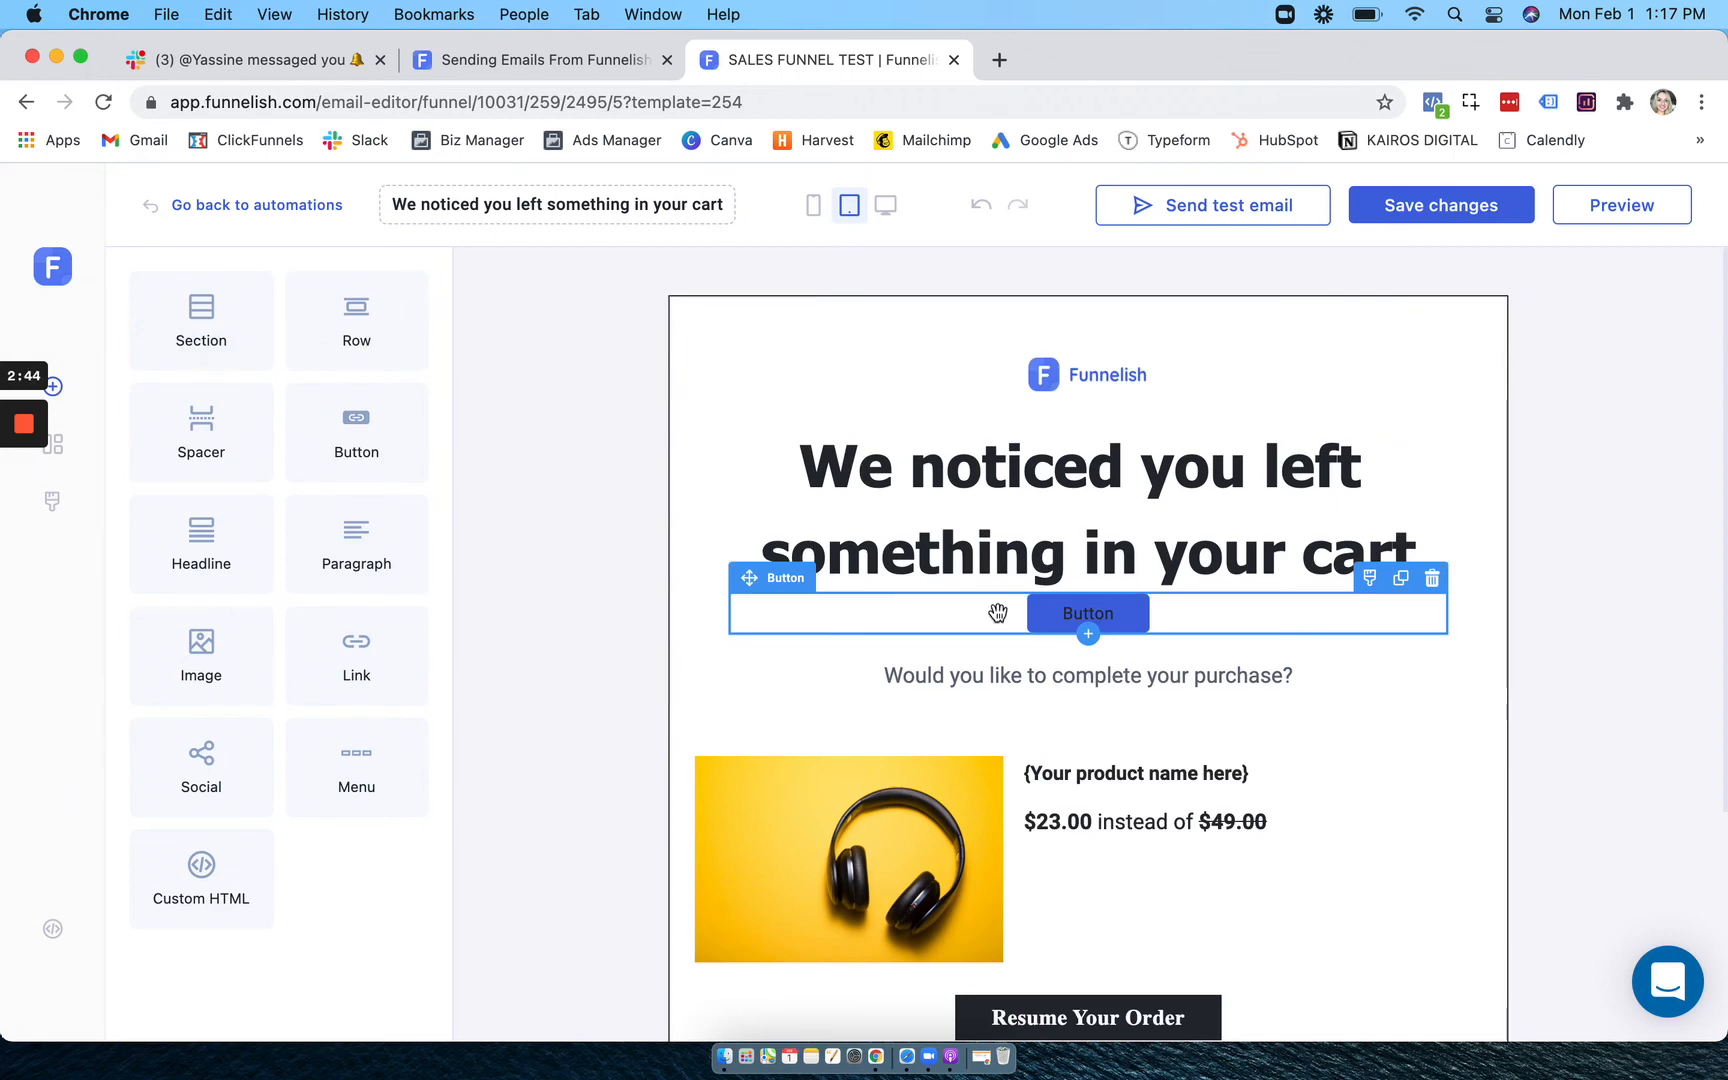
pyautogui.click(1440, 205)
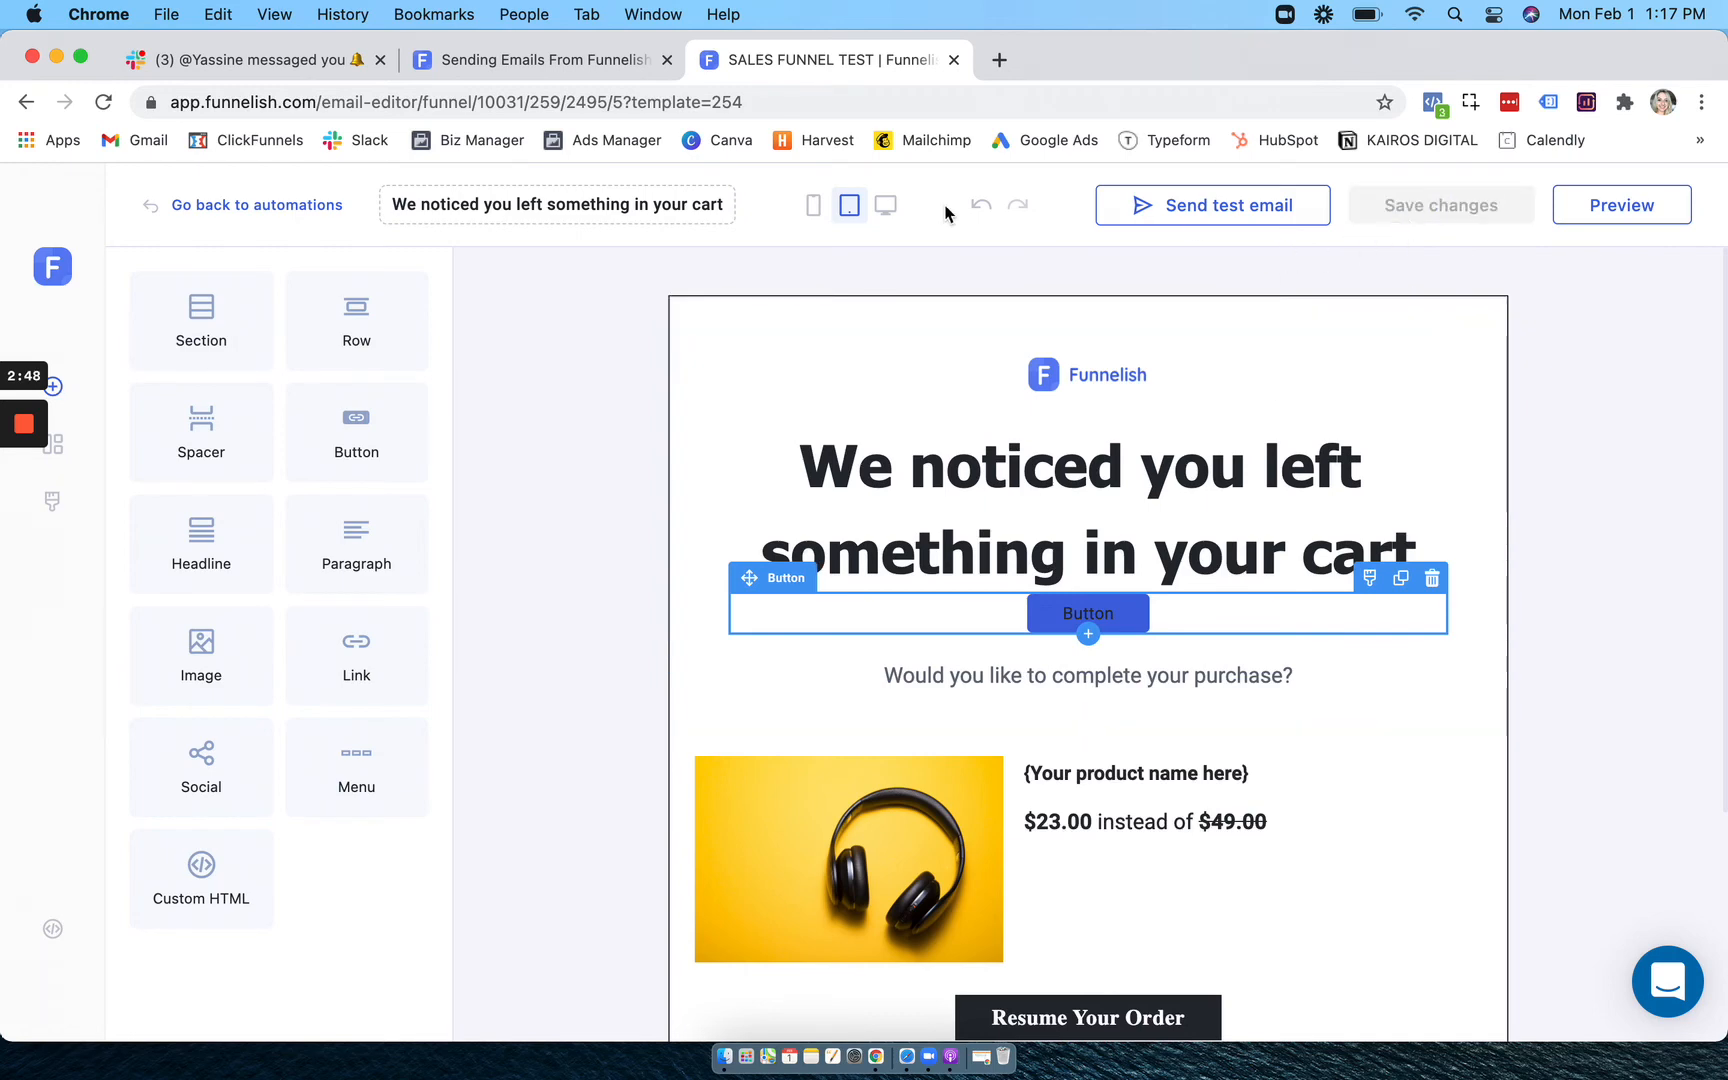
pyautogui.click(256, 204)
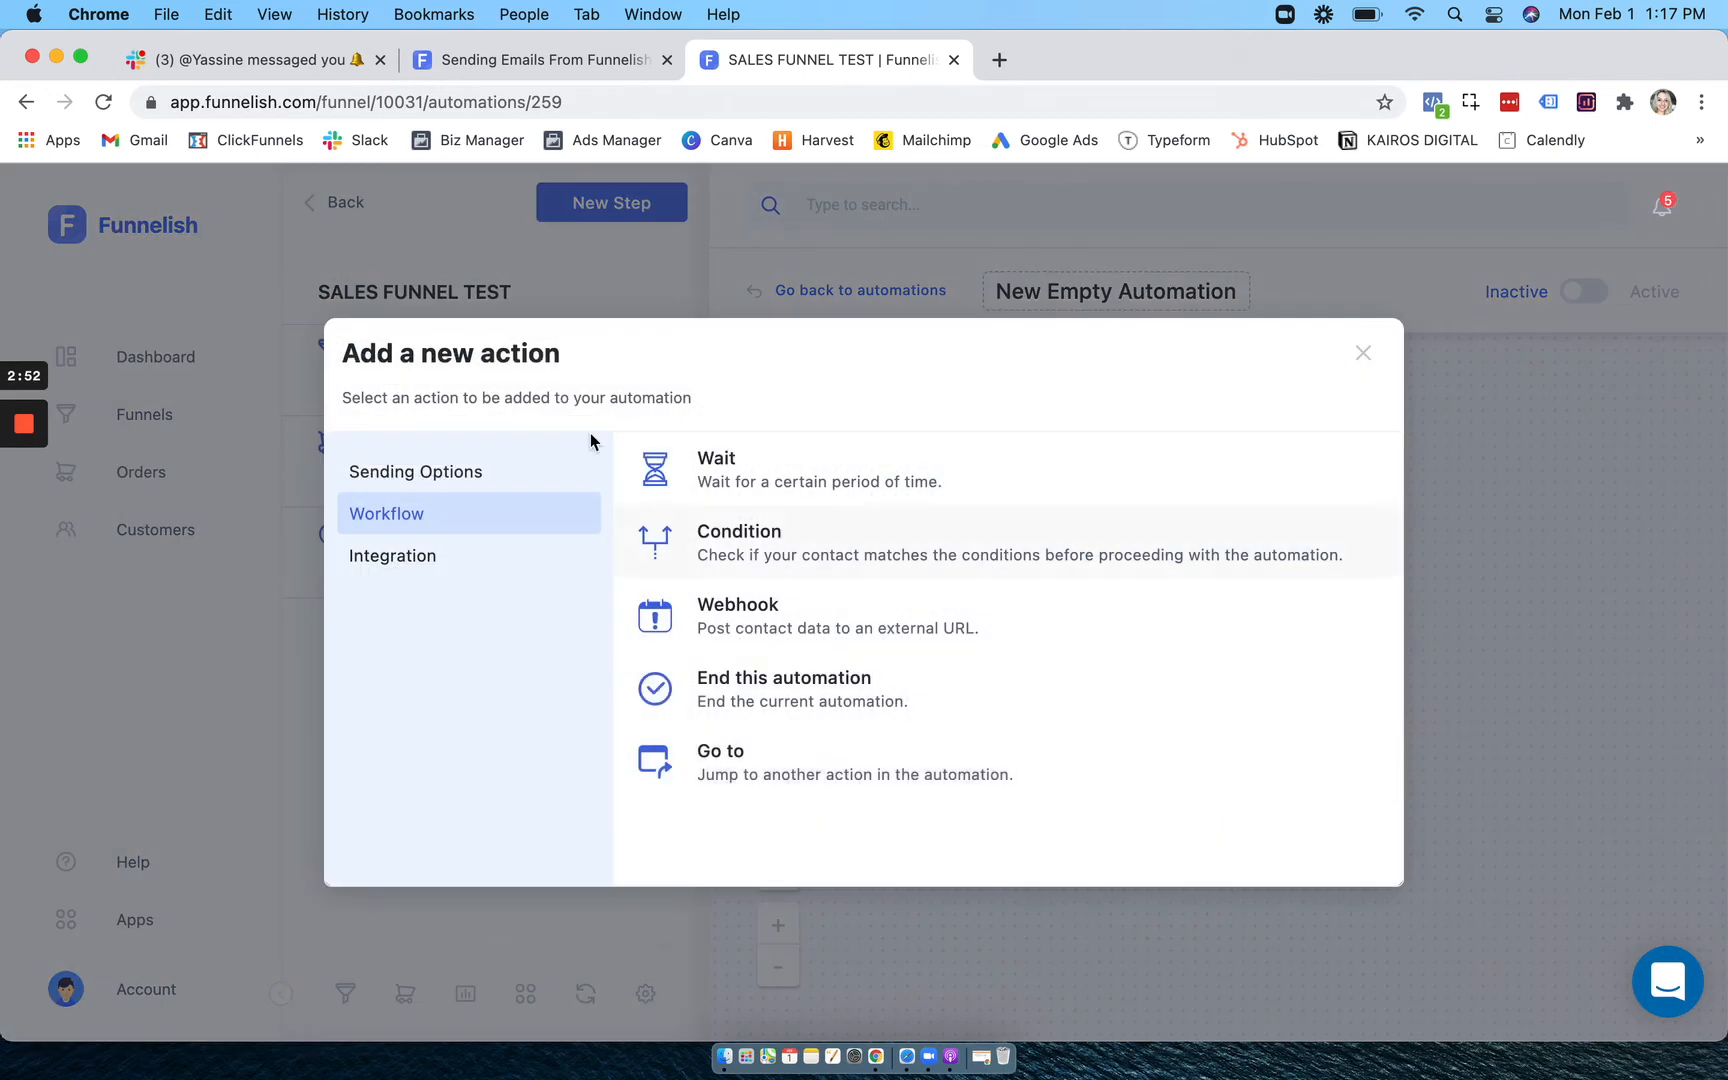
# Step: Choose Sending Options and start a new Send a notification email action
pyautogui.click(415, 471)
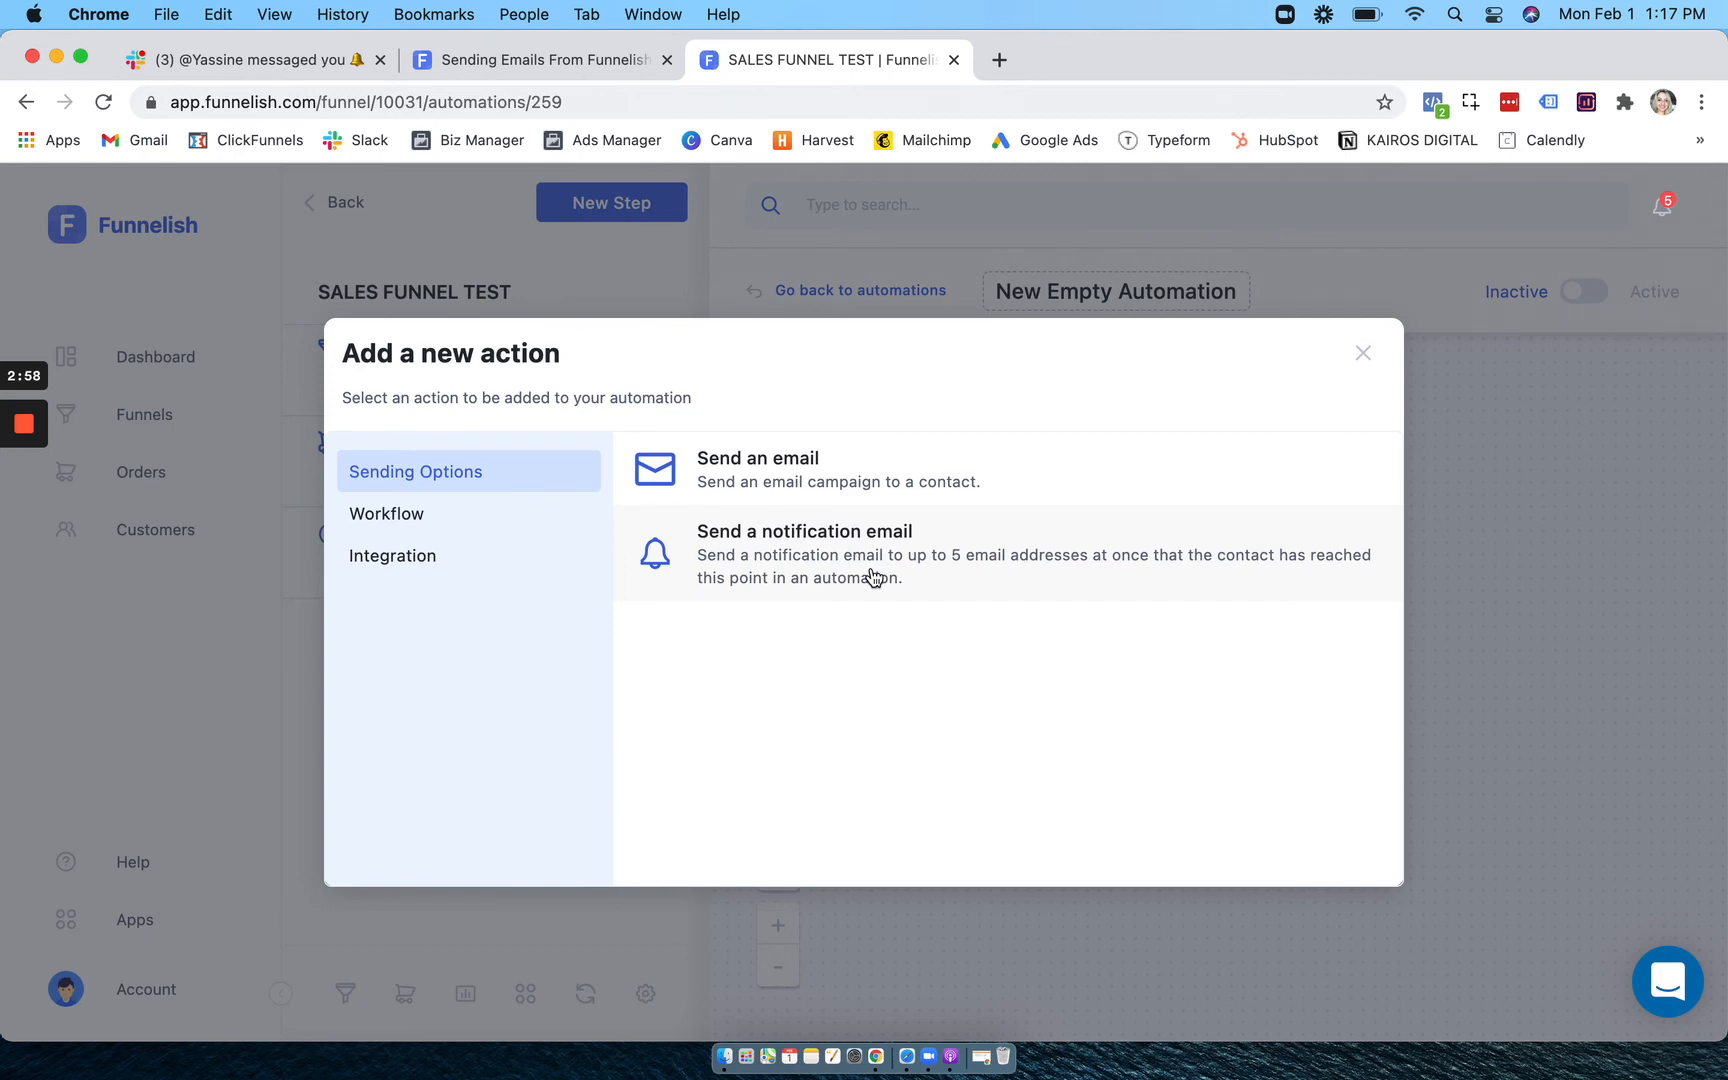
pyautogui.click(803, 553)
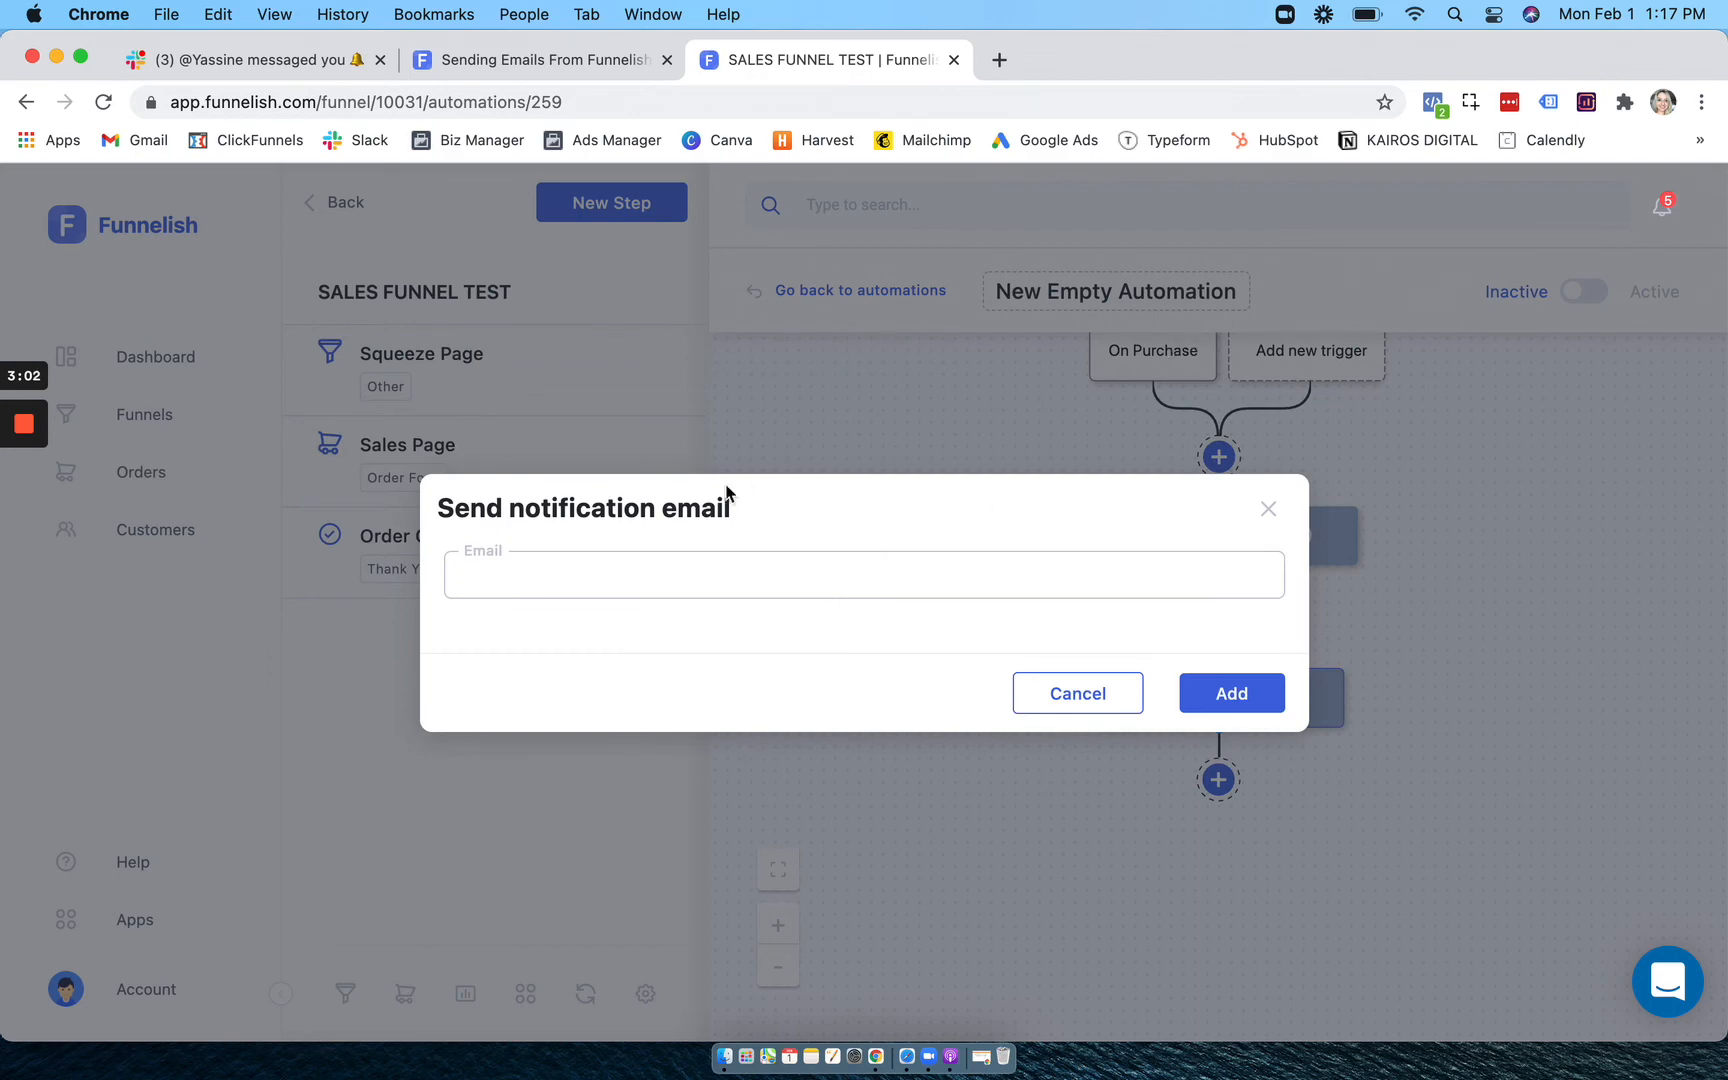
pyautogui.click(863, 573)
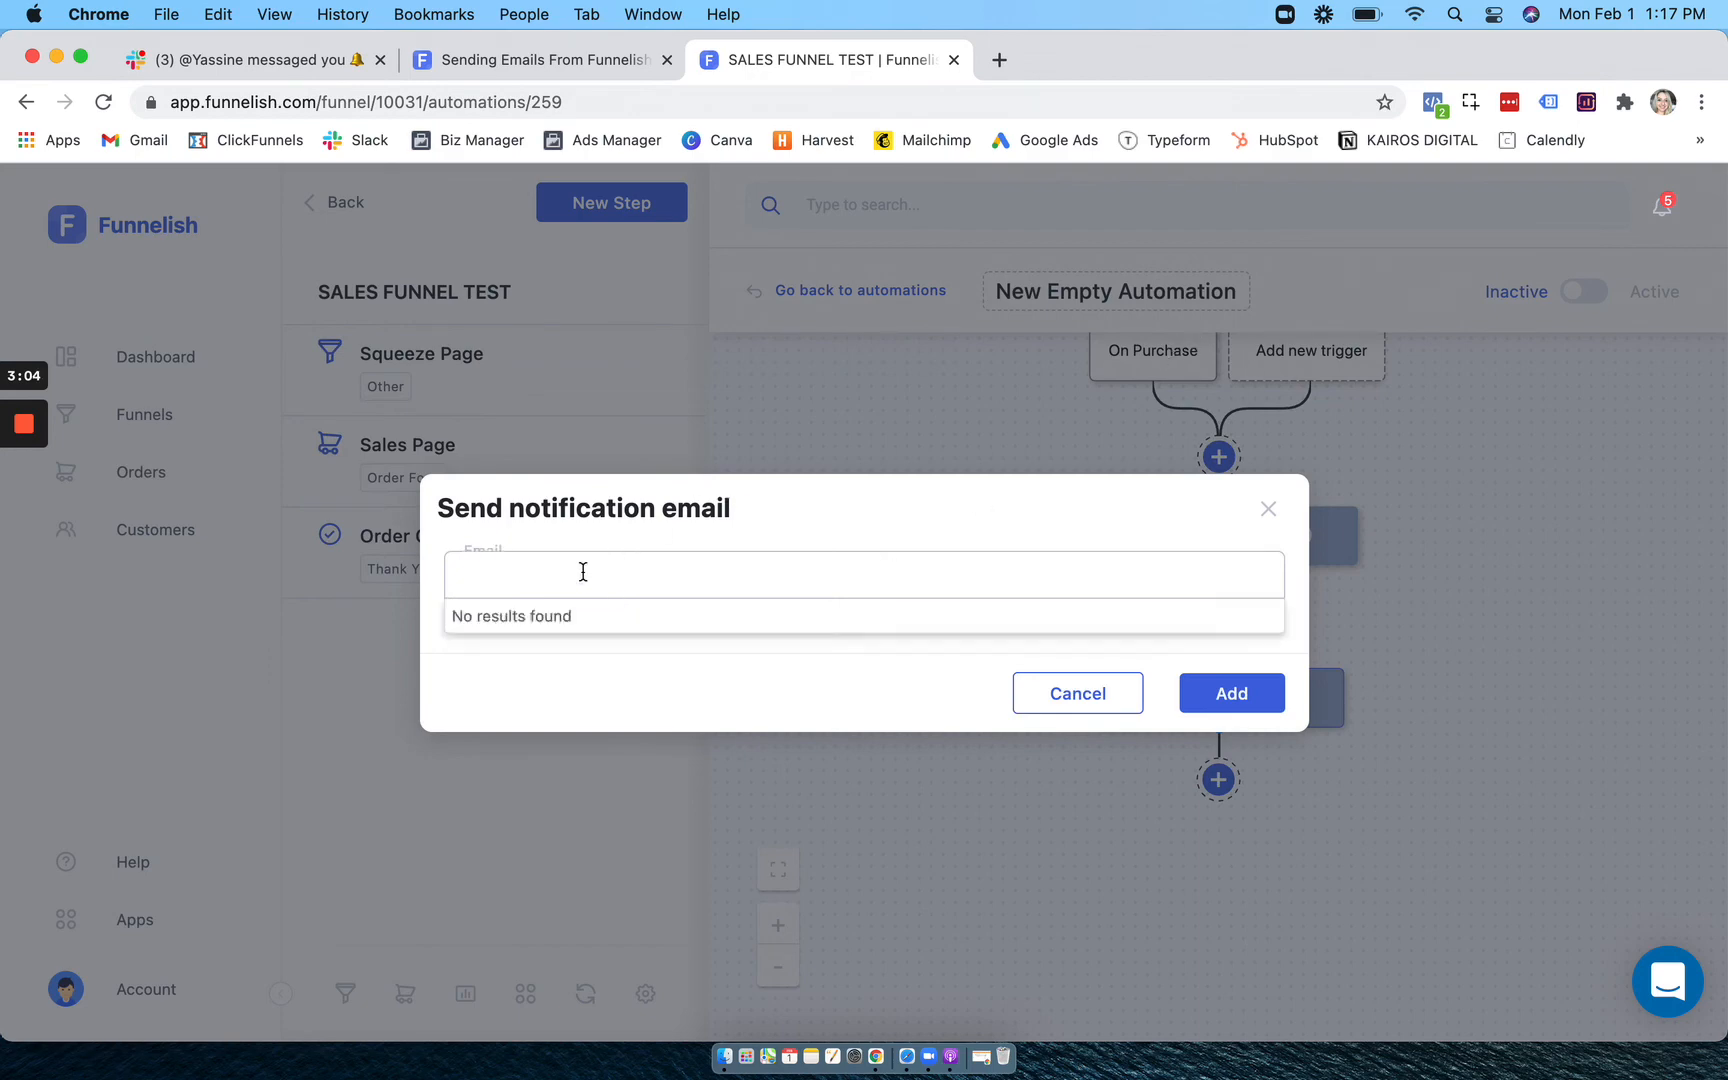
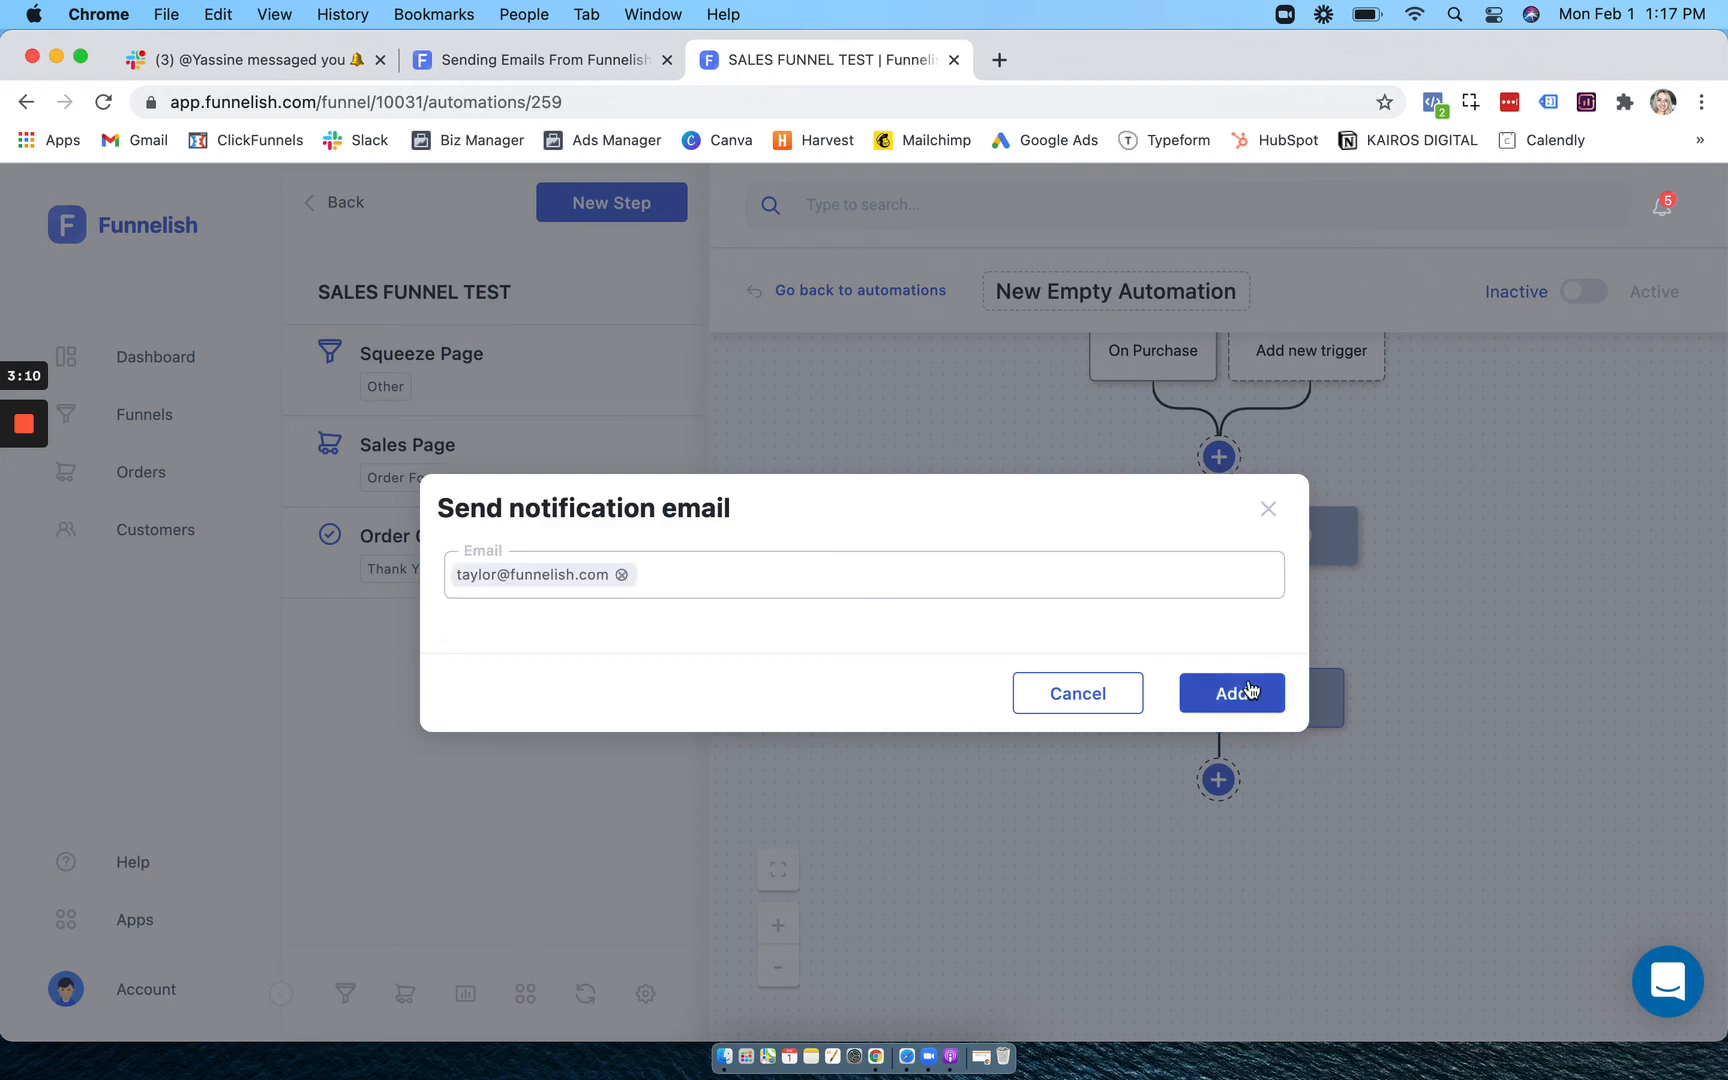
pyautogui.click(1231, 692)
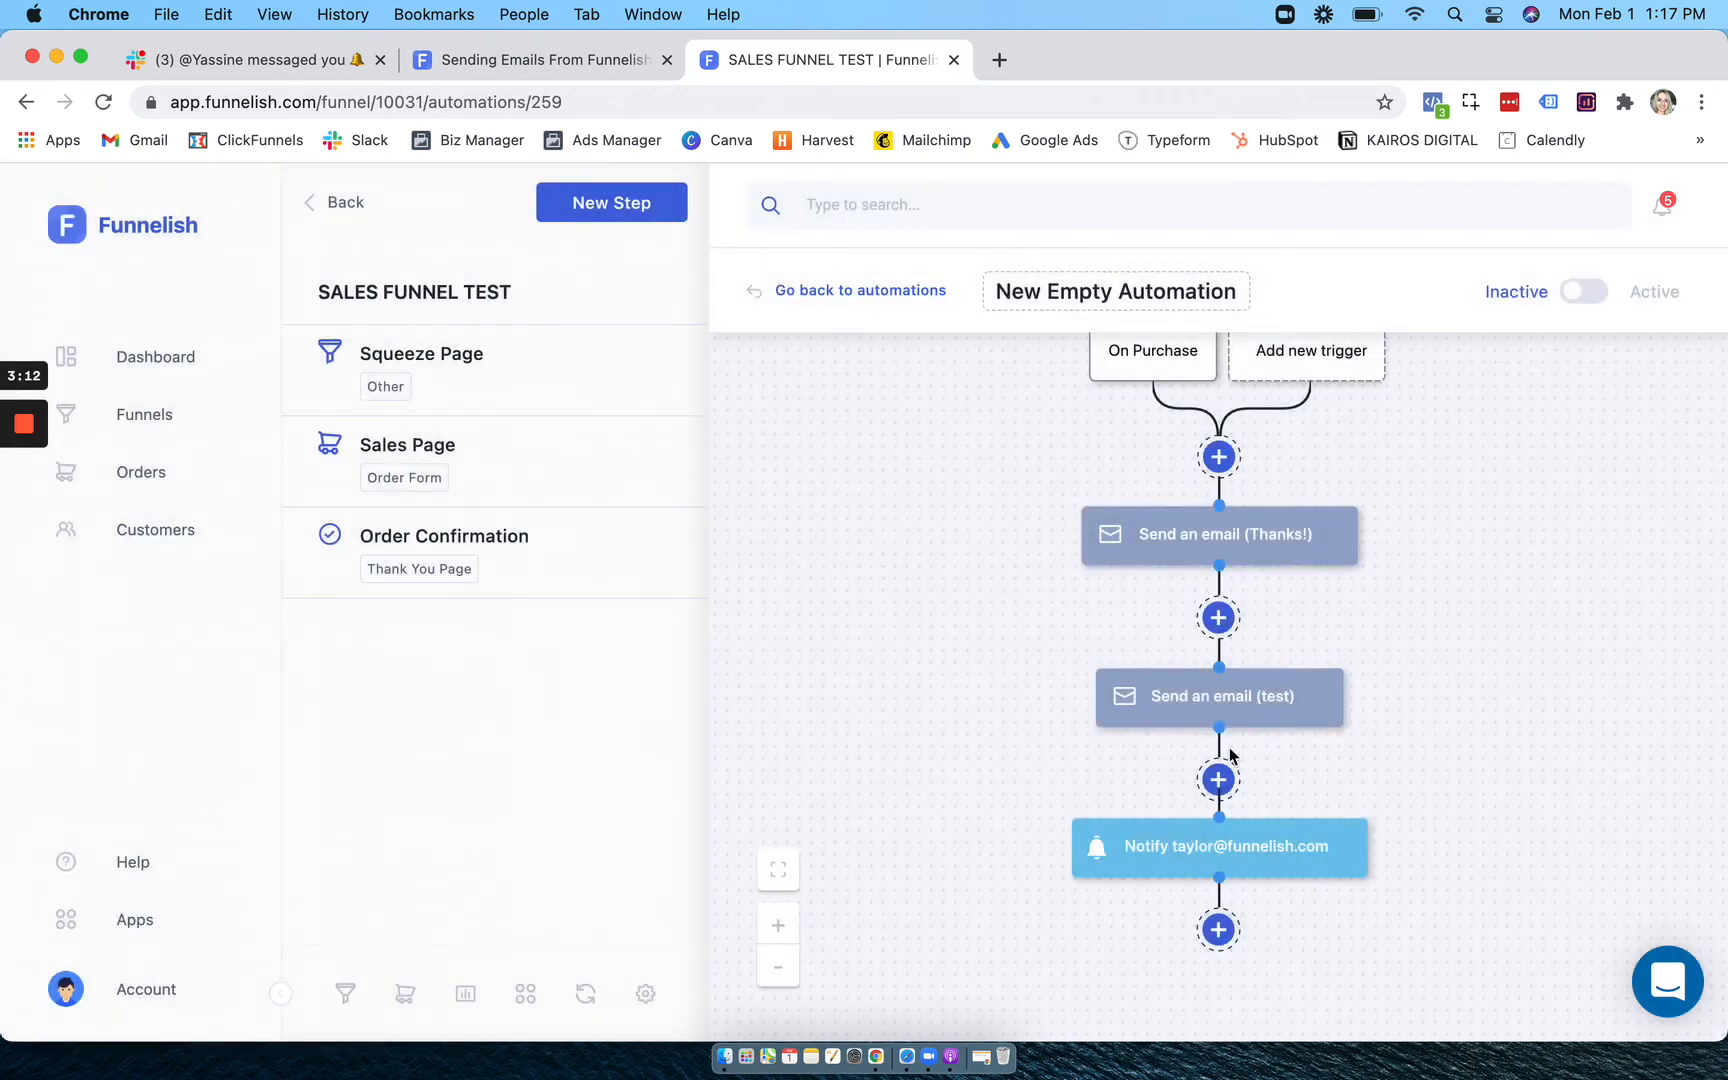
# Step: Switch the On Purchase automation from Inactive to Active
pyautogui.click(1151, 384)
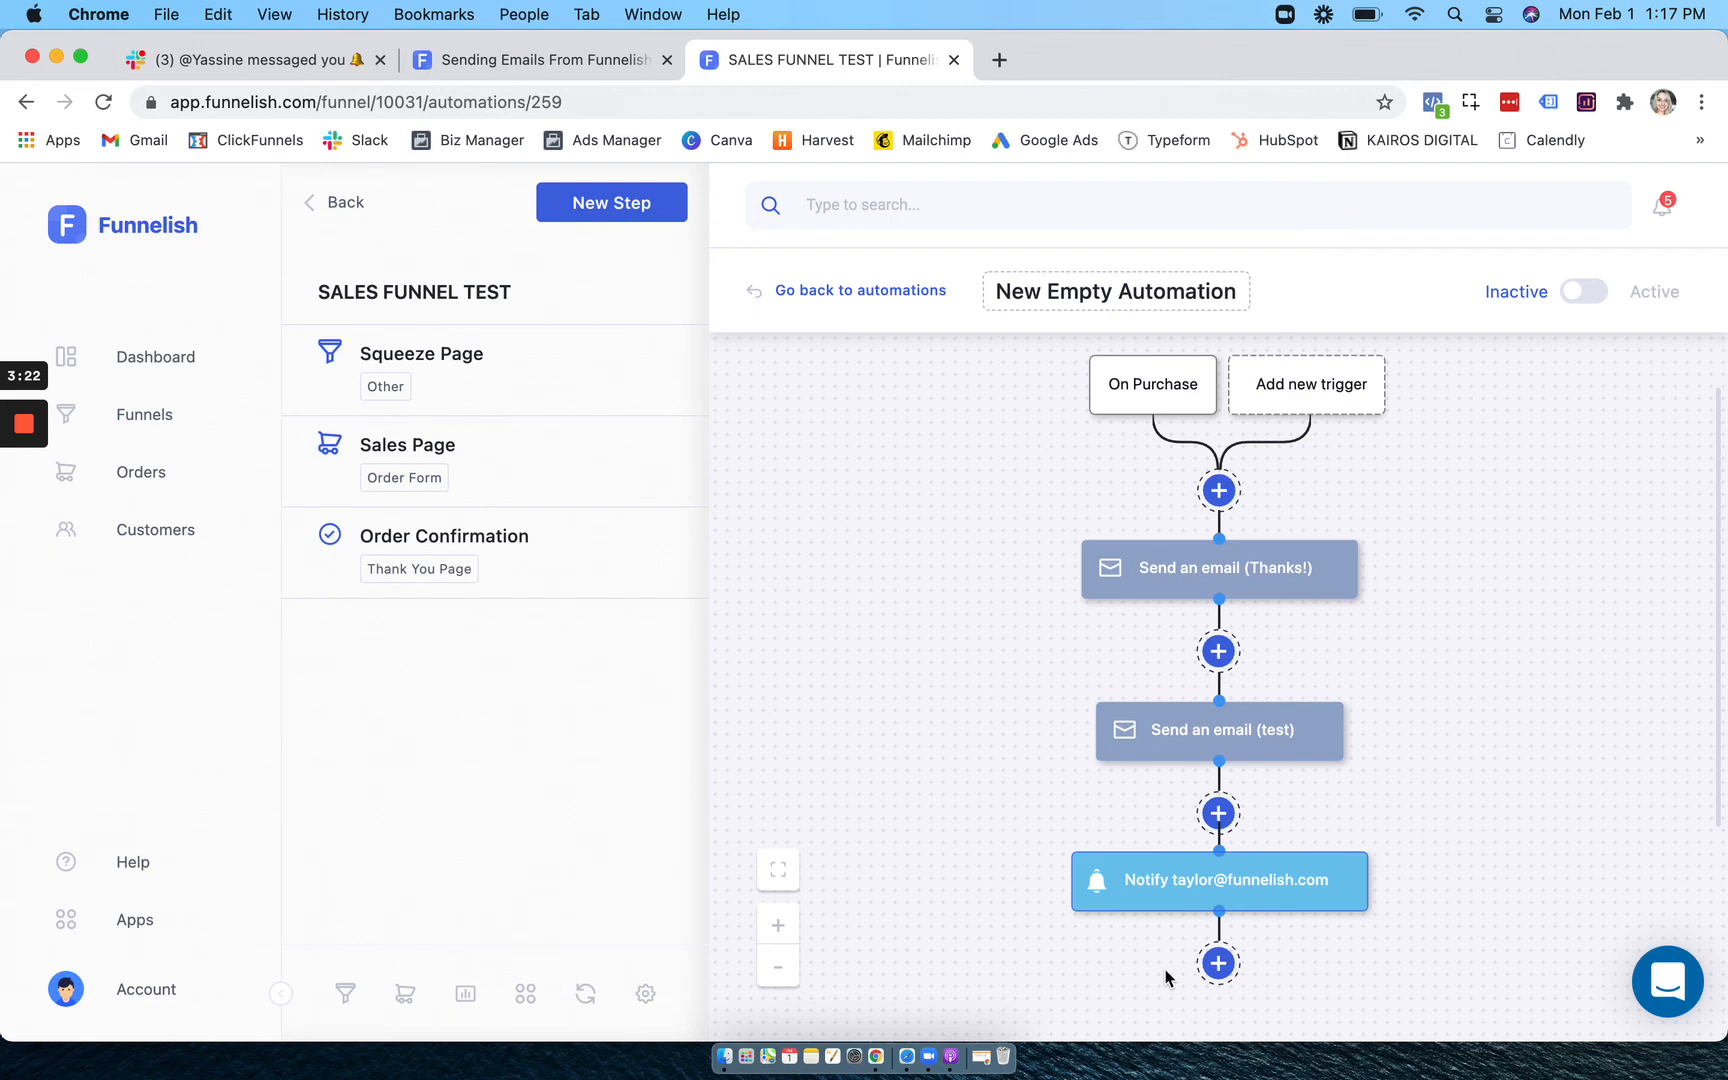
pyautogui.moveTo(1147, 920)
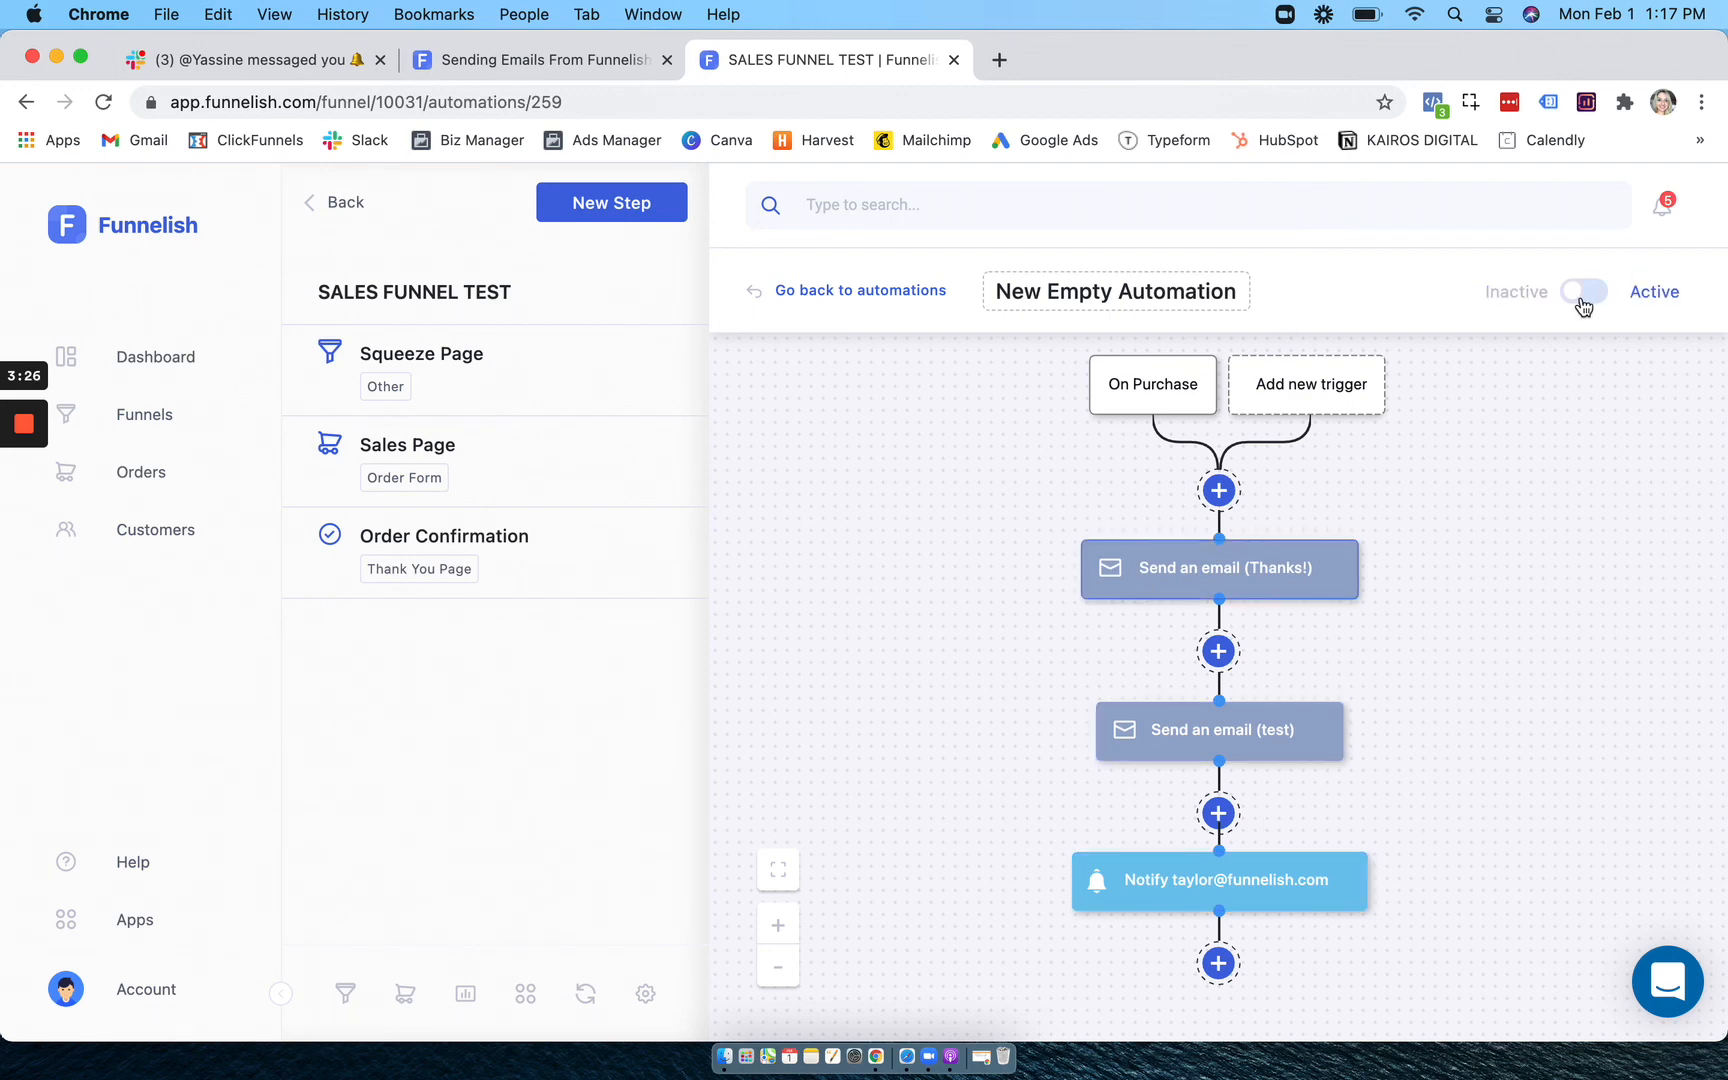
pyautogui.click(1584, 291)
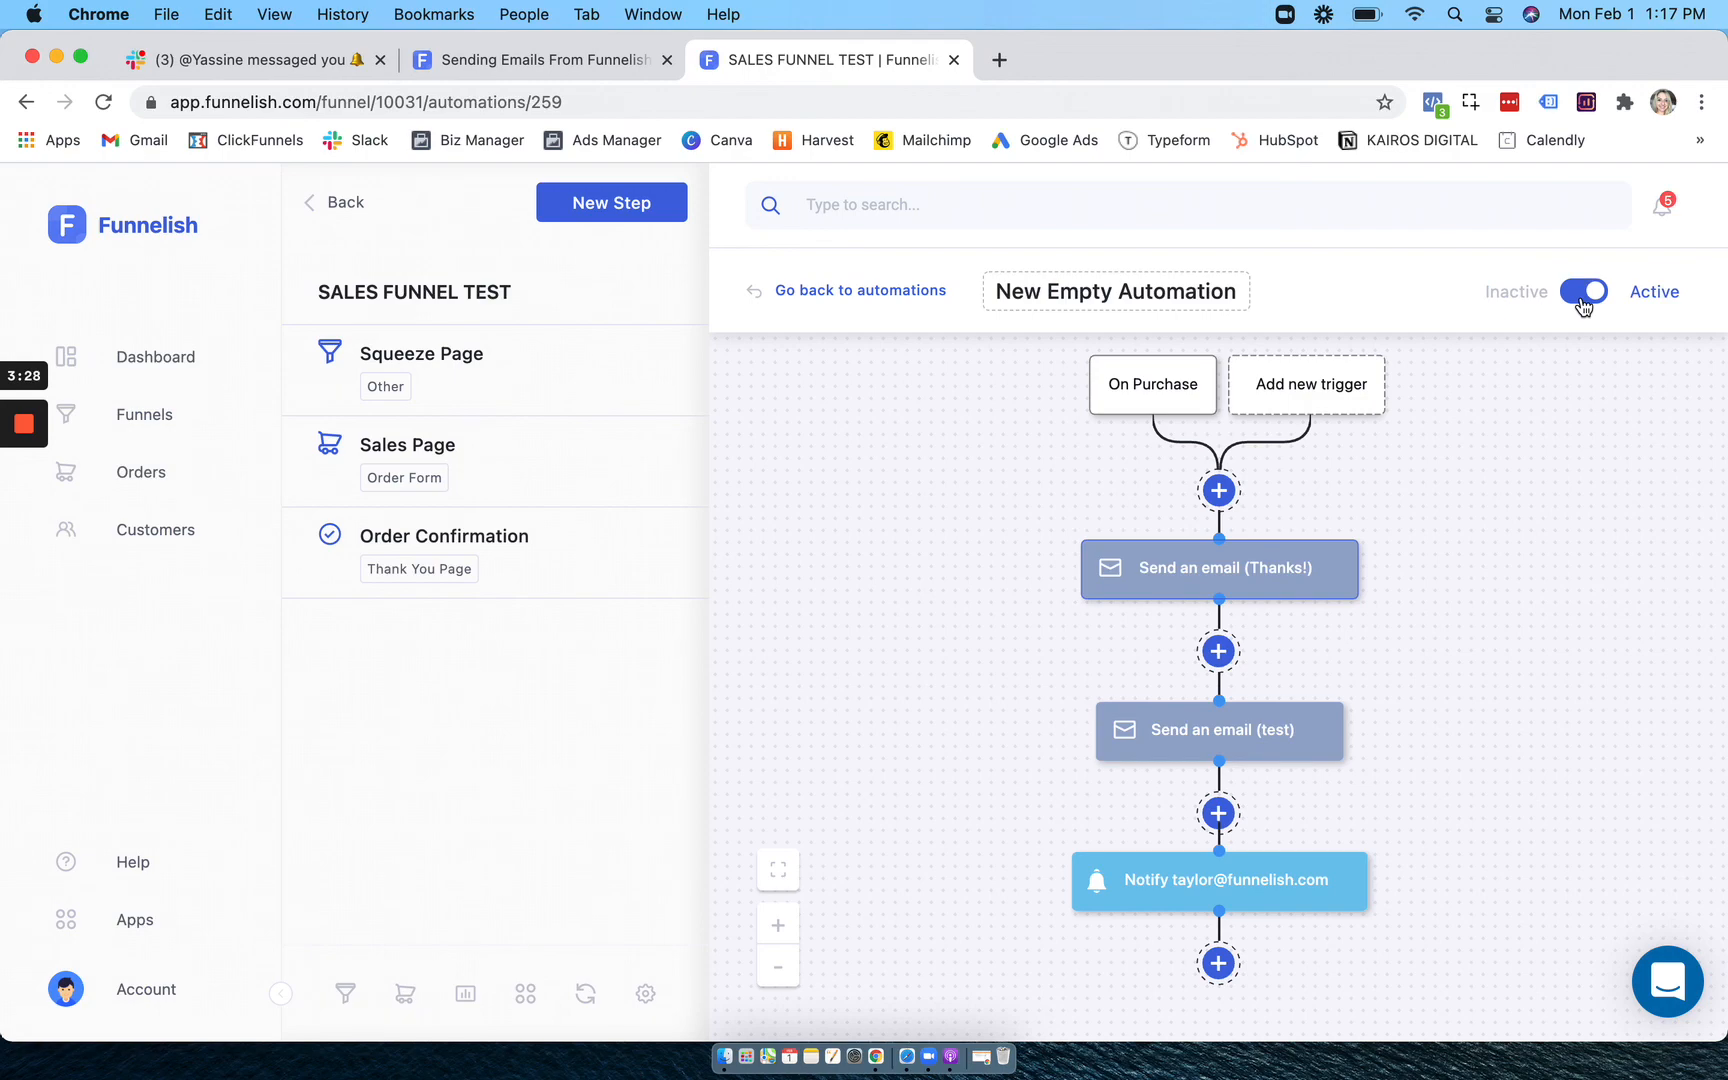